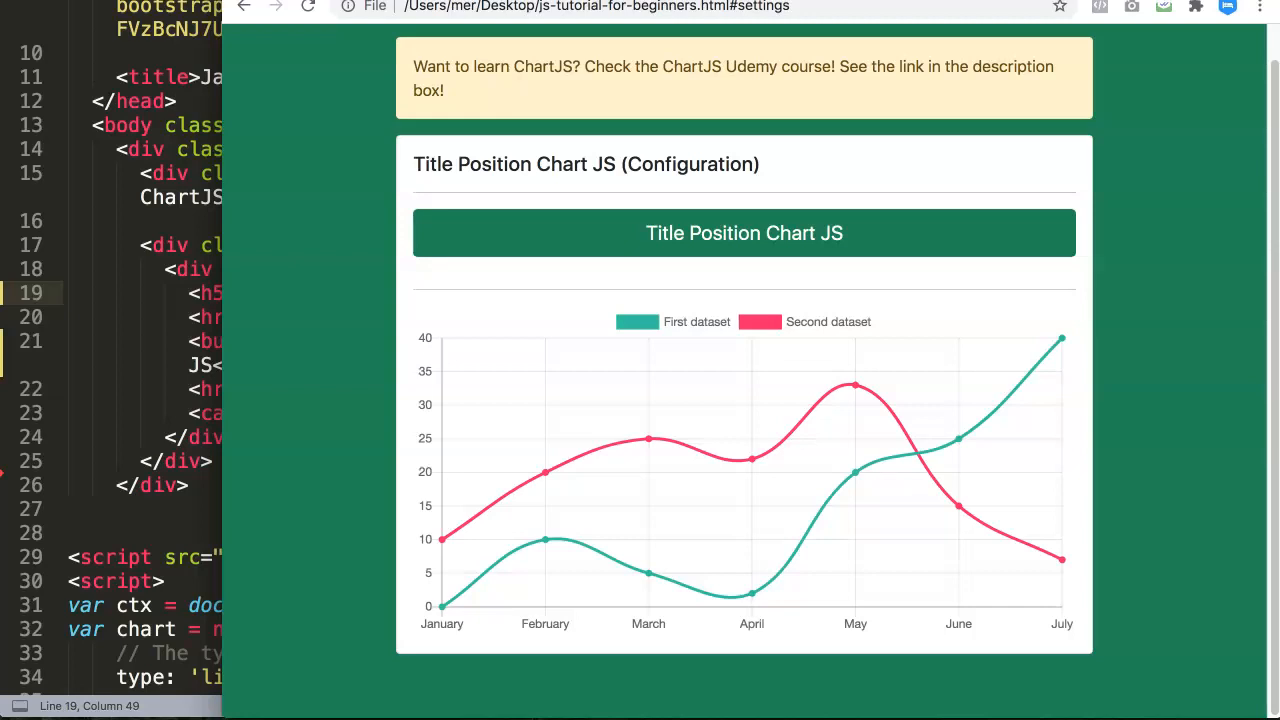
mouse_move(590, 564)
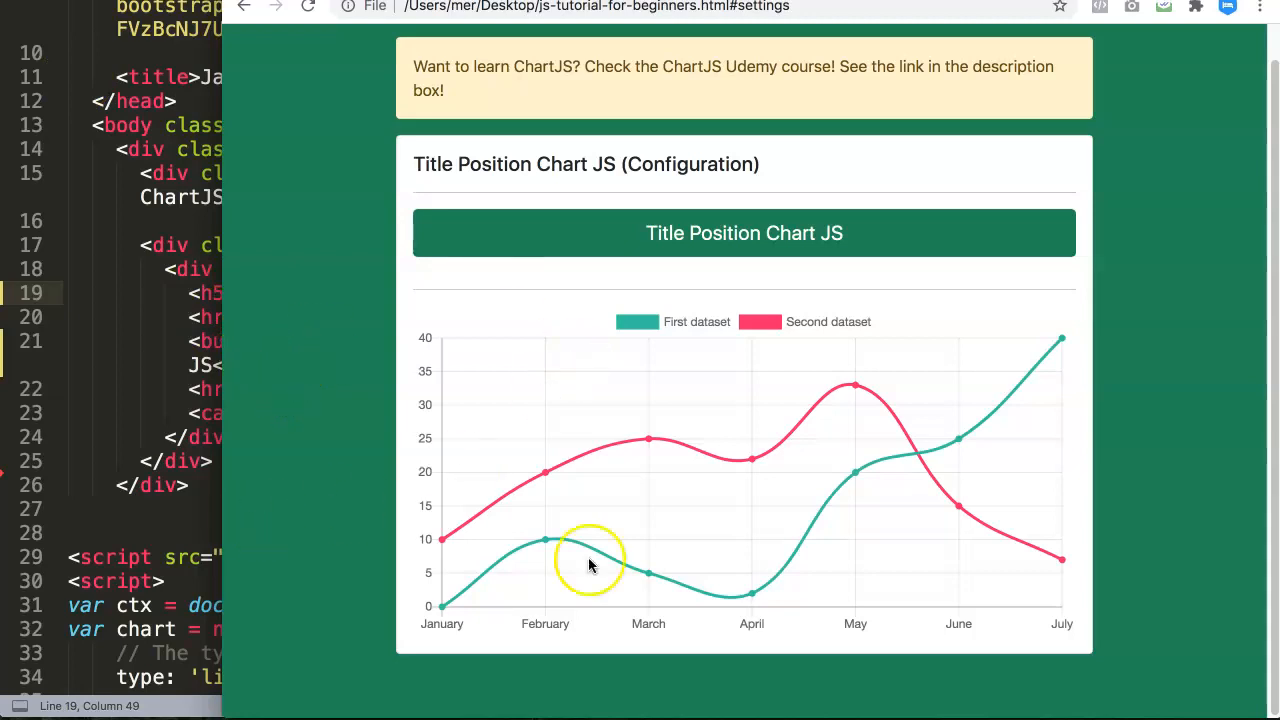
mouse_move(512, 344)
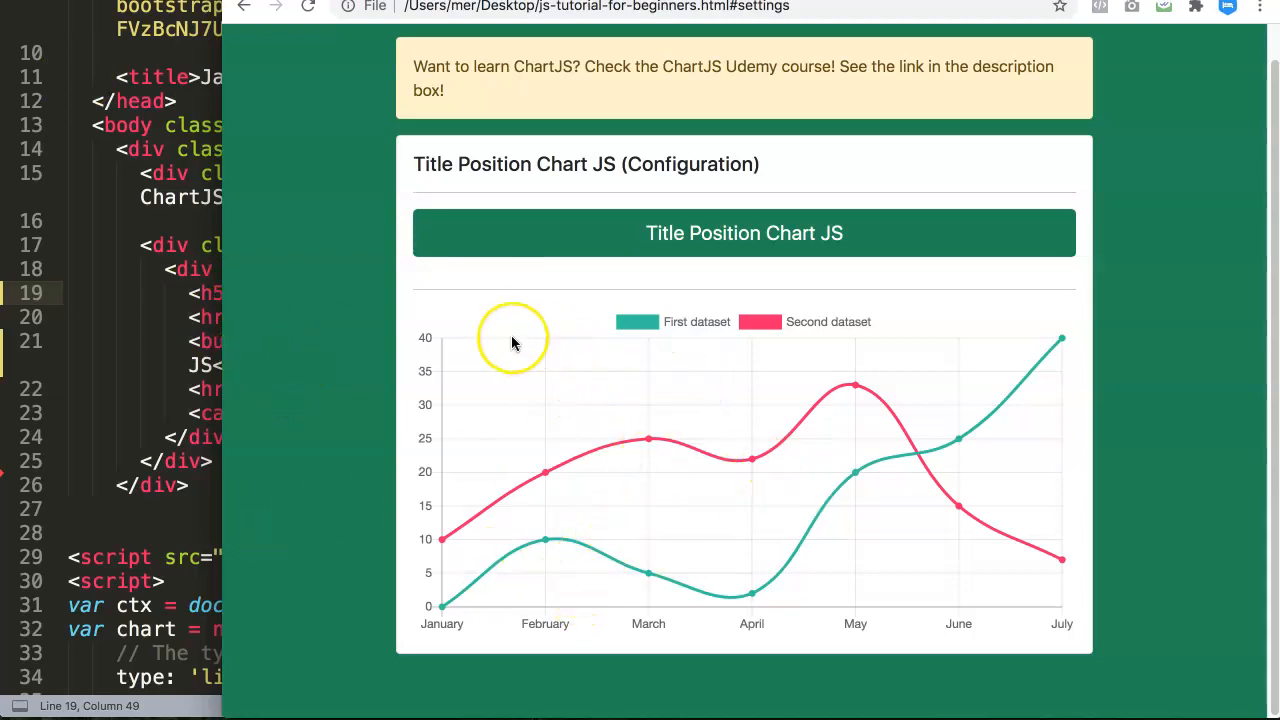
mouse_move(584, 324)
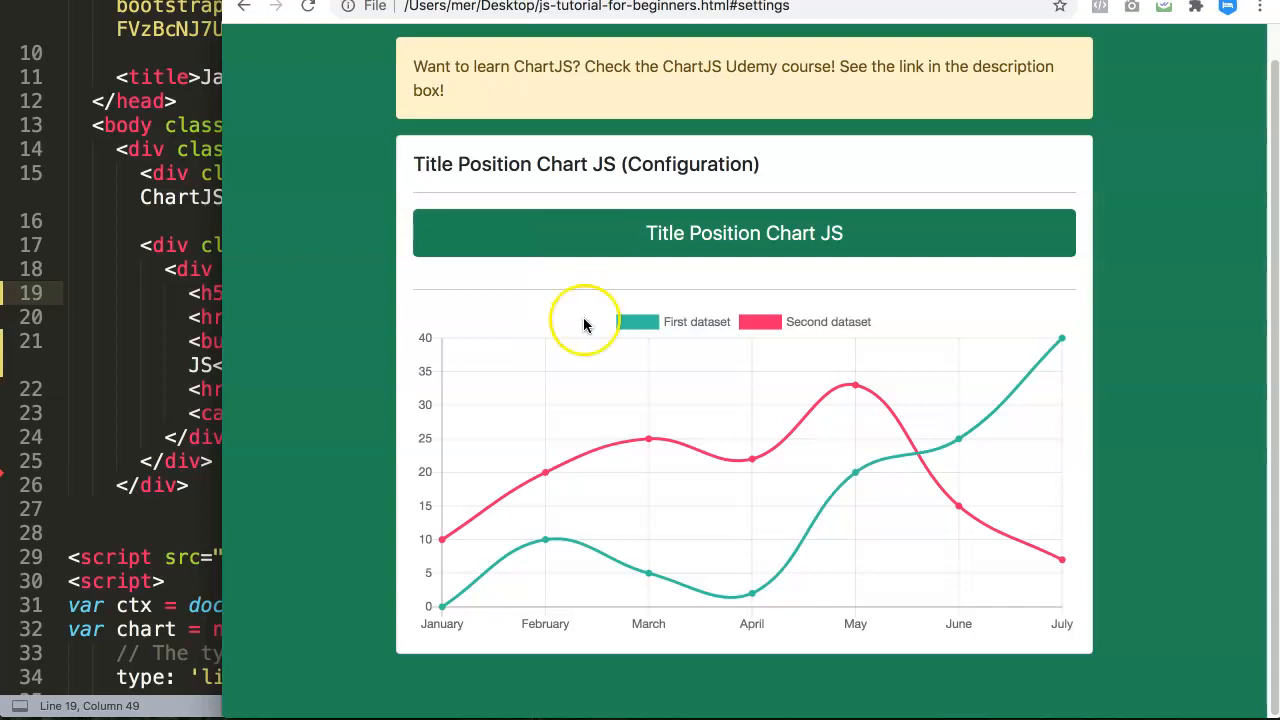
mouse_move(584, 676)
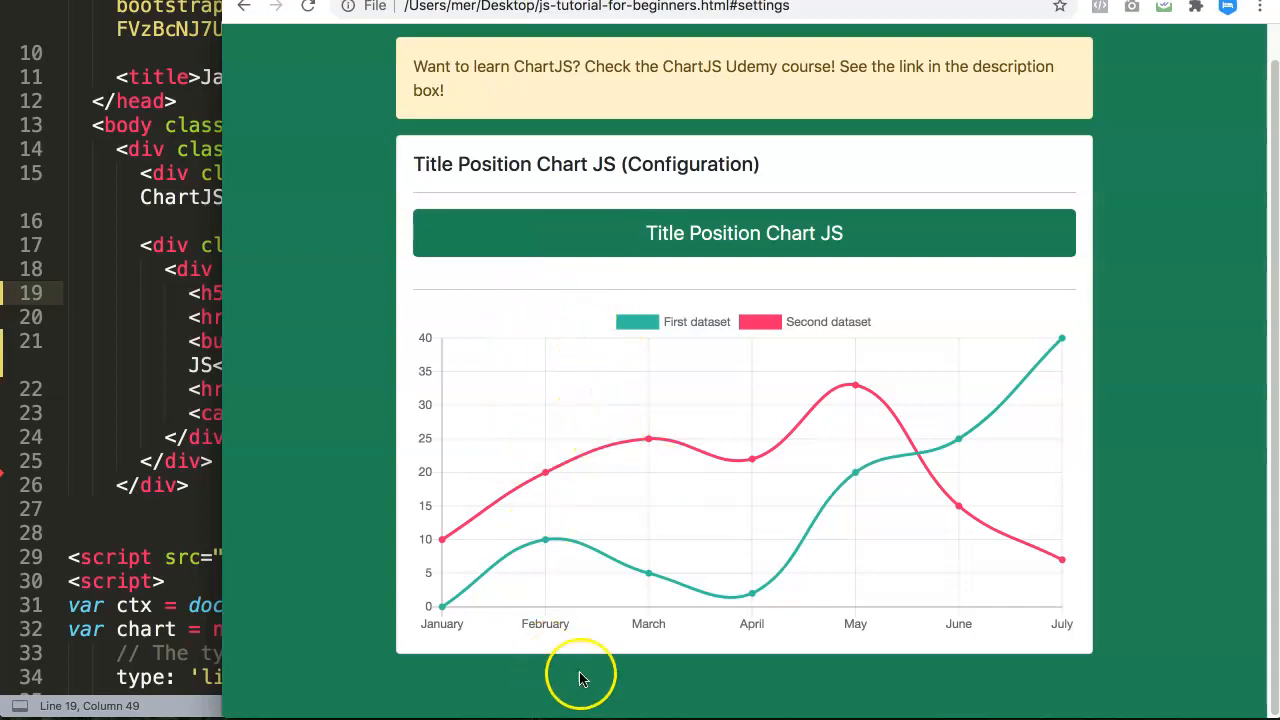
mouse_move(598, 452)
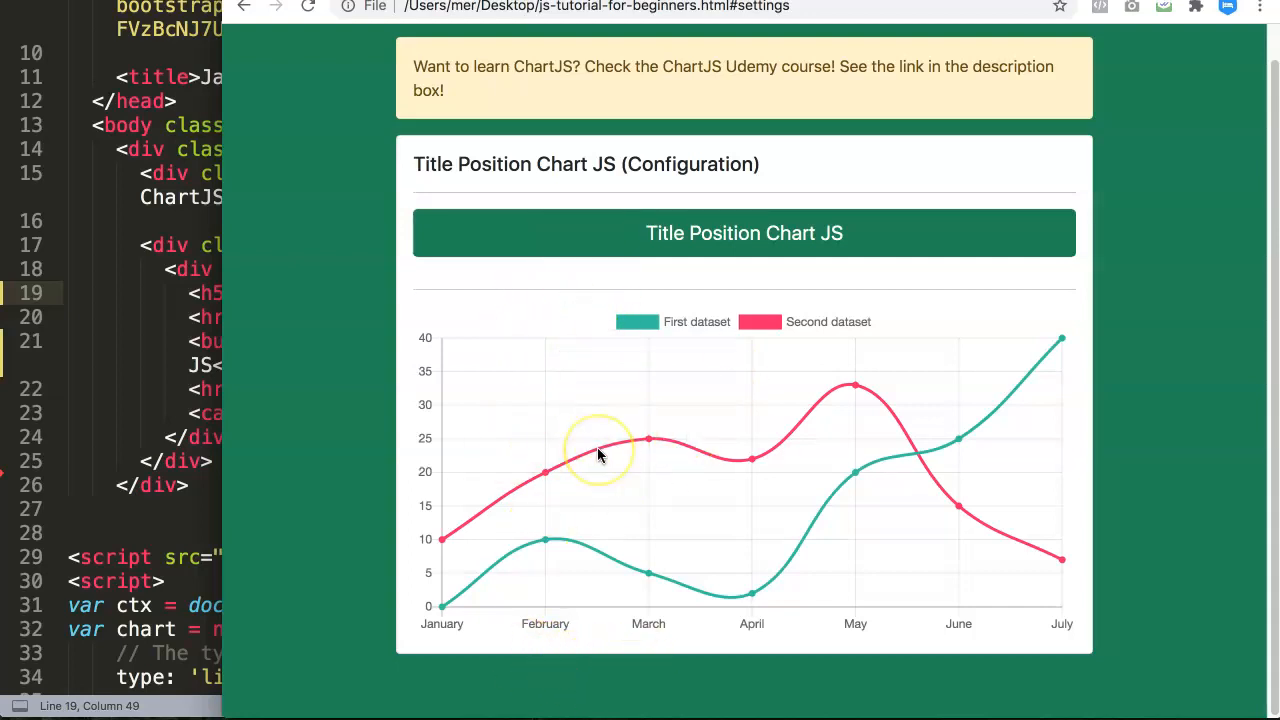
mouse_move(644, 296)
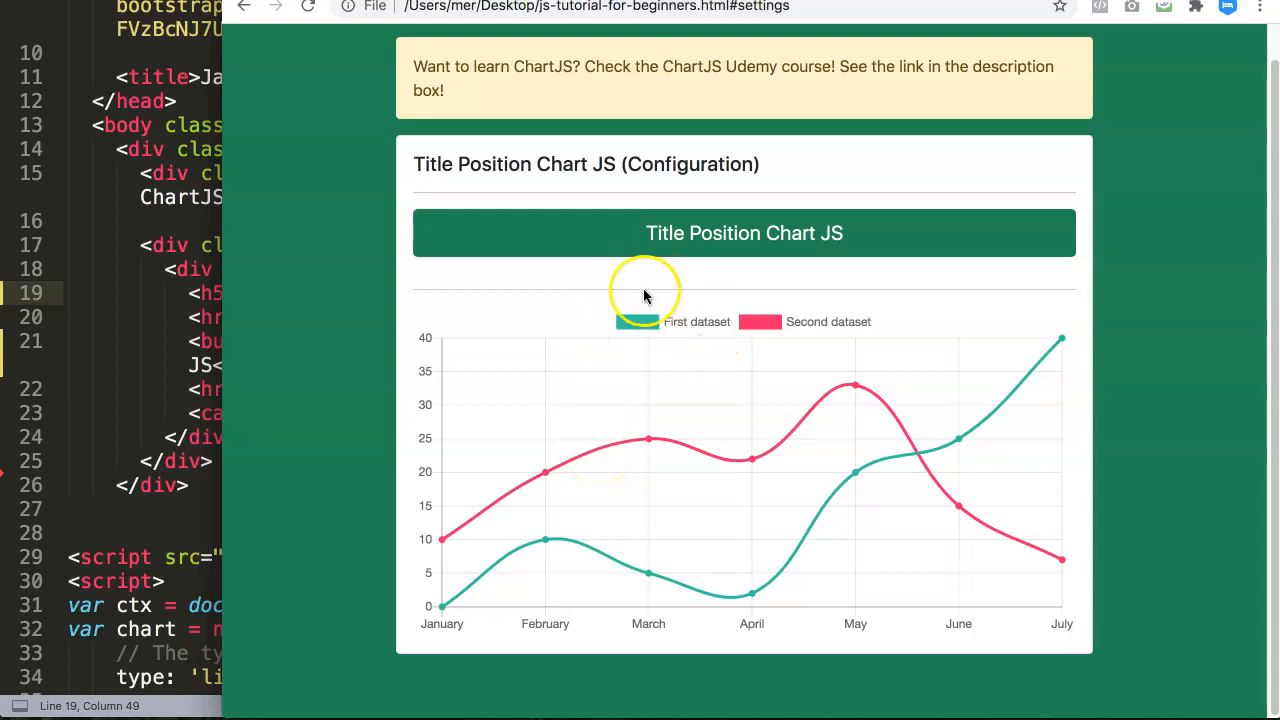
mouse_move(436, 376)
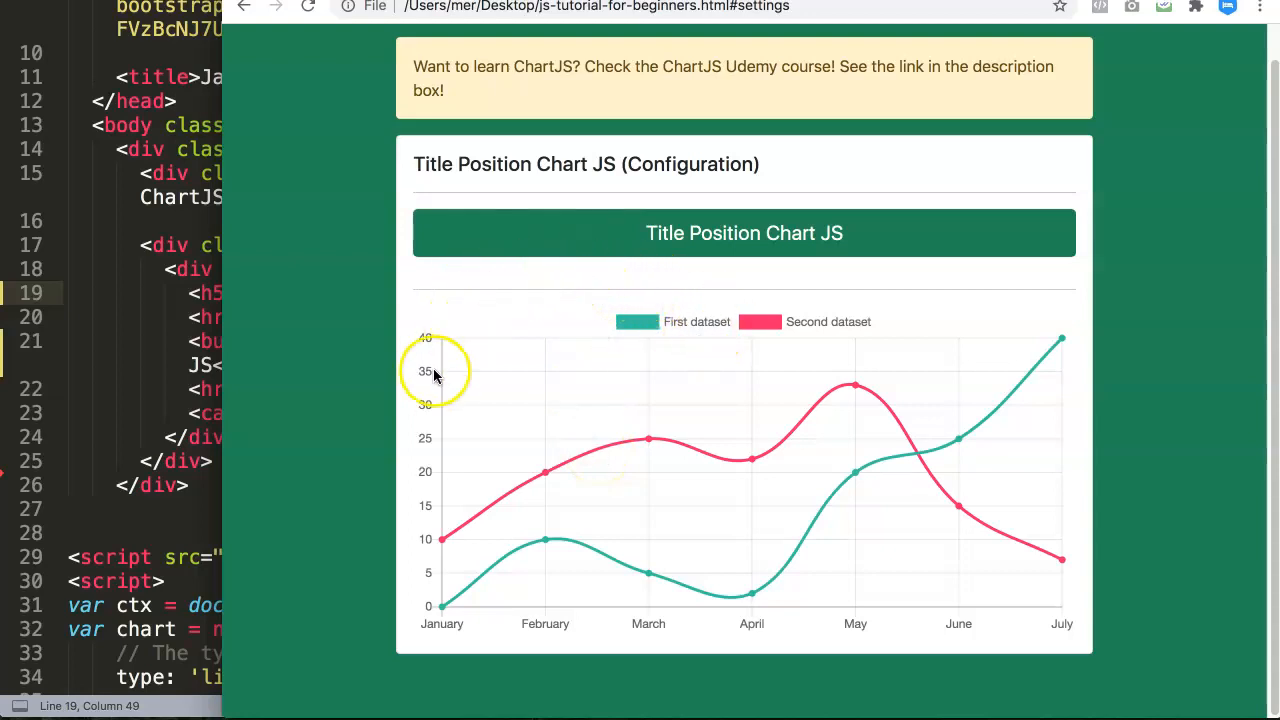
mouse_move(596, 386)
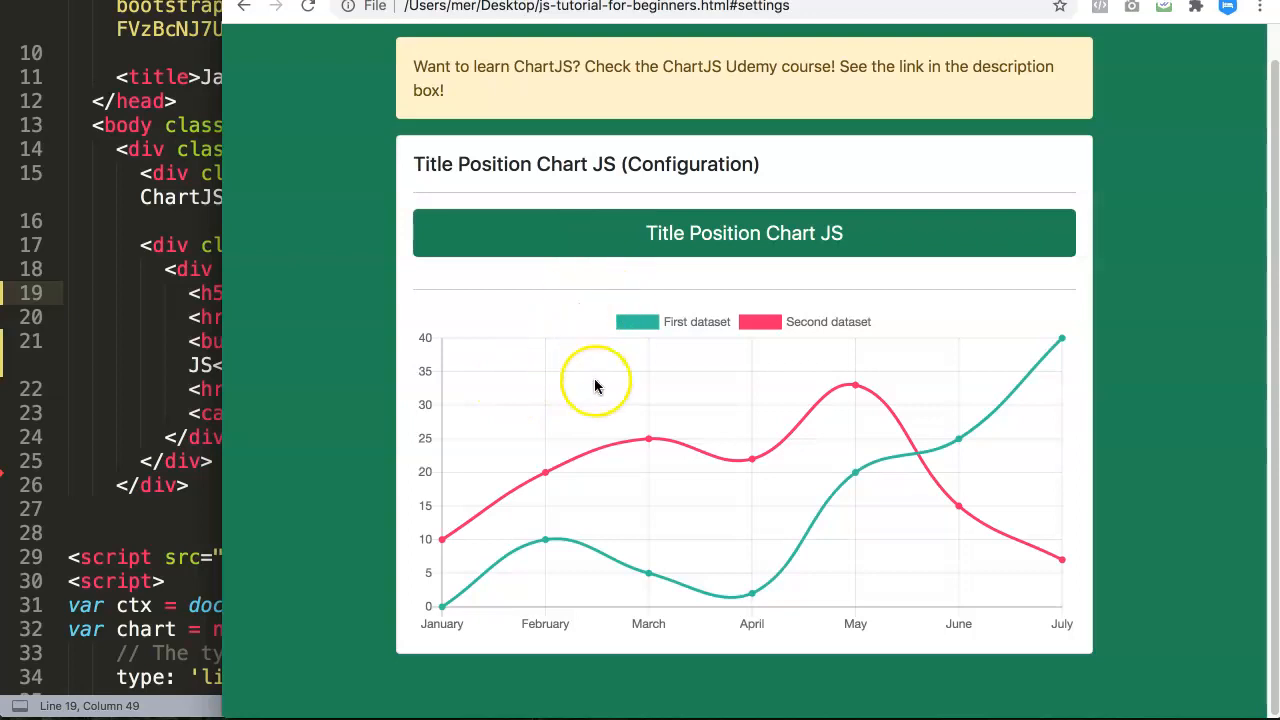
mouse_move(386, 390)
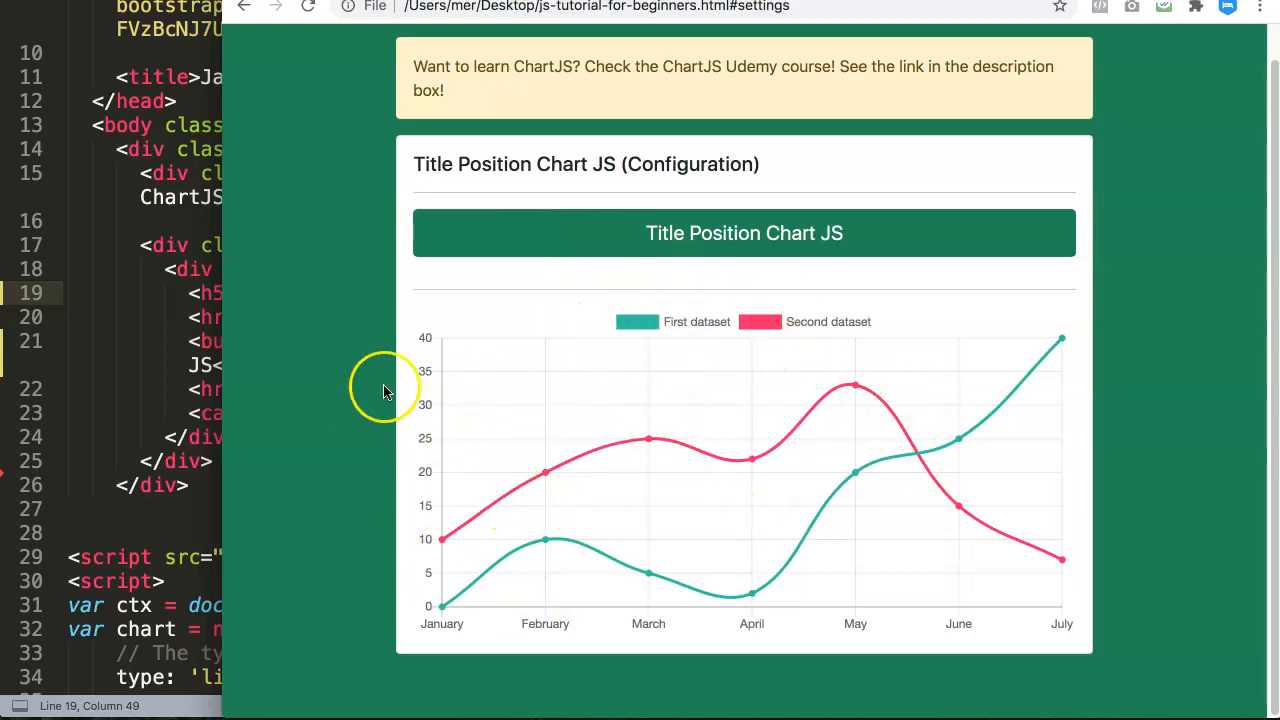
mouse_move(350, 364)
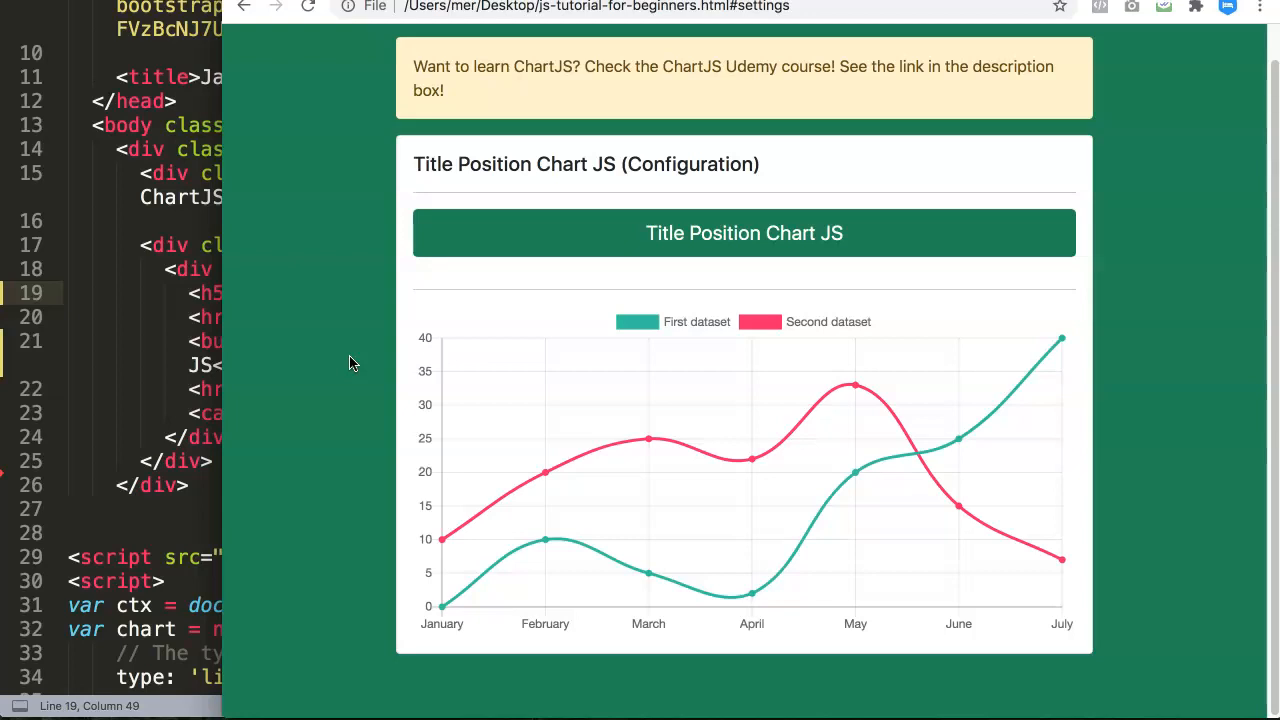
mouse_move(724, 322)
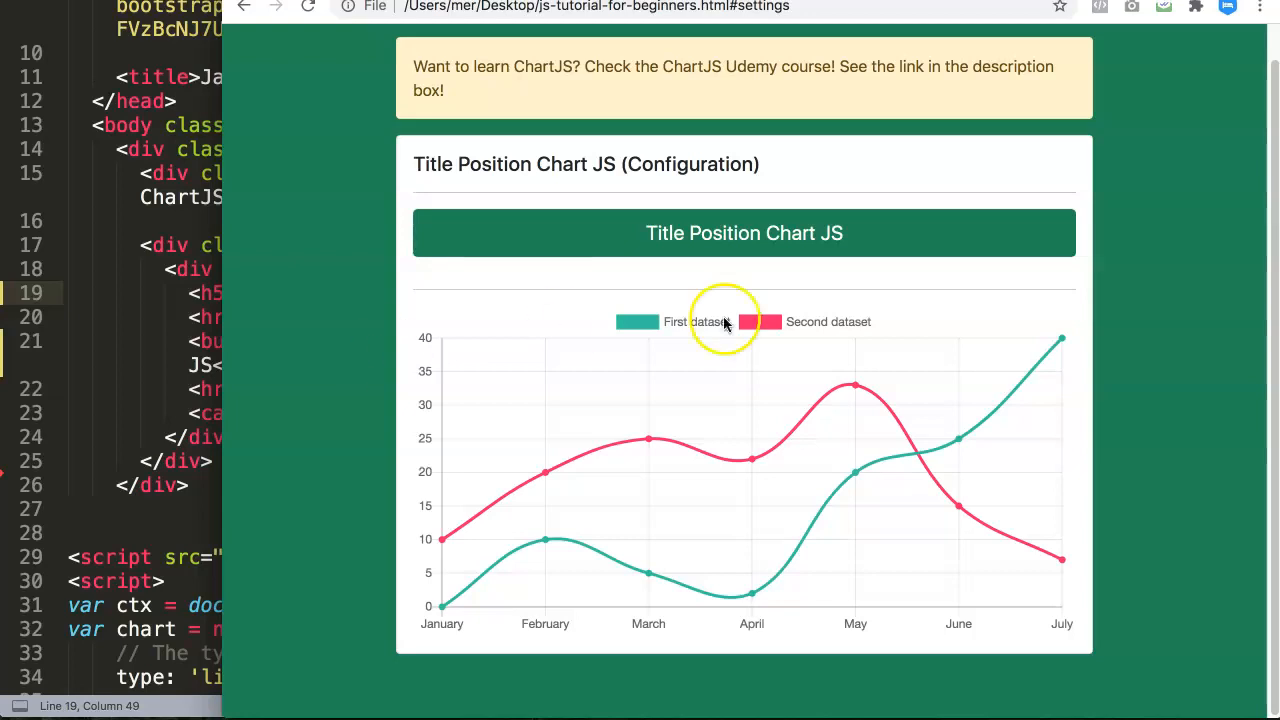
mouse_move(296, 376)
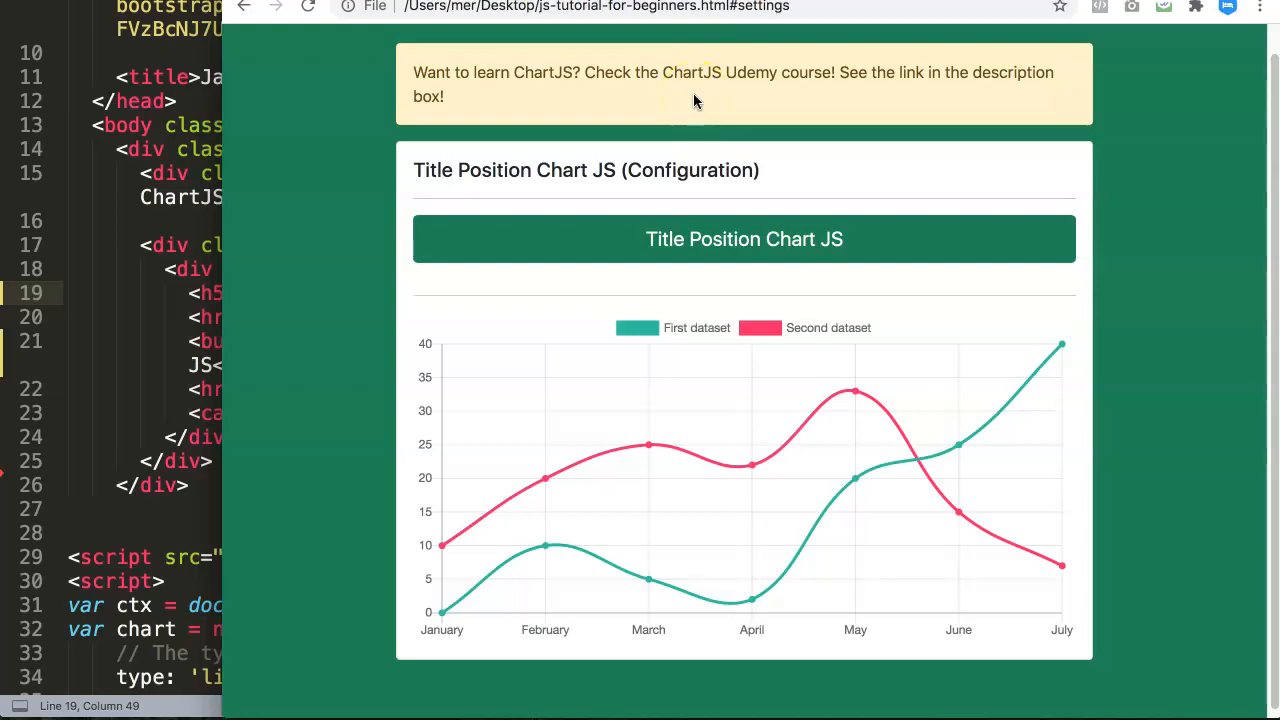
mouse_move(330, 220)
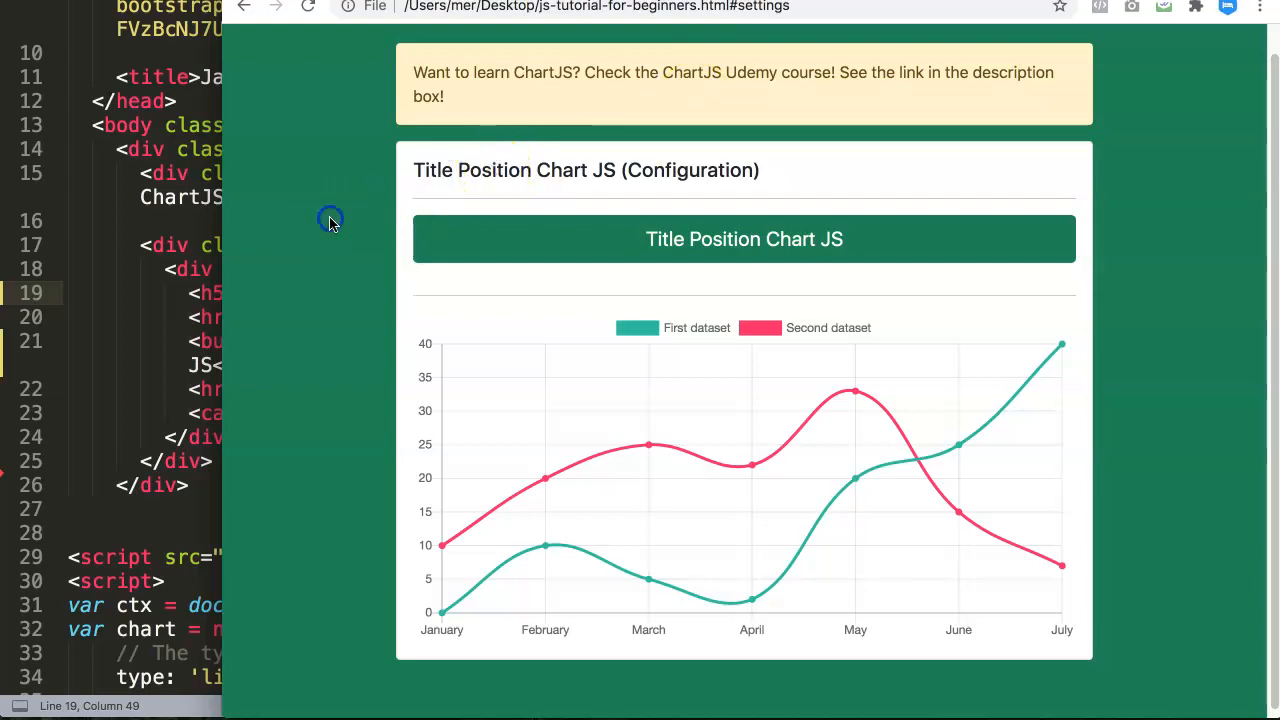
mouse_move(544, 204)
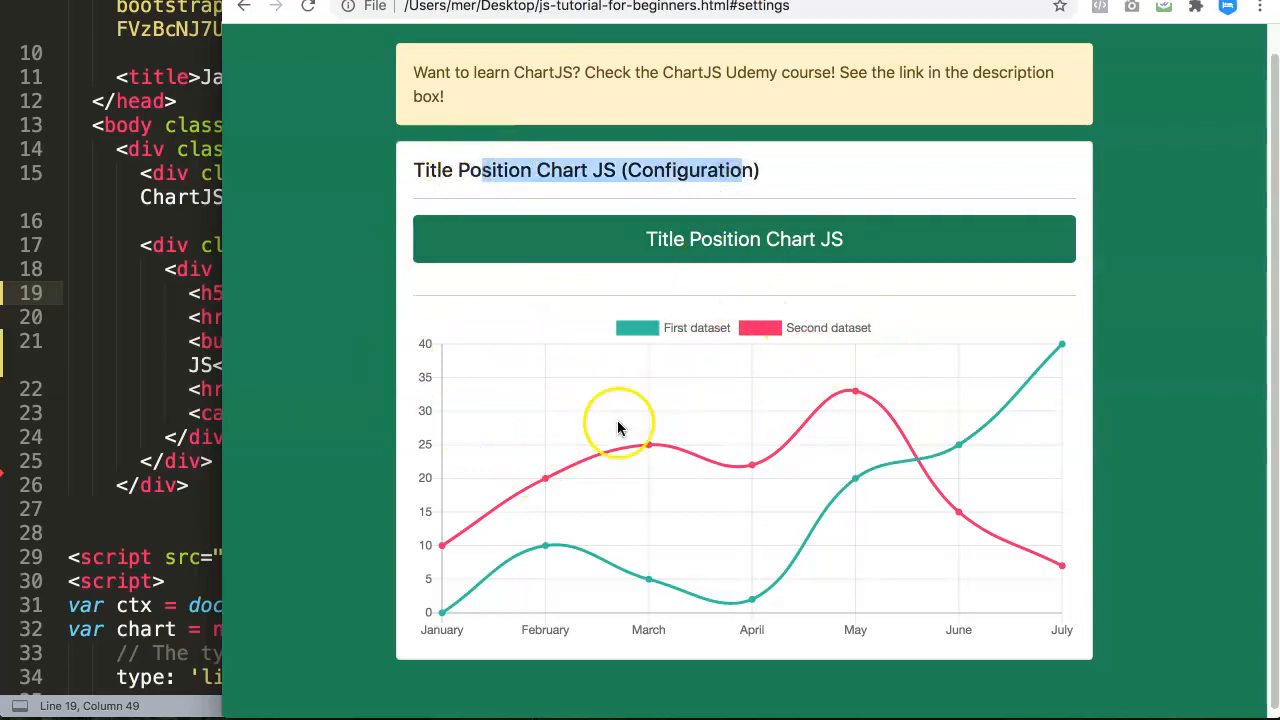
mouse_move(570, 584)
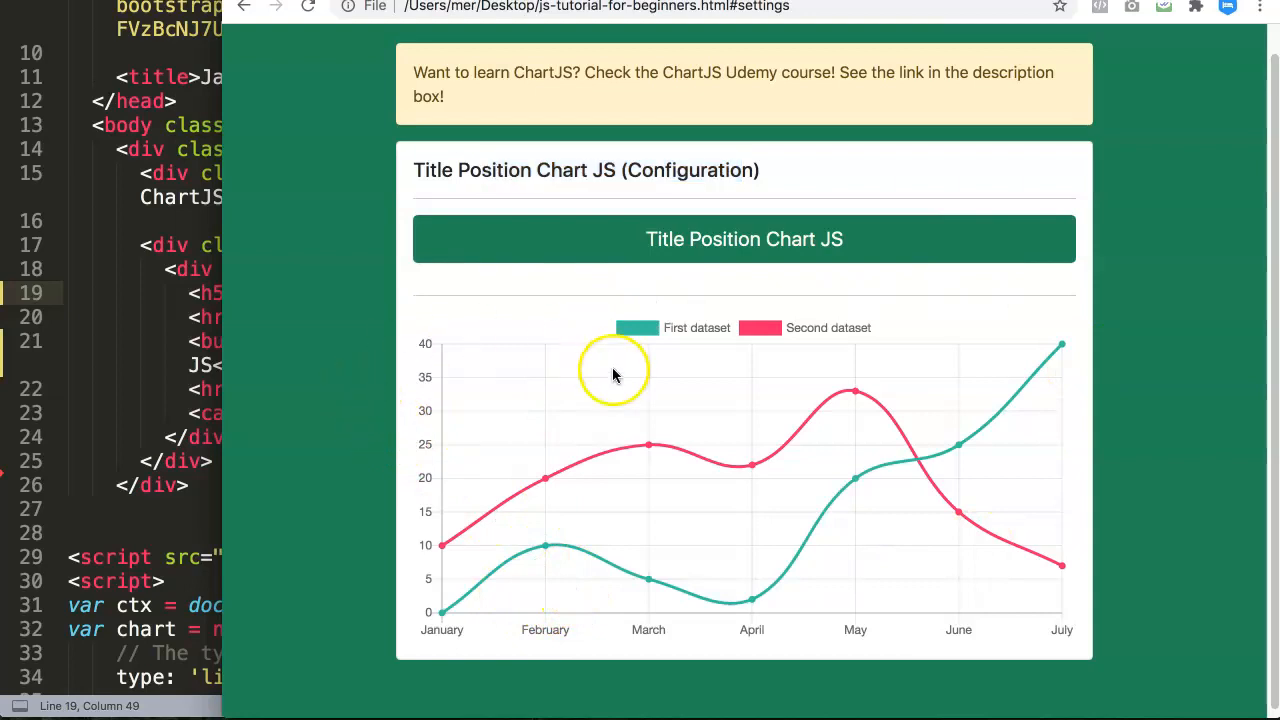
mouse_move(744, 420)
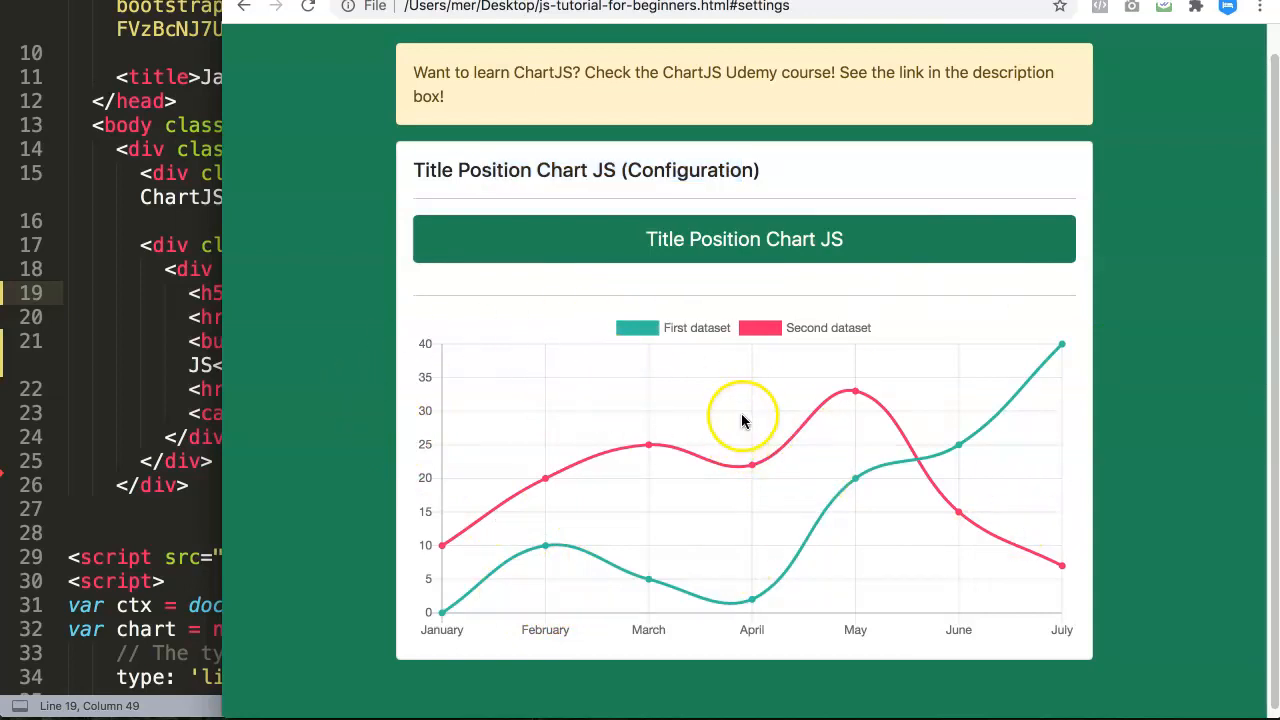
mouse_move(472, 476)
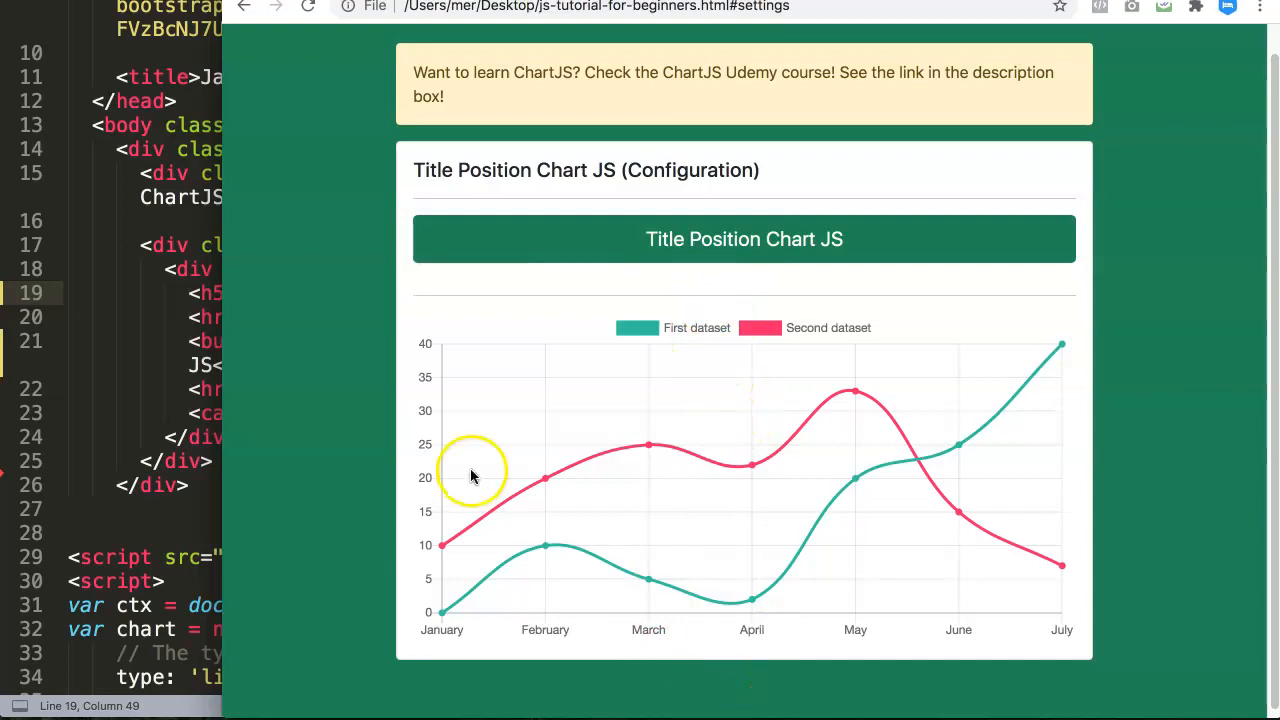
mouse_move(996, 414)
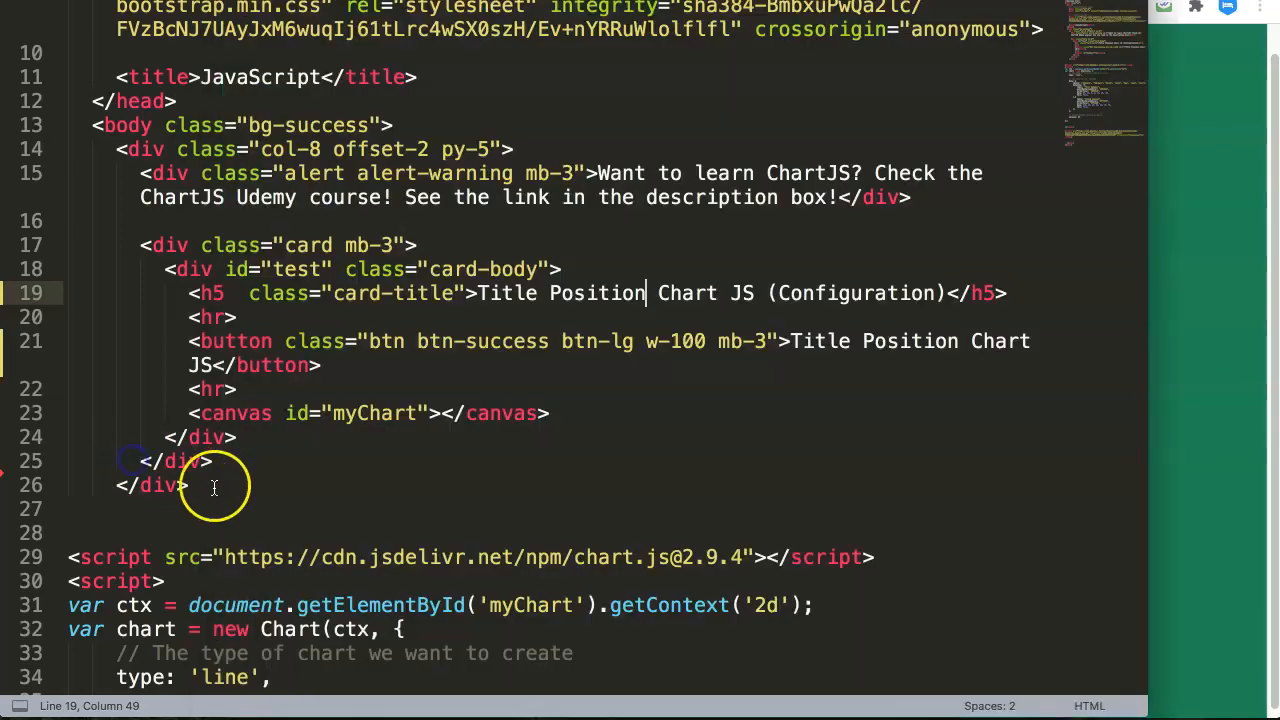
Step: Scroll the Title docs and highlight the options.title namespace name
scroll(down, 3)
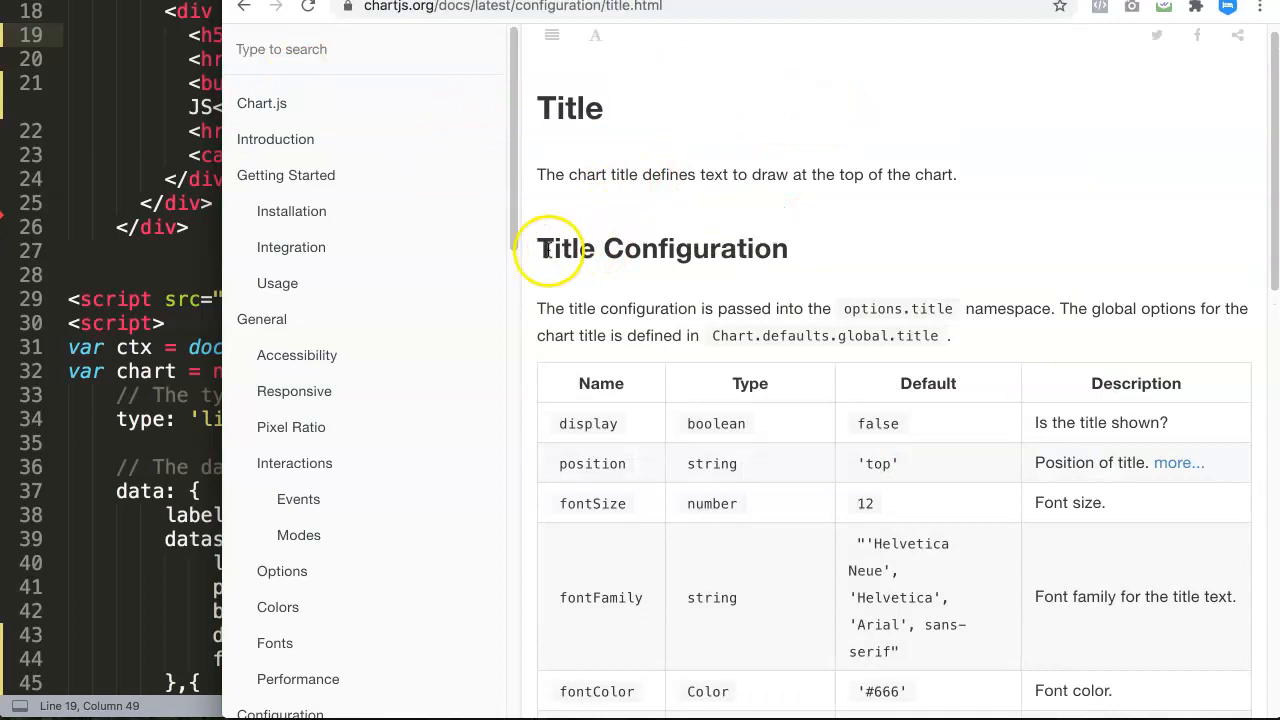
mouse_move(856, 316)
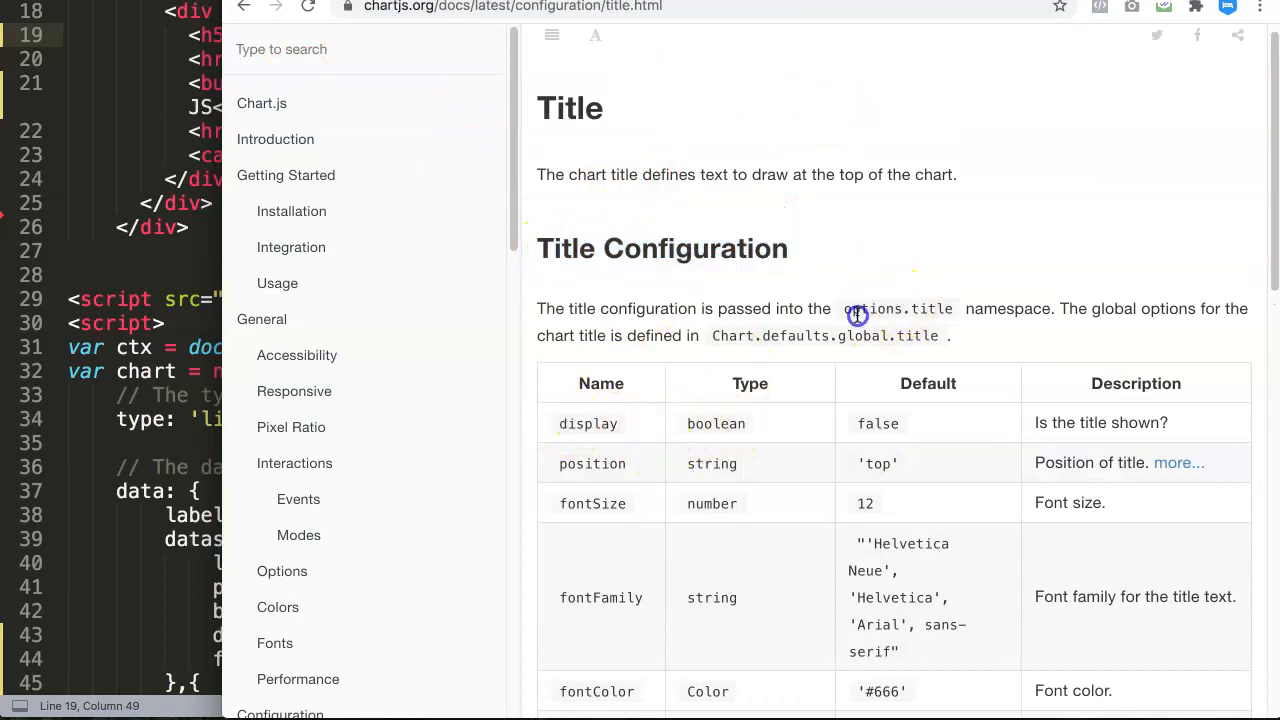
double_click(1008, 308)
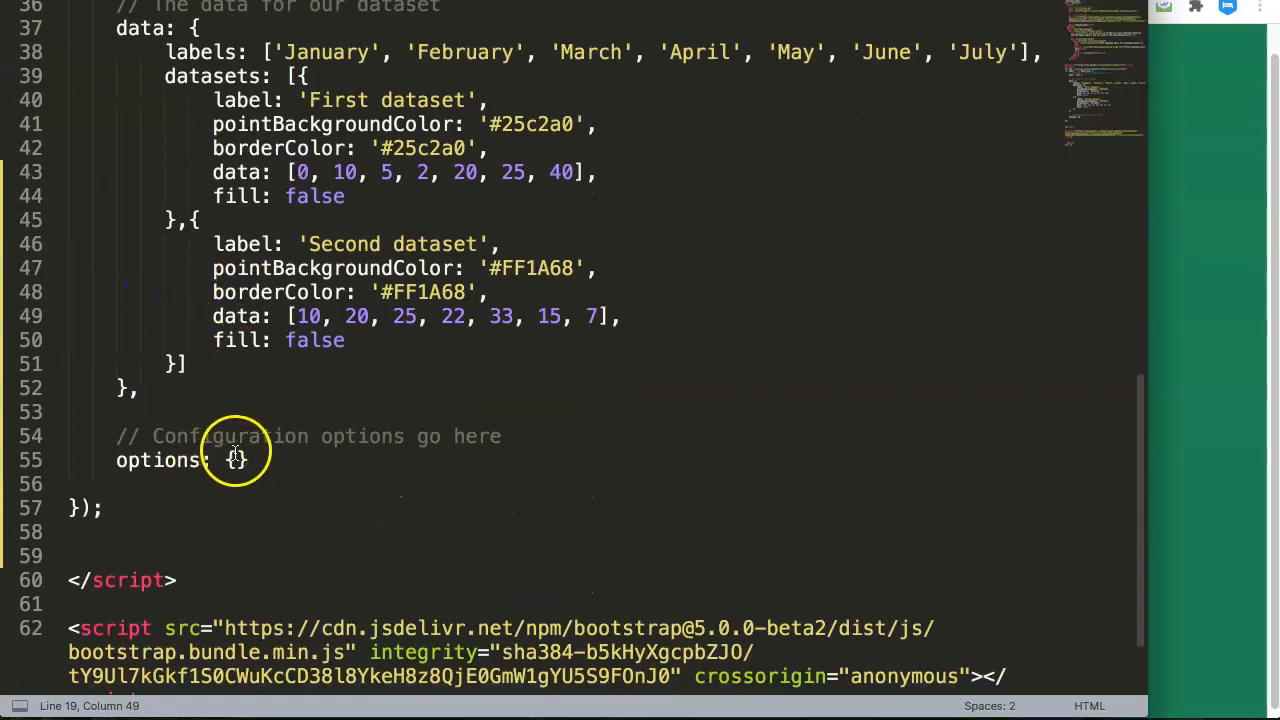
Step: Fill options with title: { display: true, text: 'Chart in Chart JS!' }
text(title:)
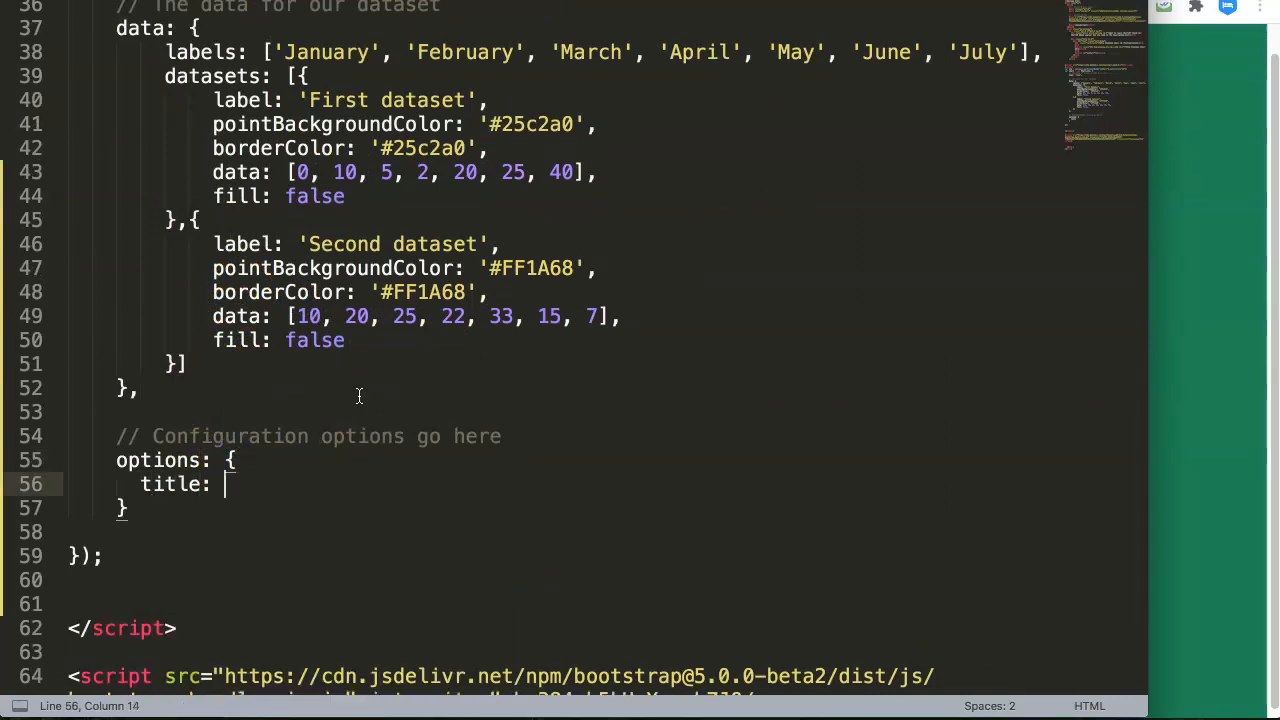
text({)
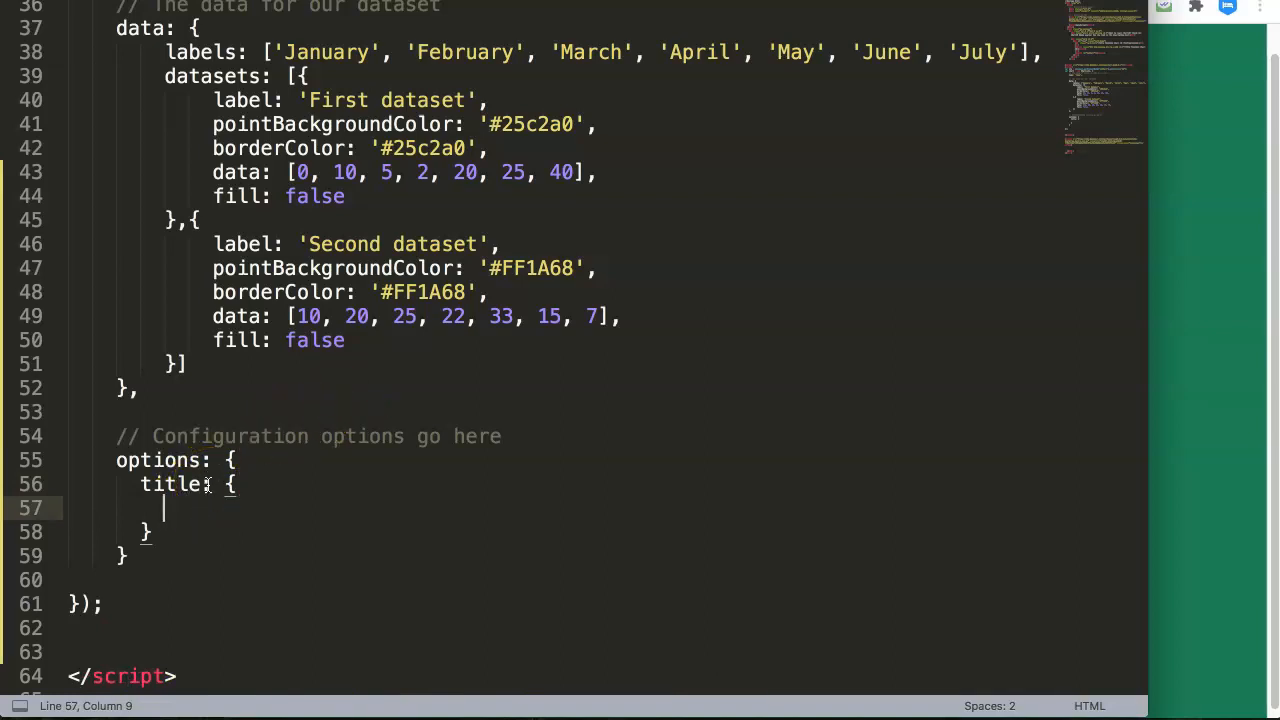
text(display:)
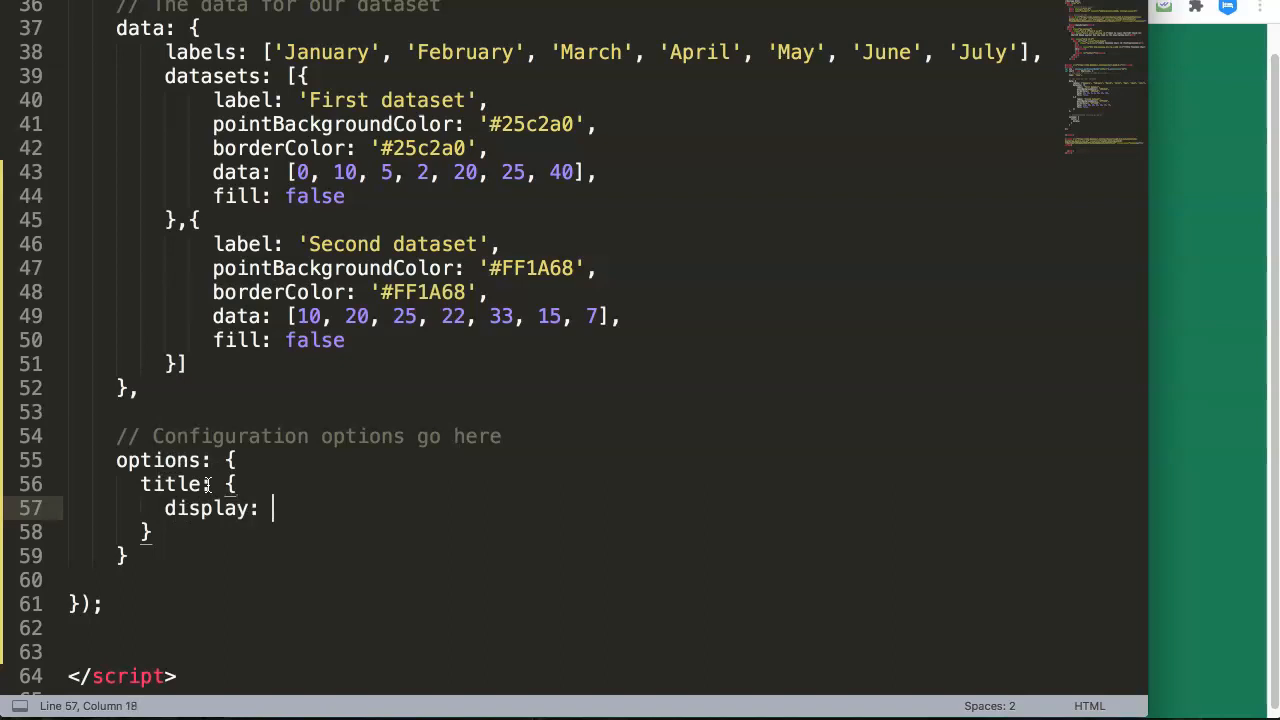
text(true,)
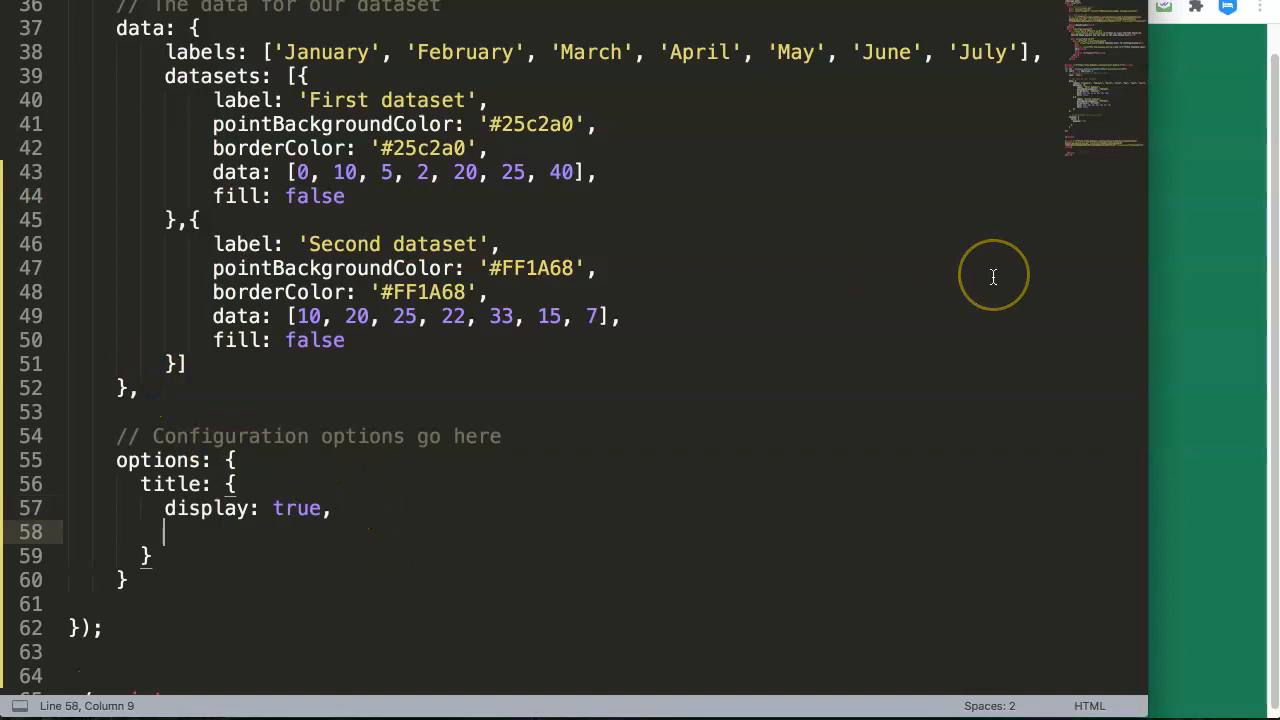
text(text: '')
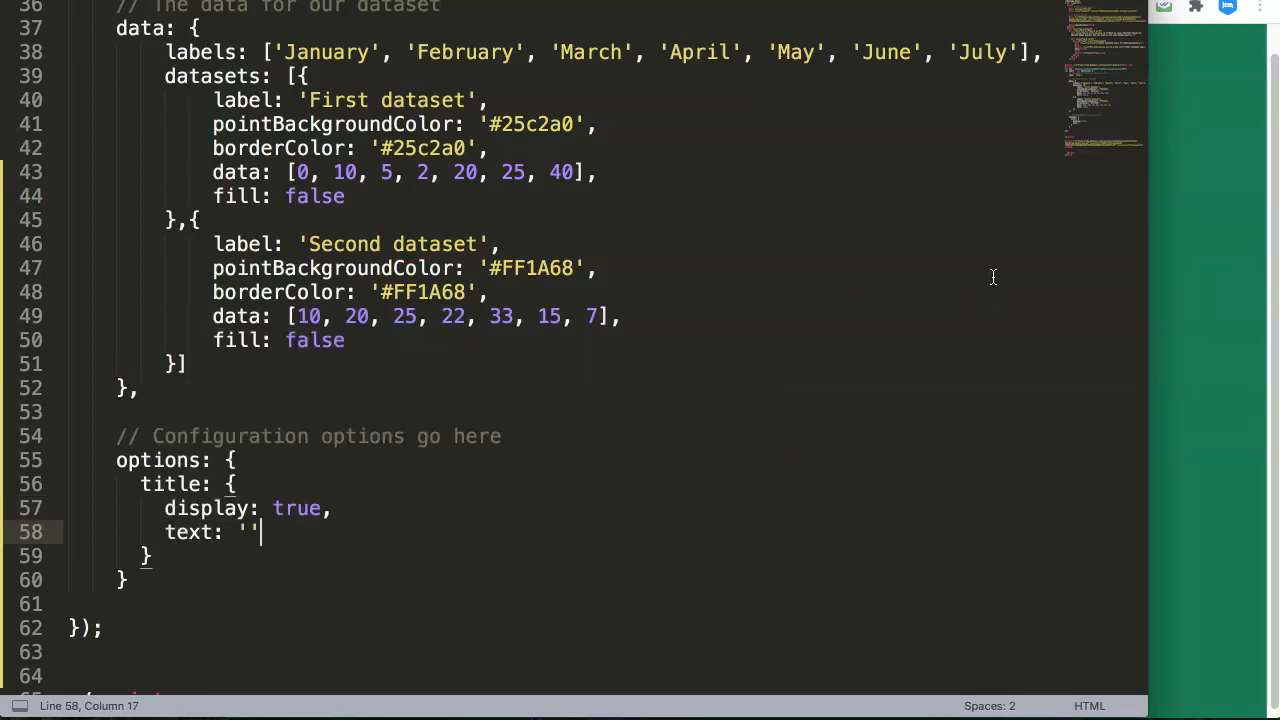
text(,)
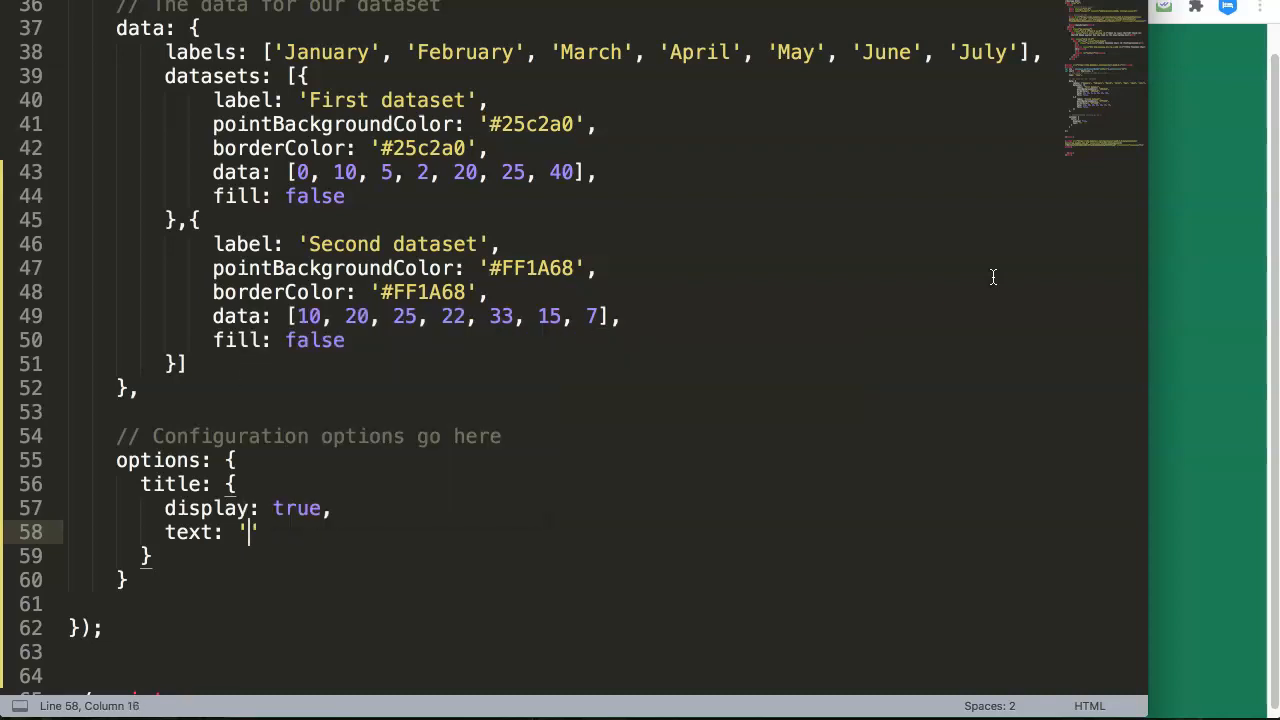
text(Chart in Cha)
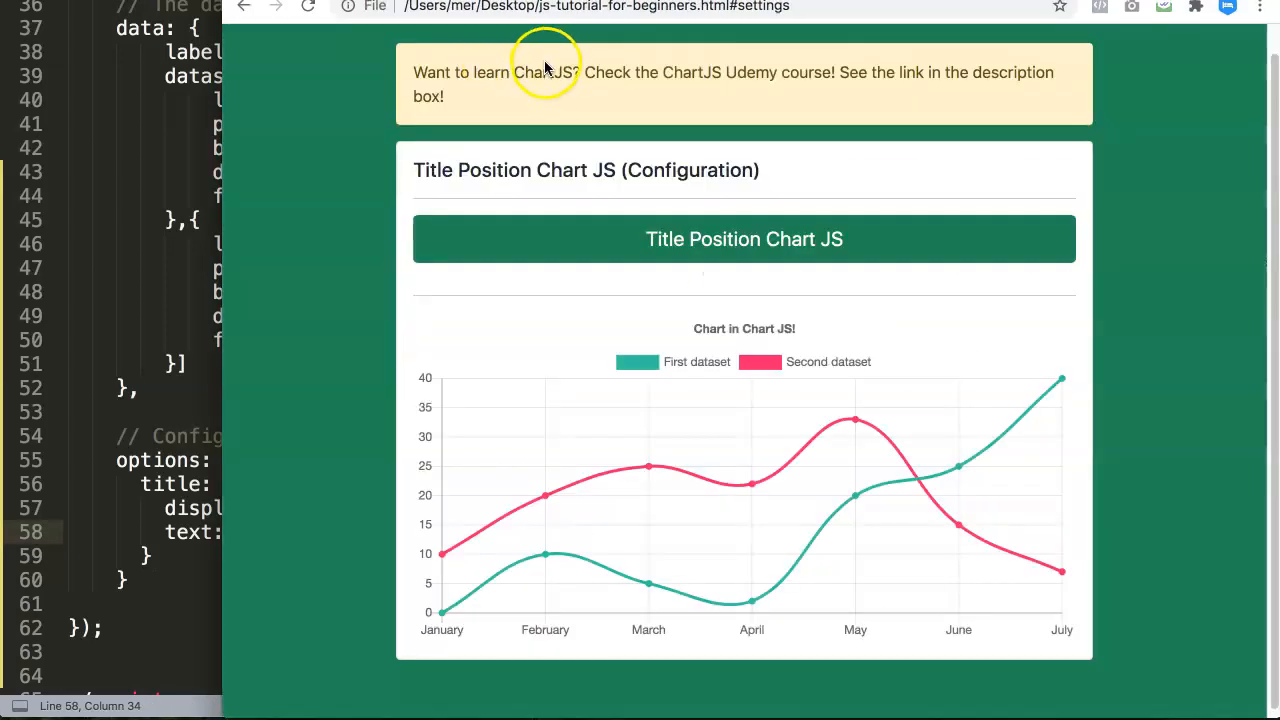
Step: Bring up Chrome DevTools with F12 and pick the chart canvas in the Elements panel
key(F12)
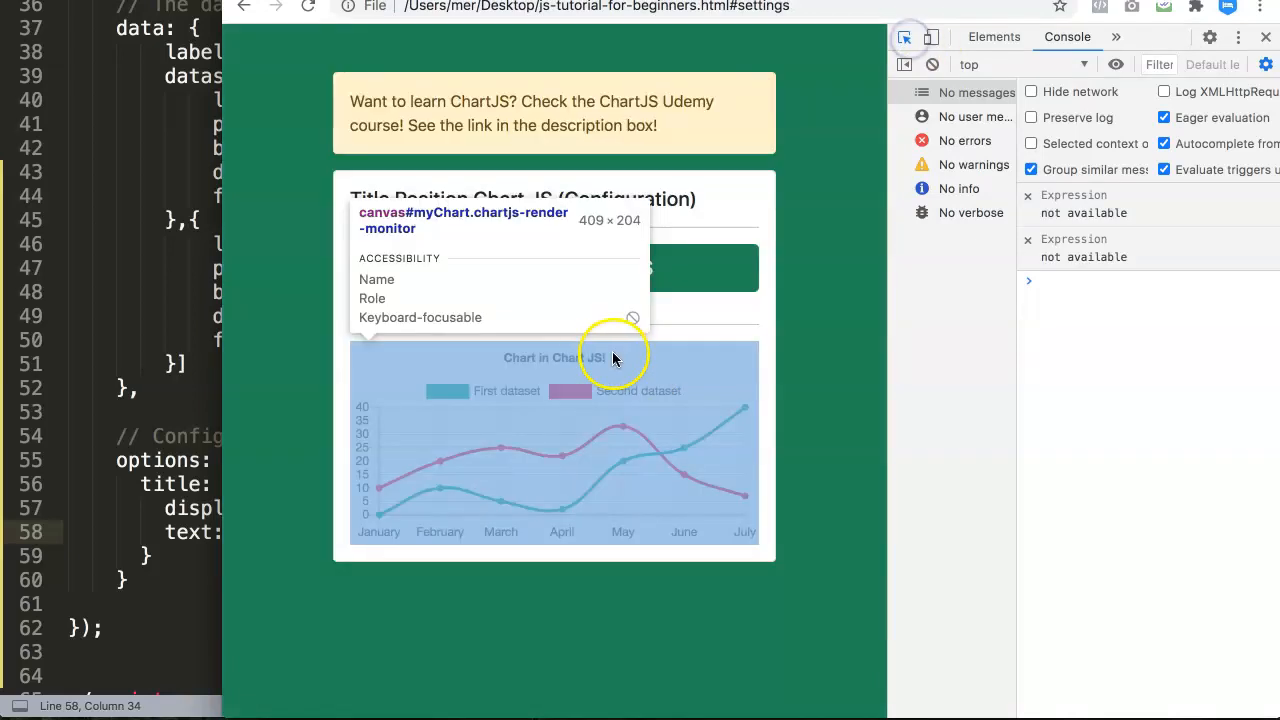
click(992, 36)
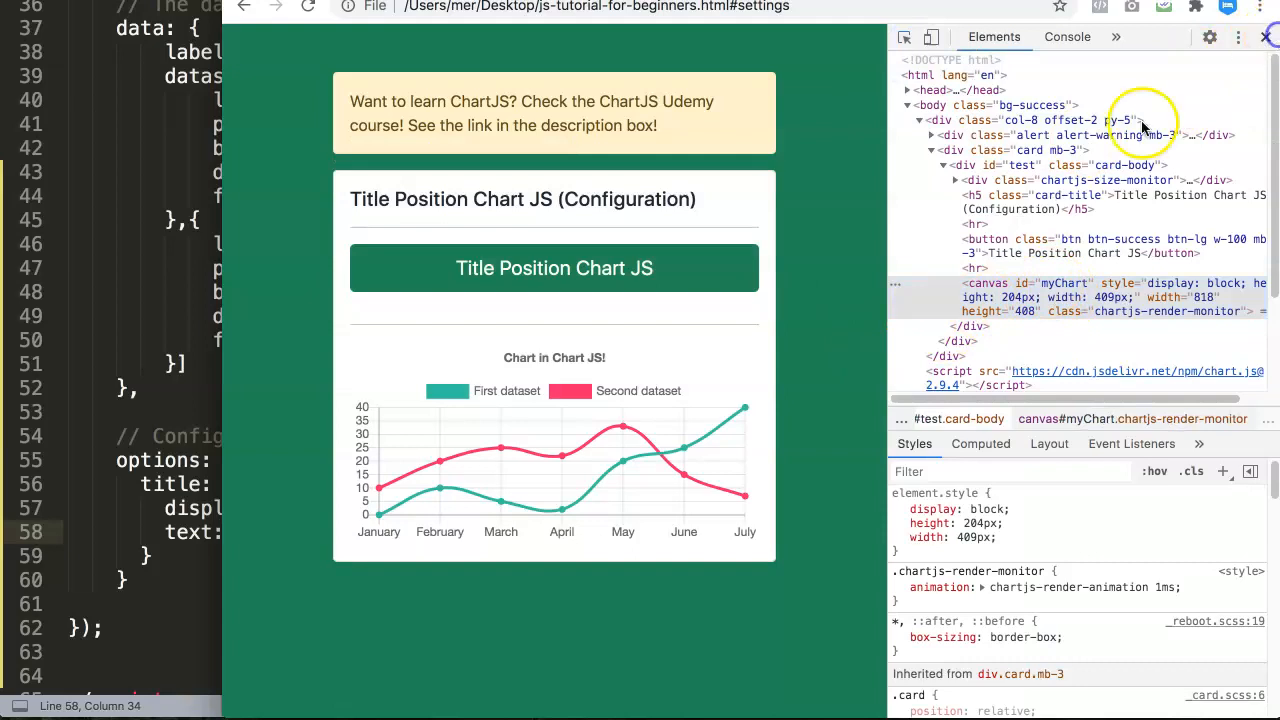
click(1270, 36)
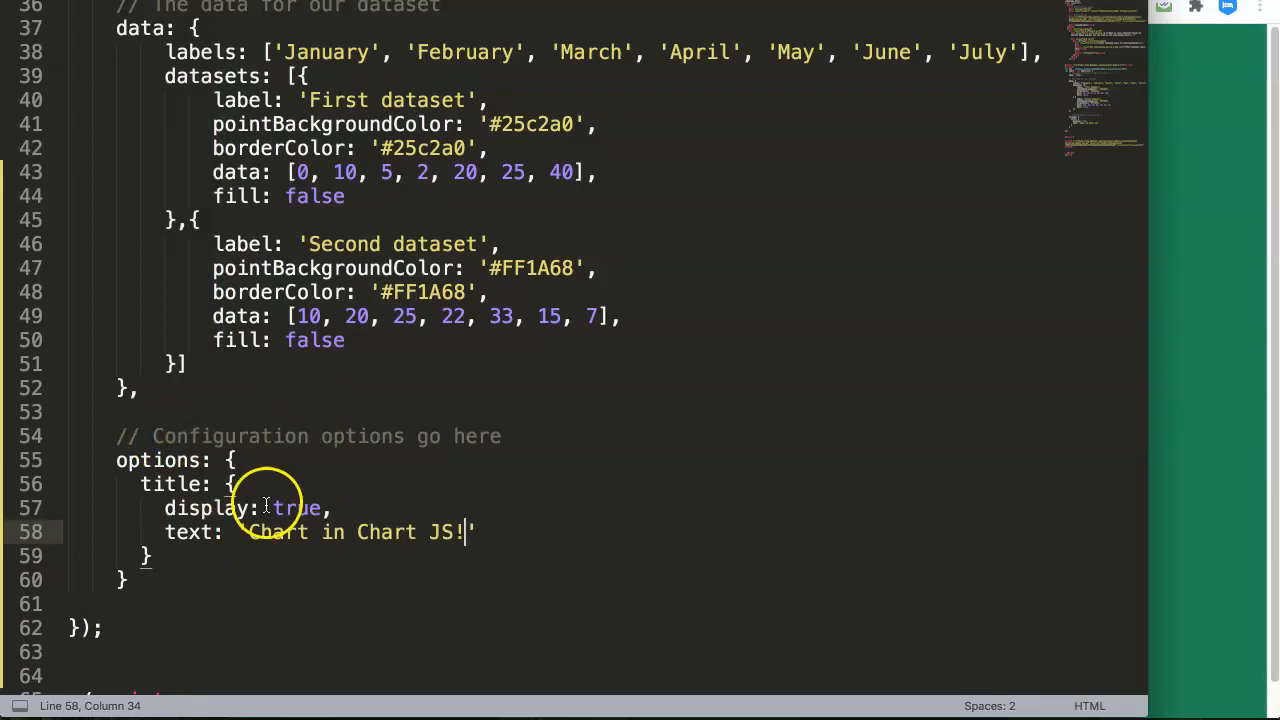
Step: Write 'Chart in Chart JS' inside the empty <p> tag above the canvas
scroll(up, 3)
text(<p></p>)
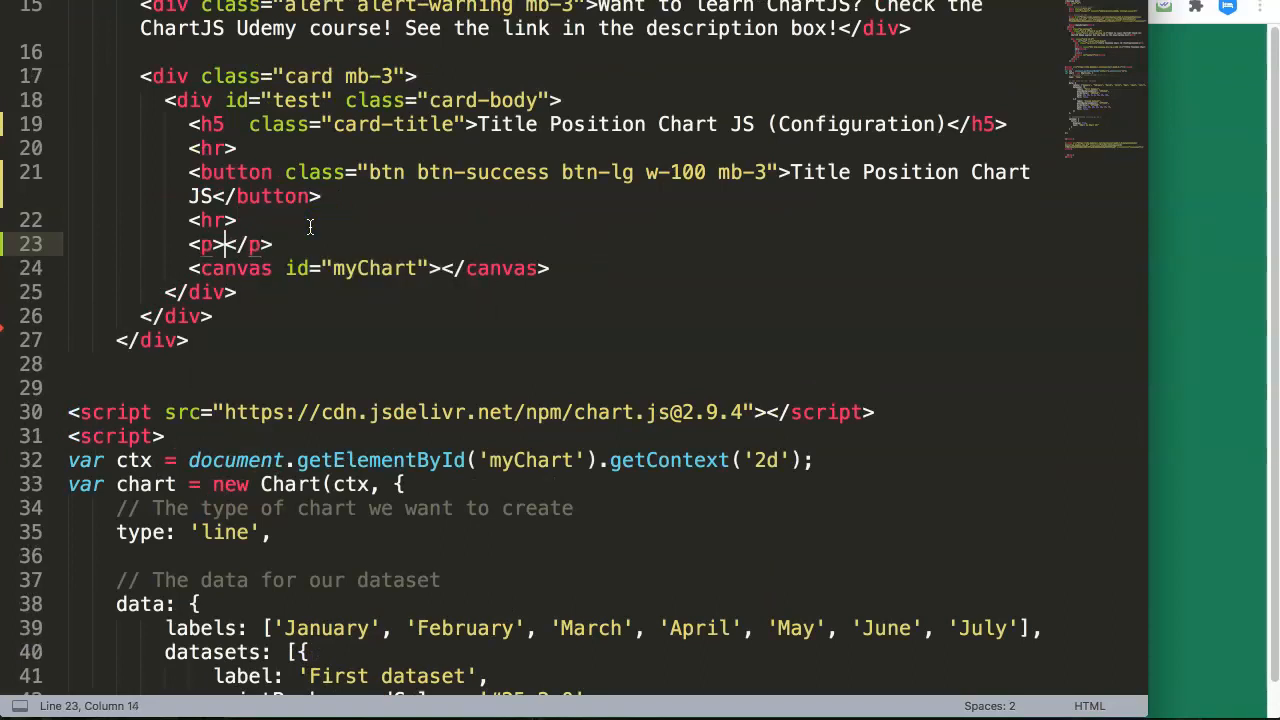
text(Chart in Hca)
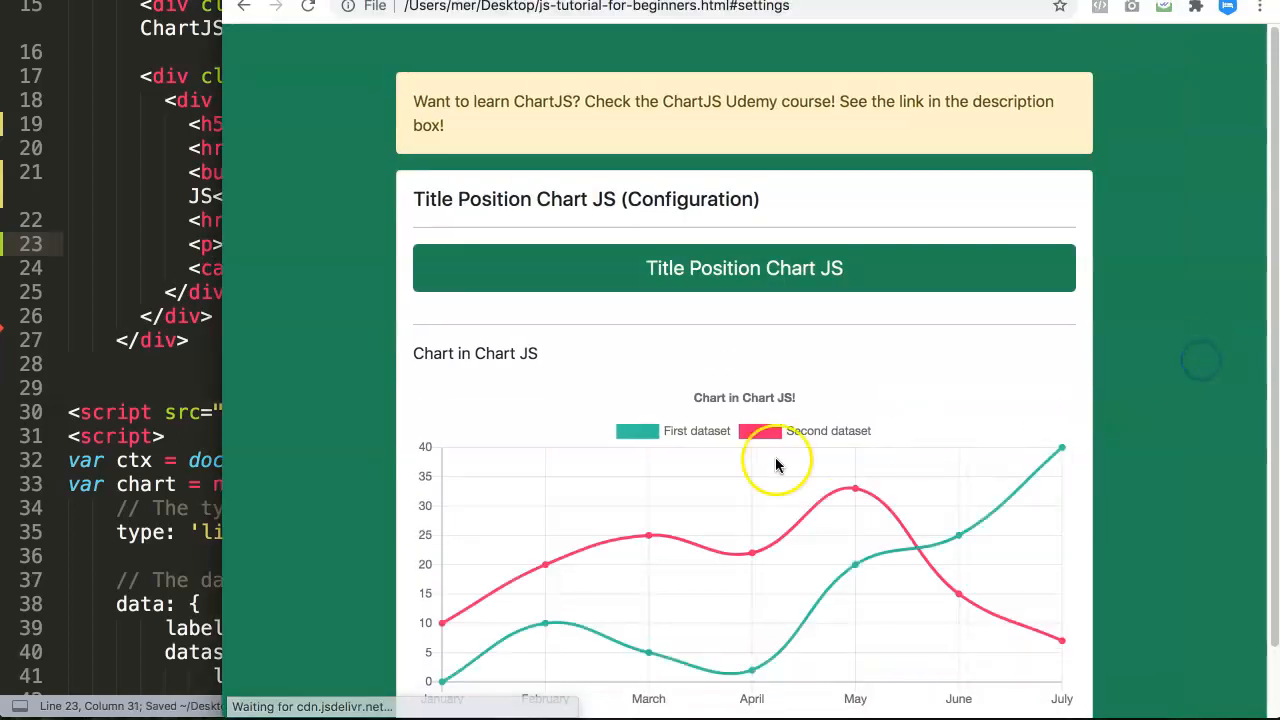
mouse_move(170, 388)
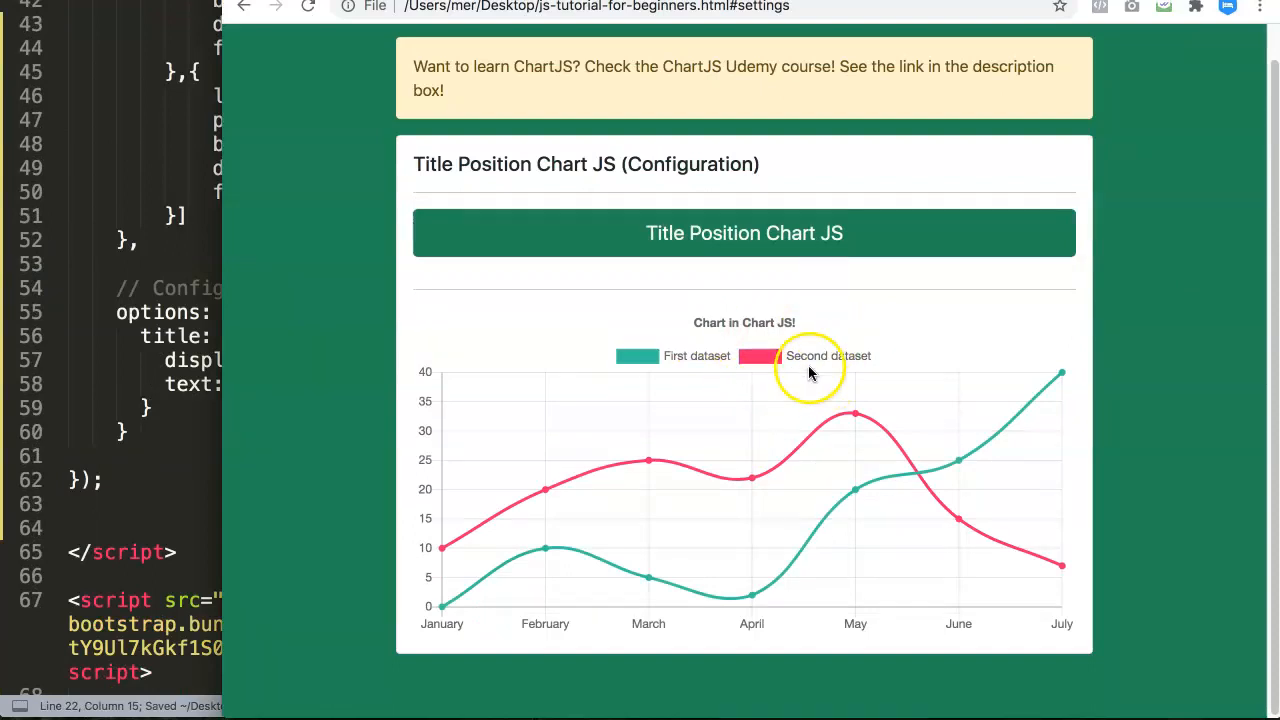
mouse_move(770, 382)
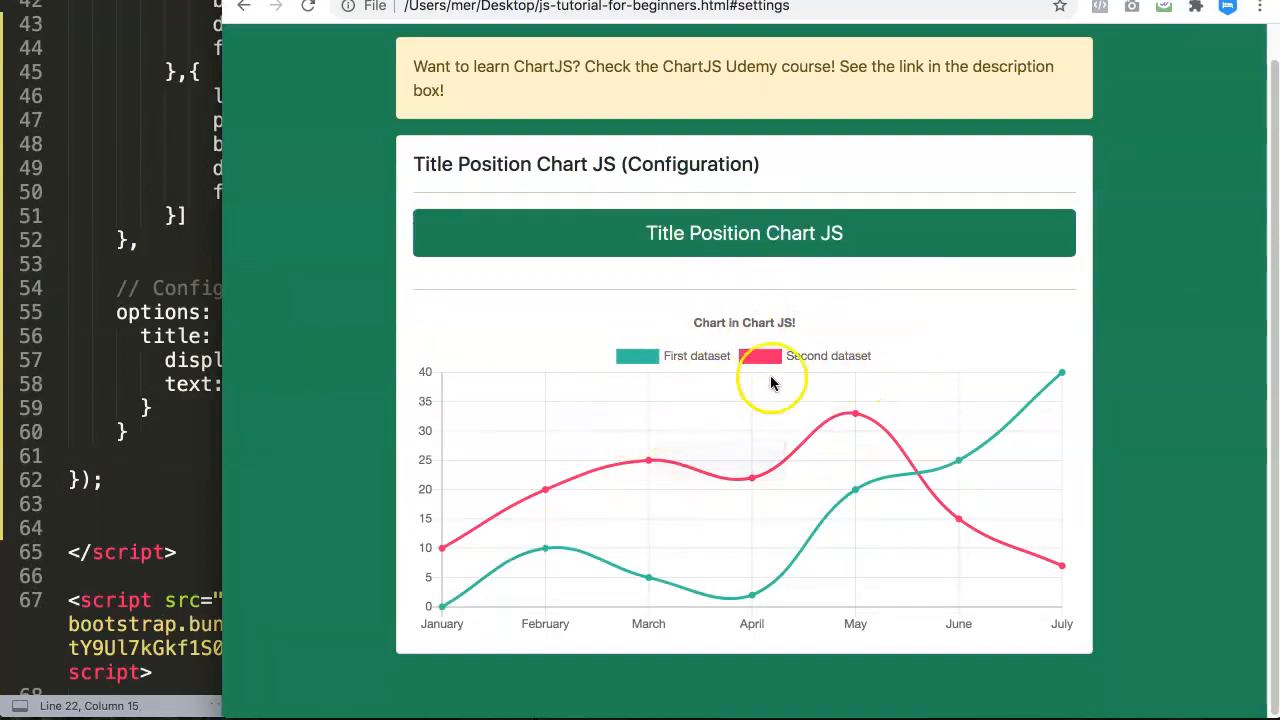
mouse_move(164, 330)
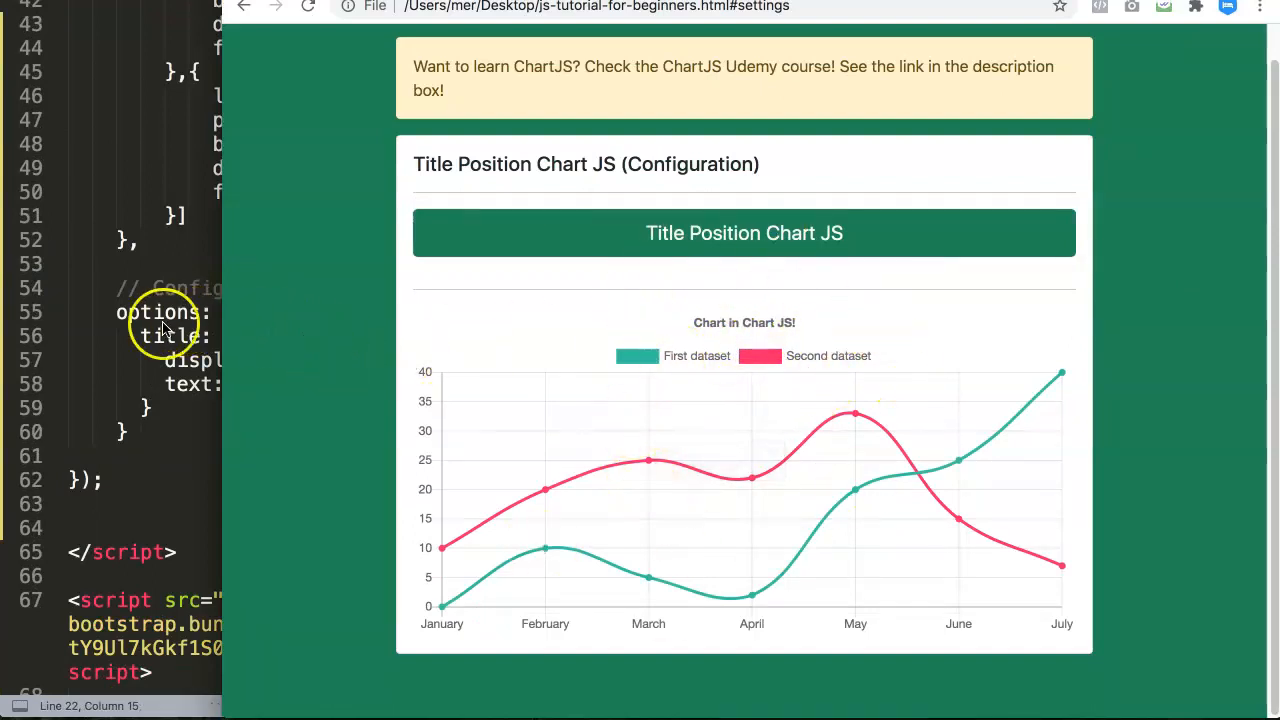
mouse_move(556, 362)
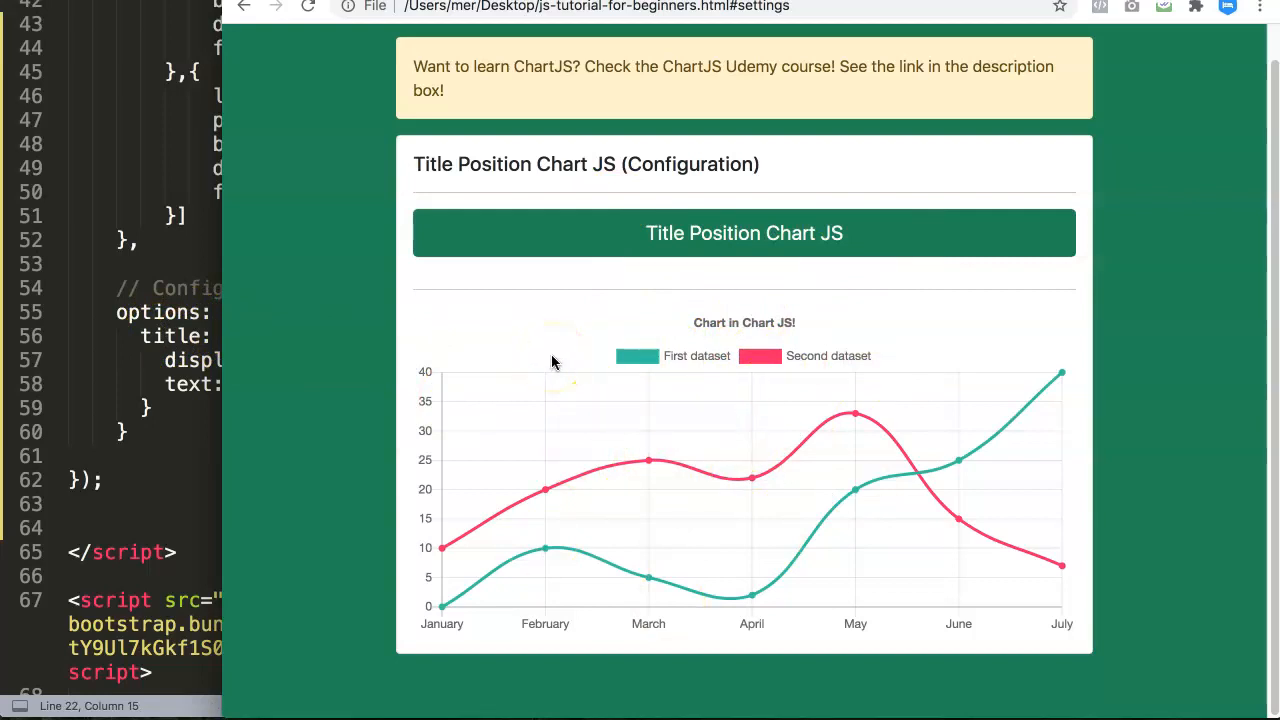
mouse_move(578, 428)
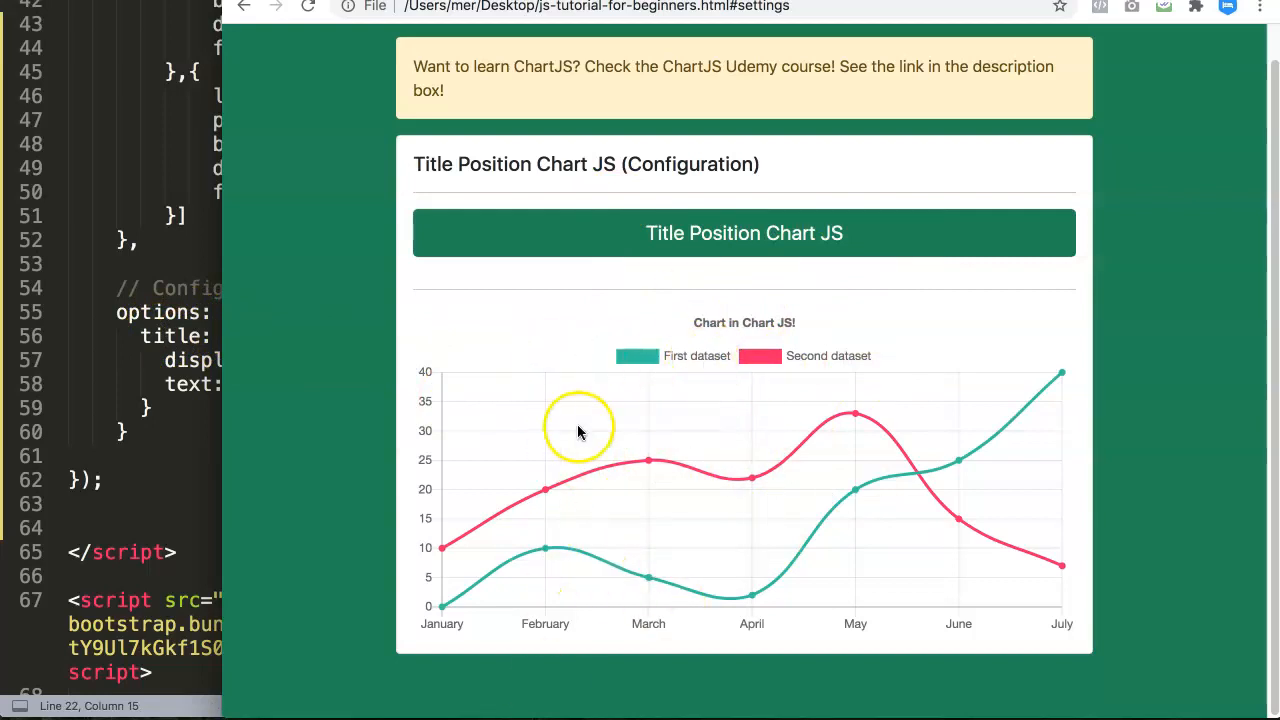
mouse_move(728, 330)
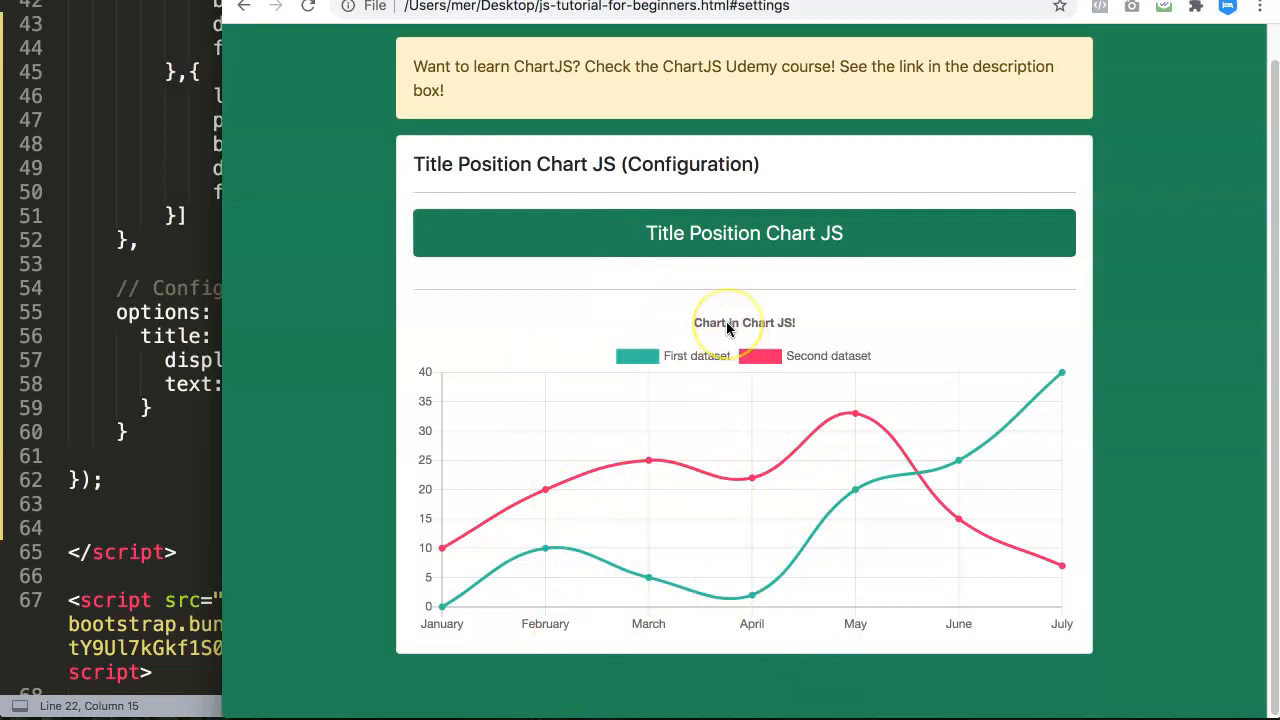
mouse_move(728, 330)
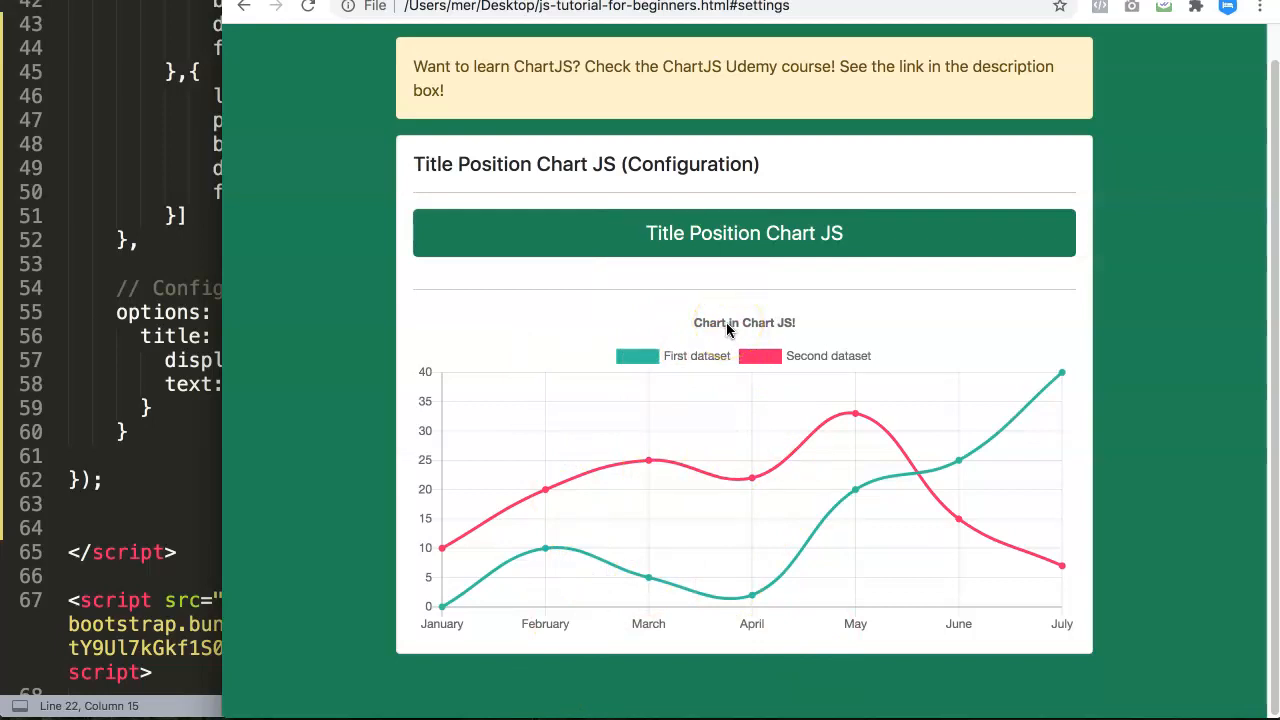
mouse_move(700, 668)
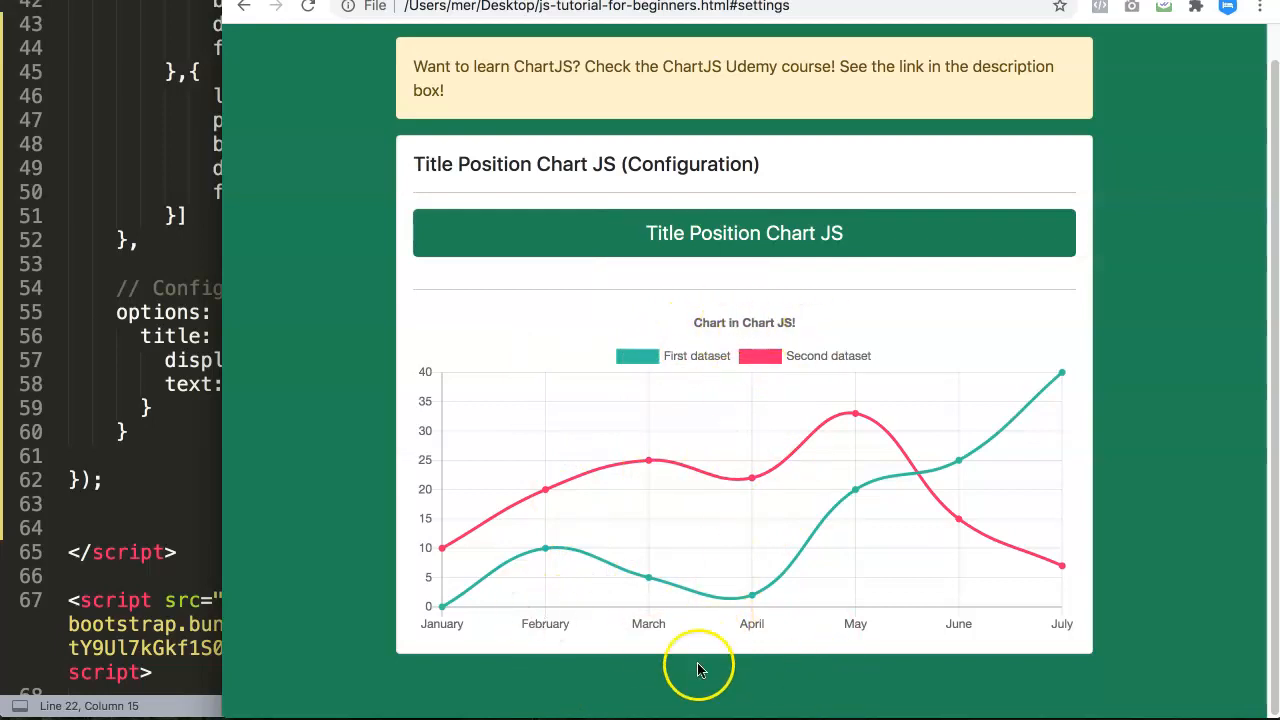
mouse_move(830, 664)
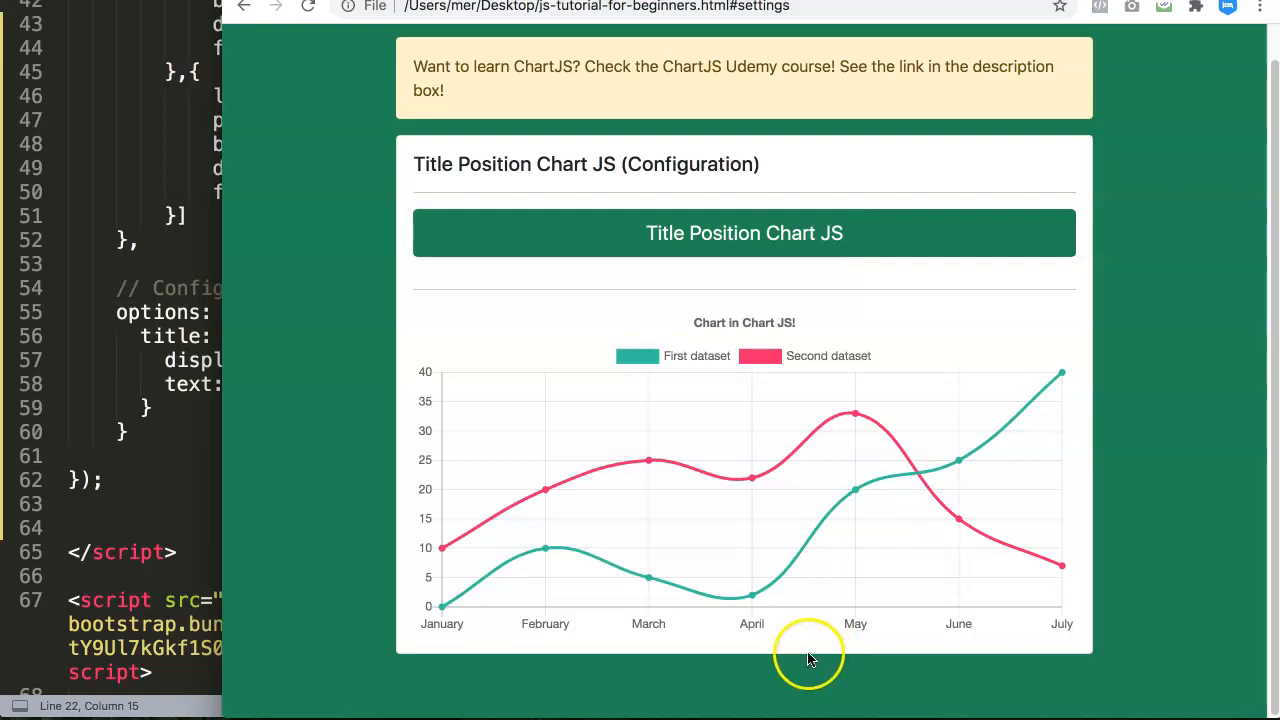
mouse_move(704, 328)
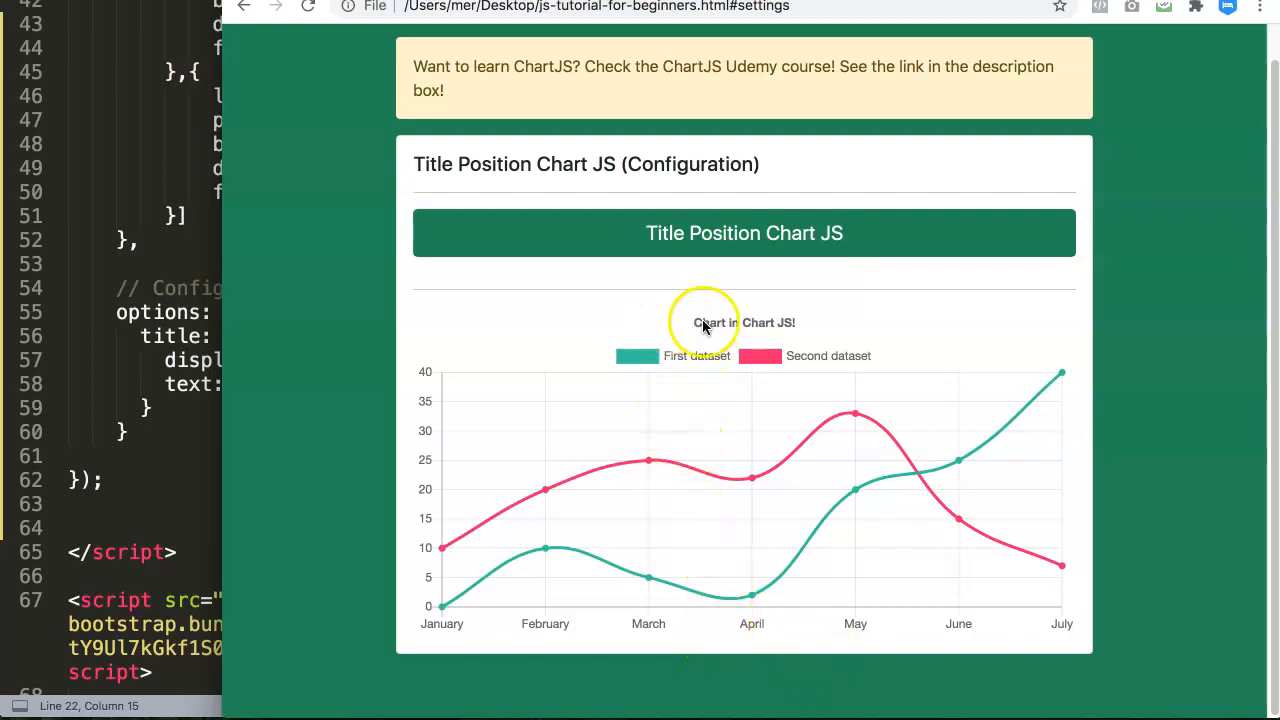
mouse_move(652, 548)
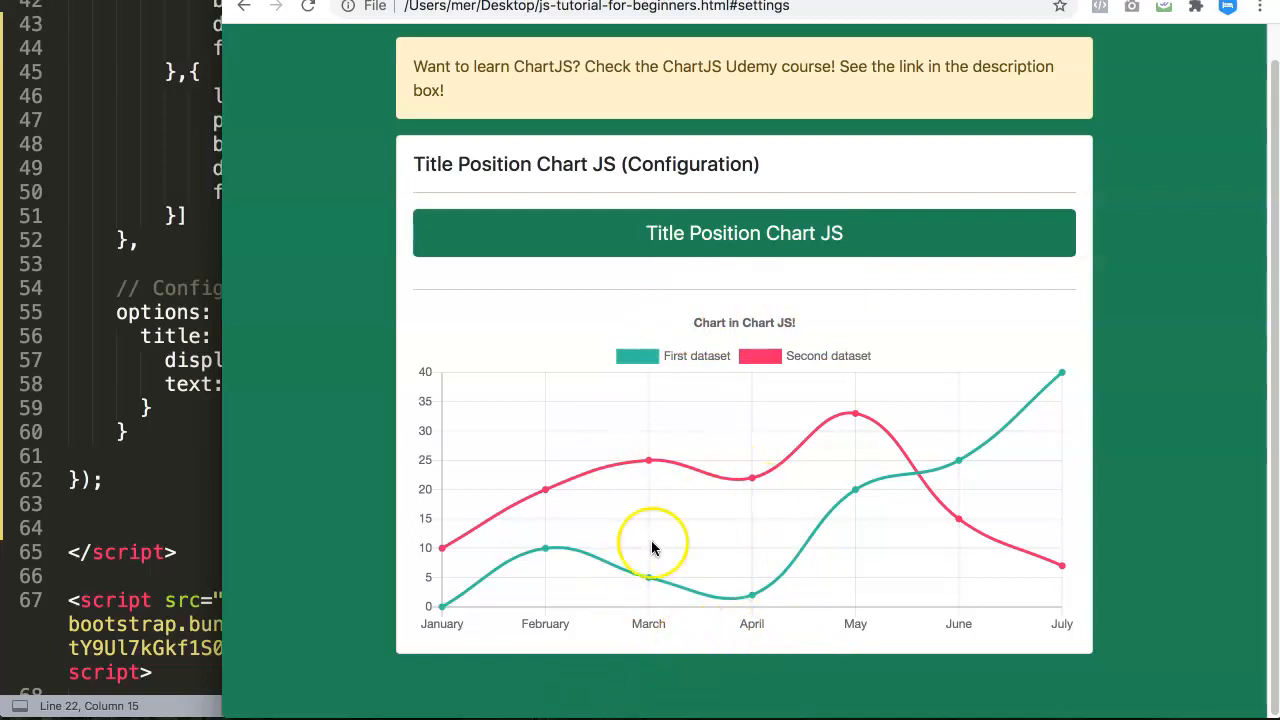
mouse_move(716, 502)
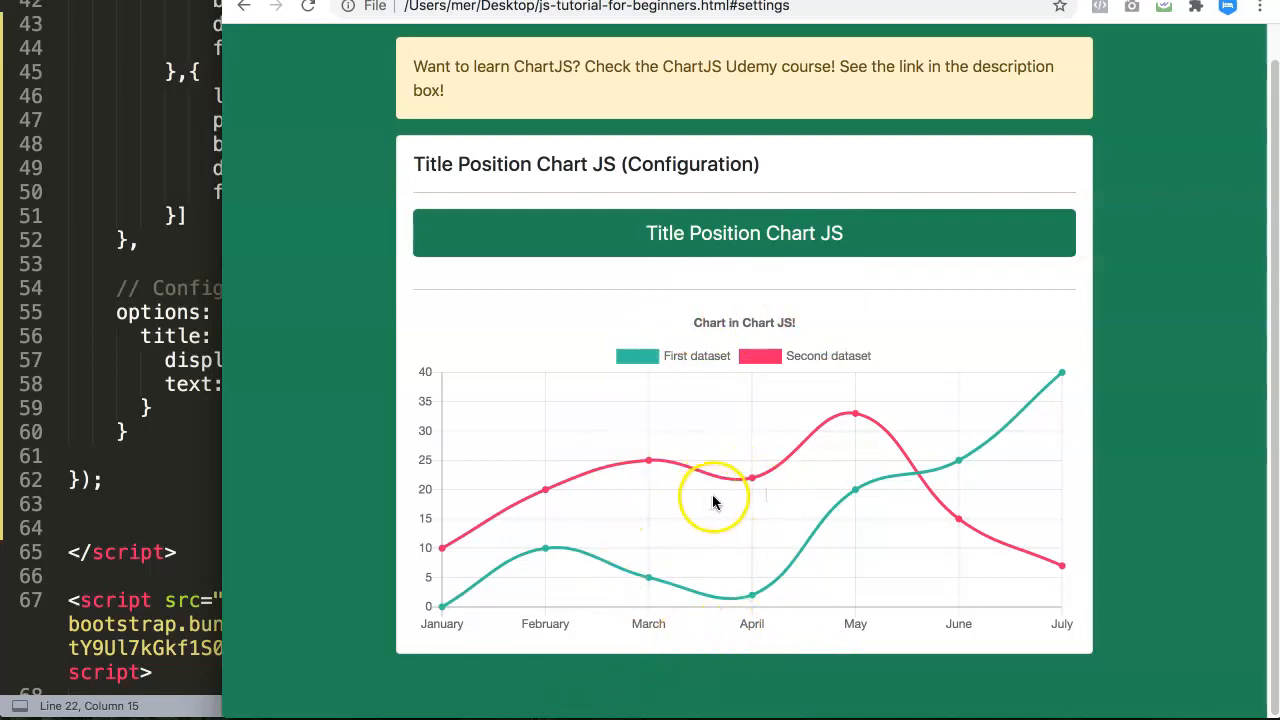
mouse_move(670, 336)
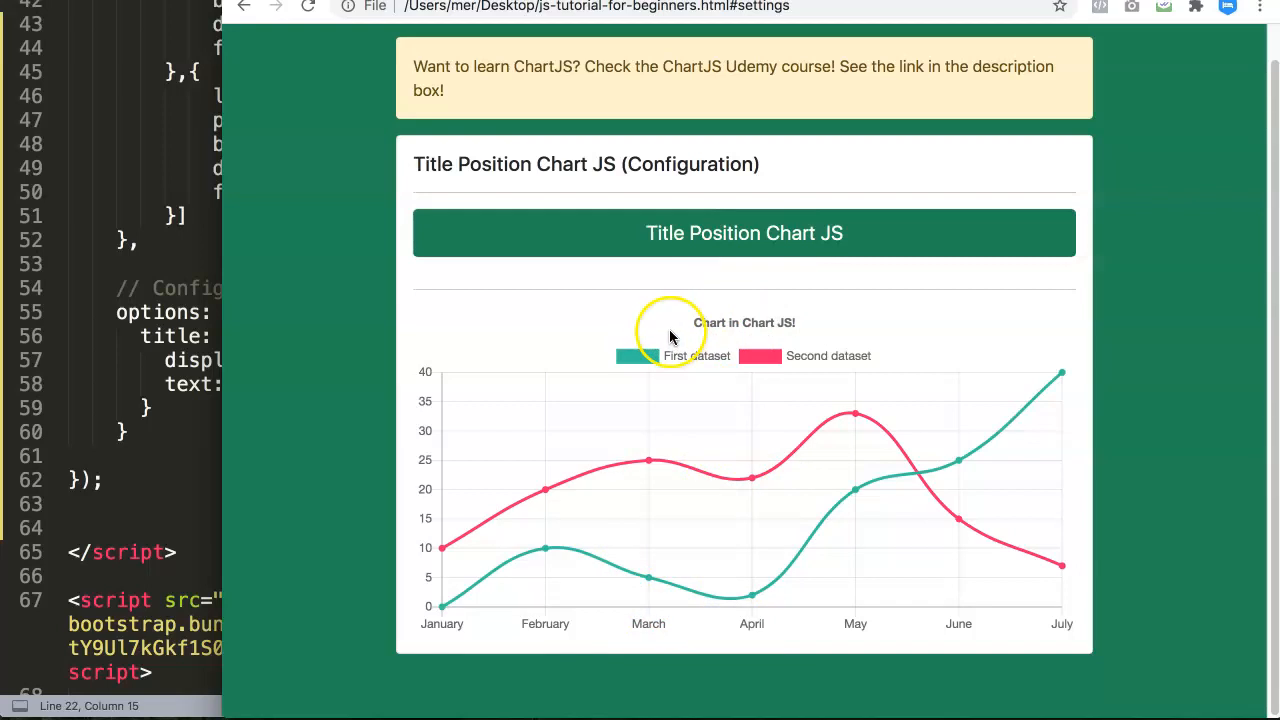
mouse_move(772, 412)
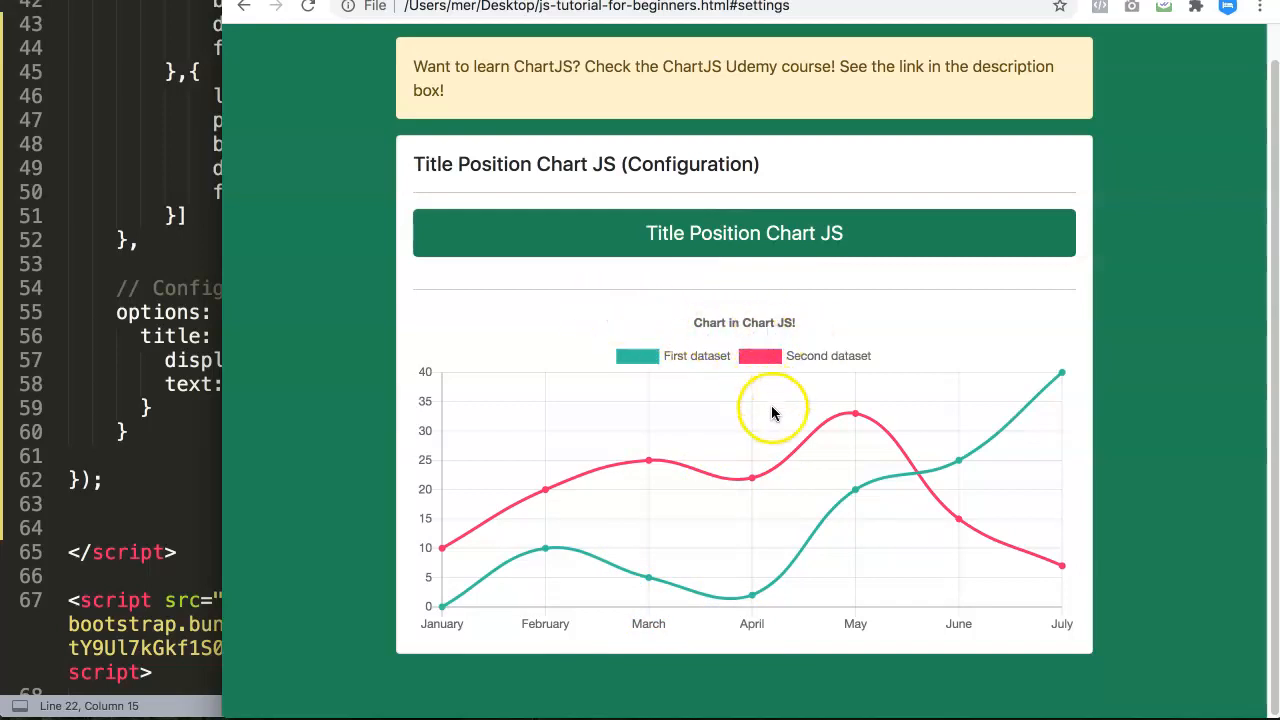
mouse_move(824, 560)
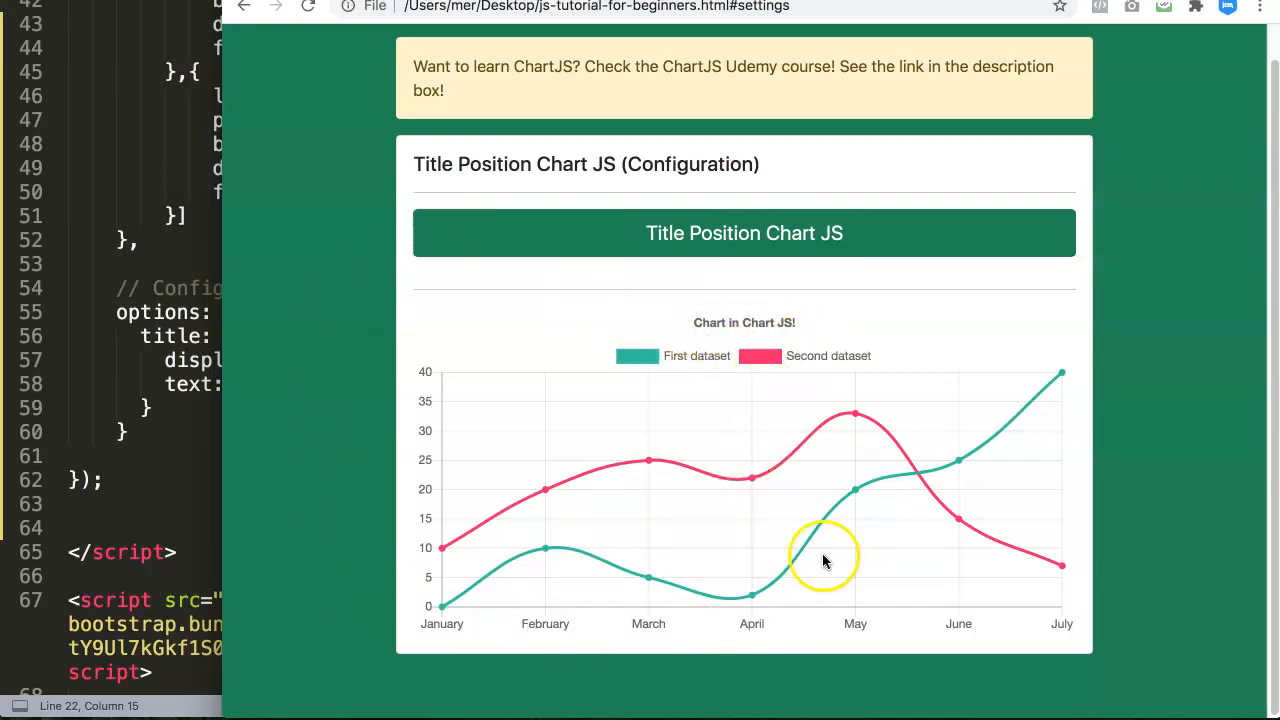
mouse_move(588, 414)
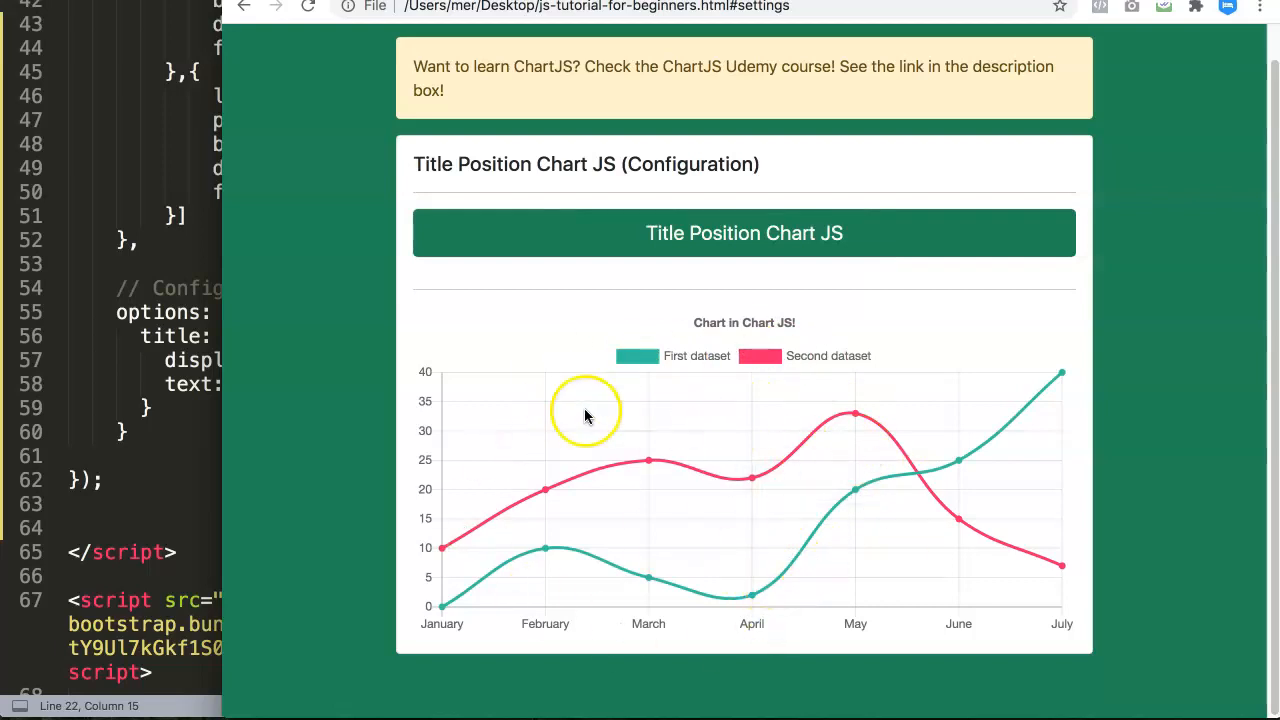
mouse_move(708, 464)
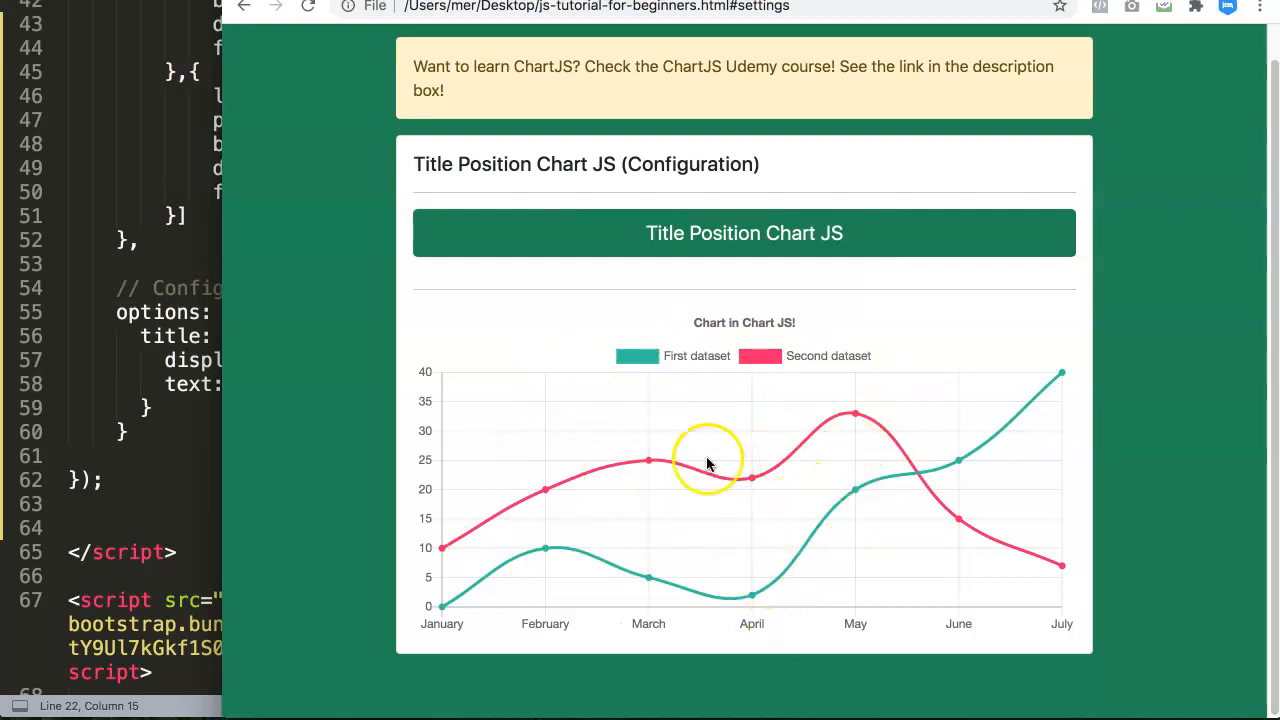
mouse_move(730, 324)
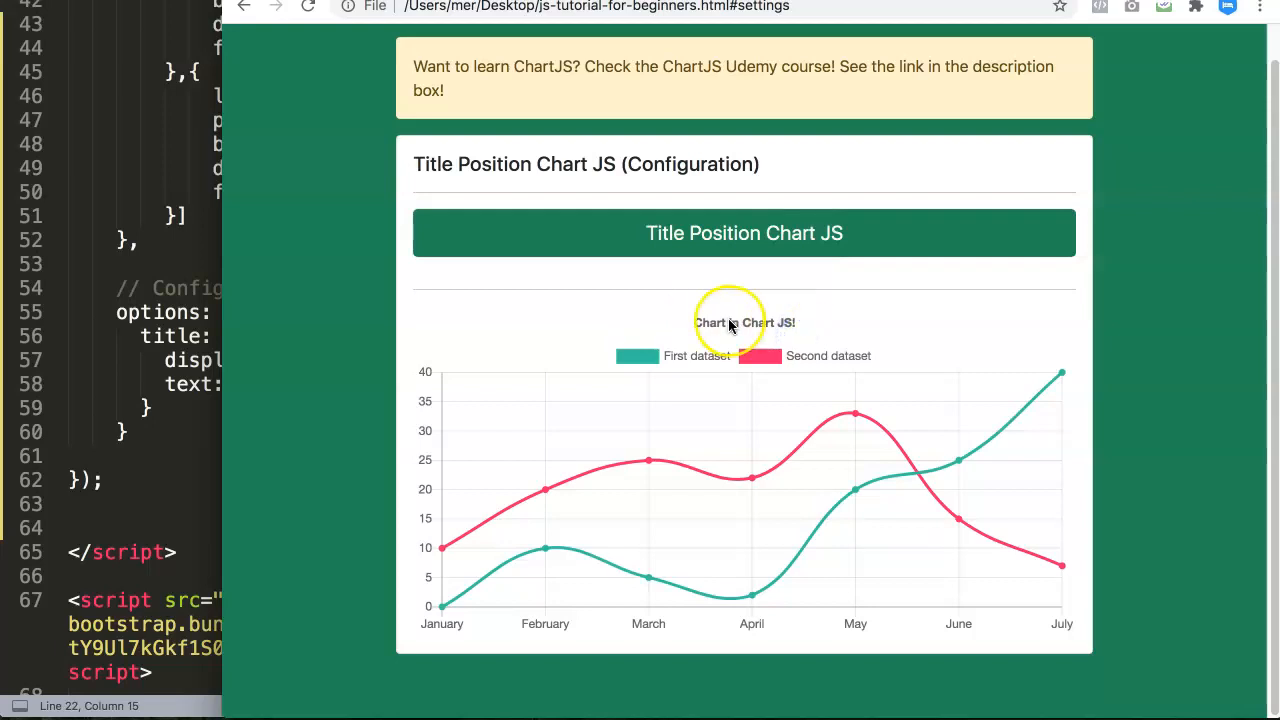
mouse_move(576, 378)
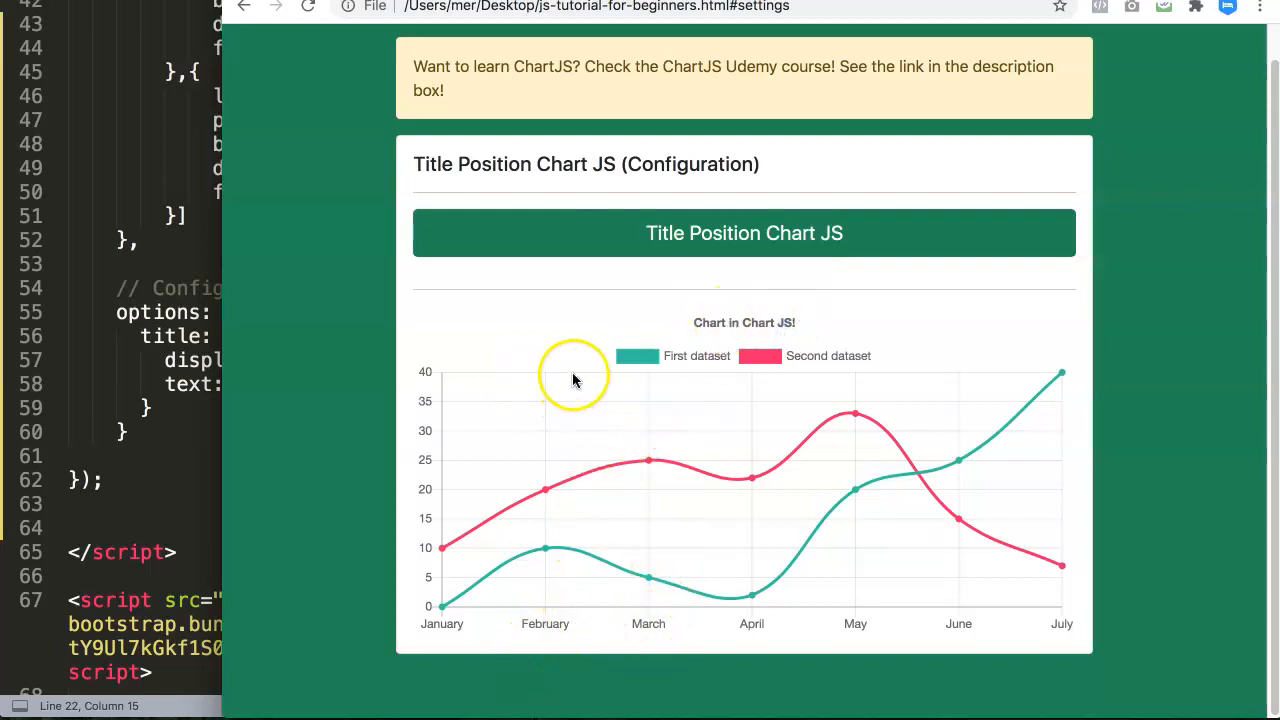
mouse_move(524, 322)
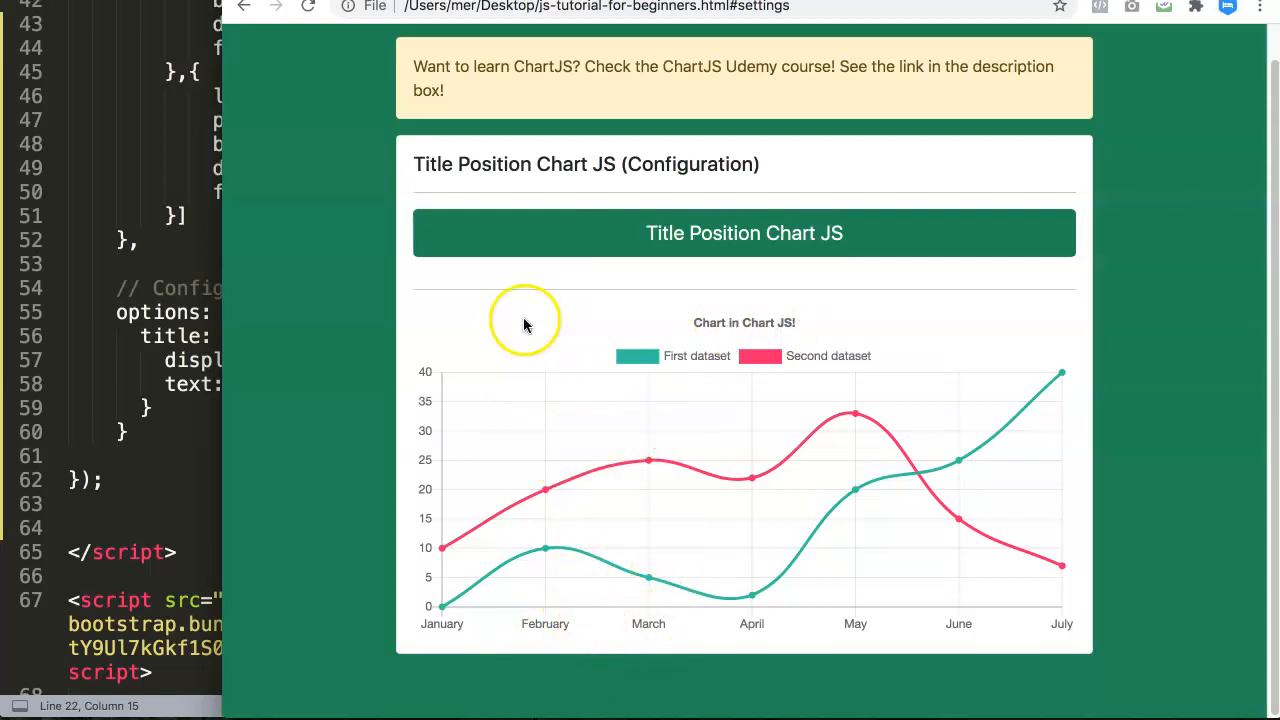
mouse_move(818, 610)
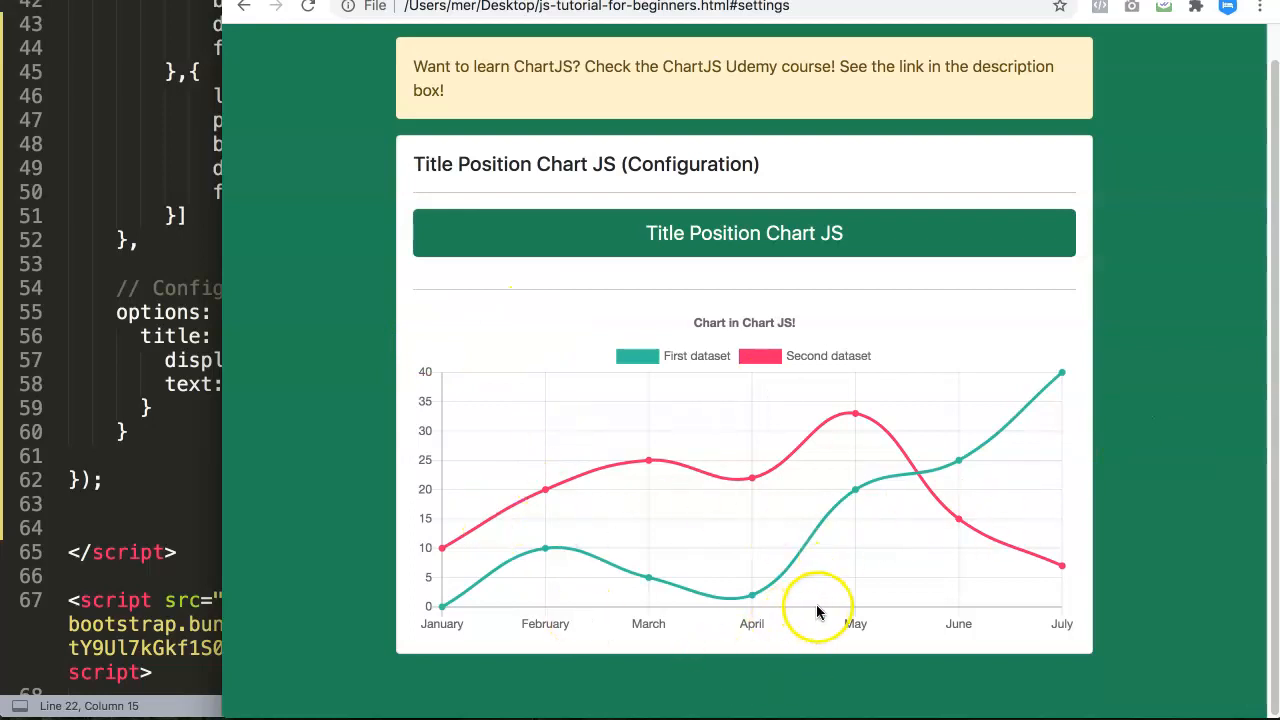
mouse_move(600, 636)
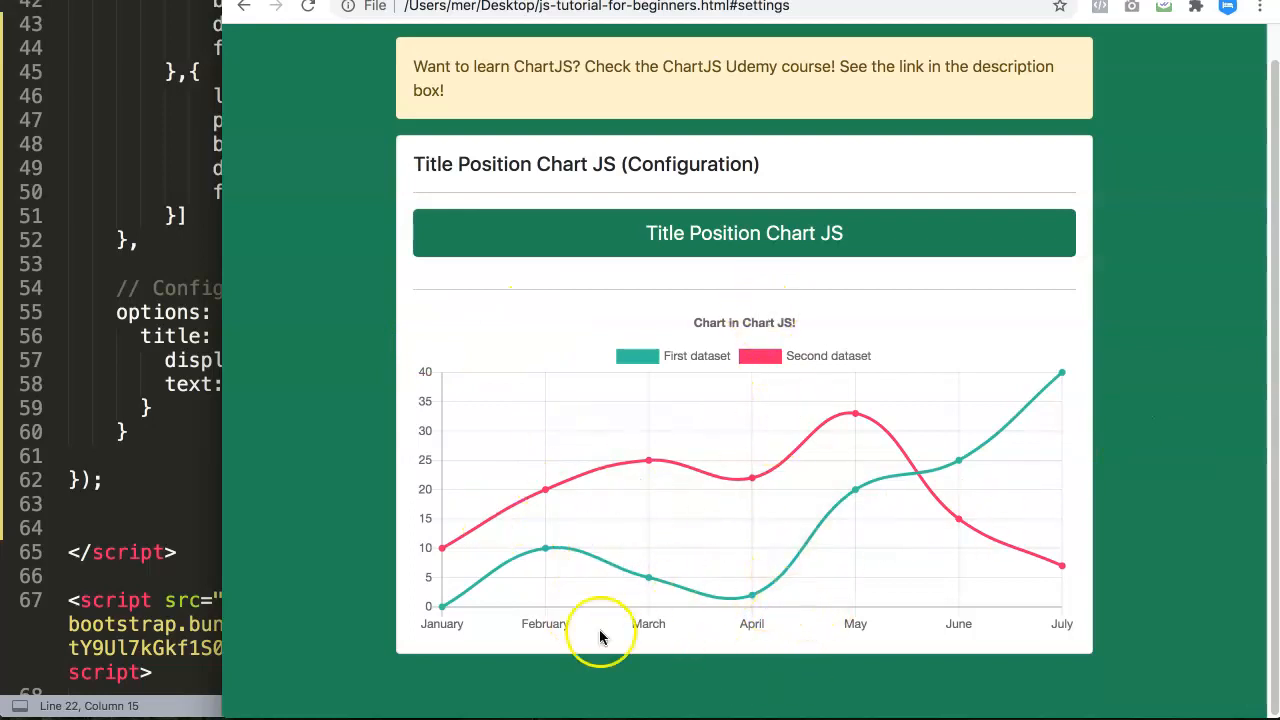
mouse_move(720, 660)
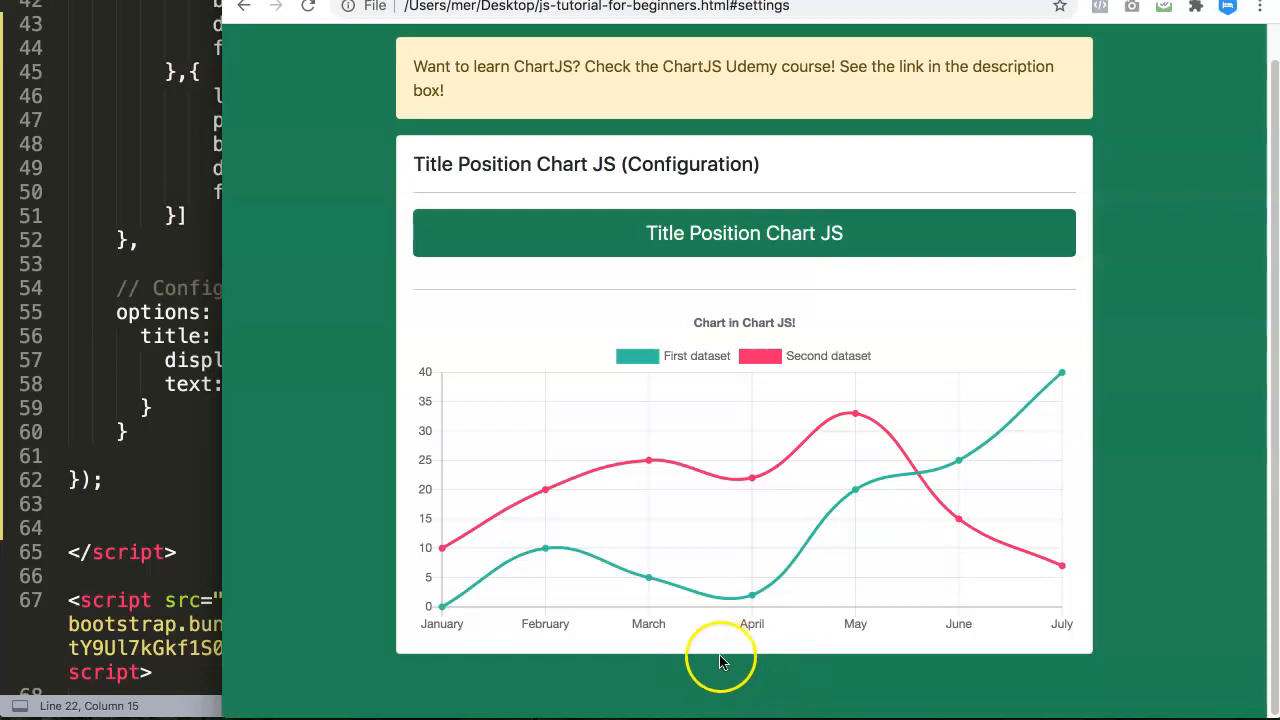
mouse_move(704, 336)
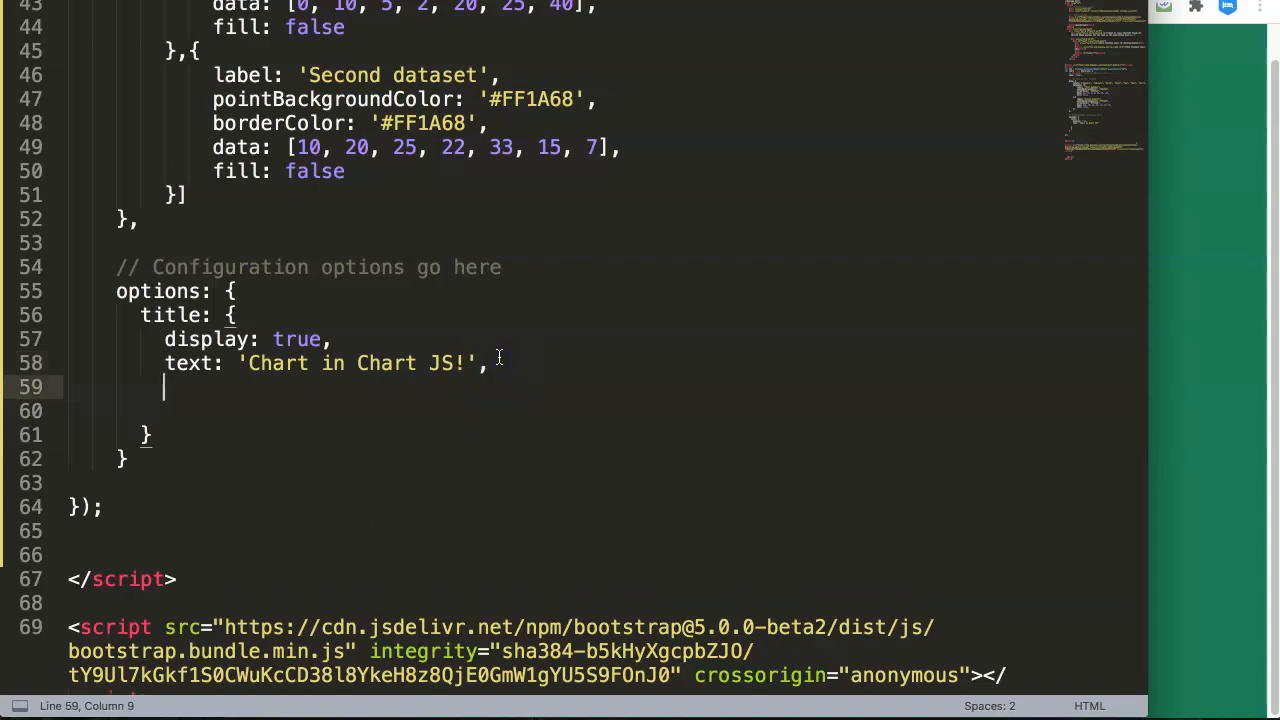
Step: Add position: 'bottom' to the title block so the title sits under the chart
text(position:)
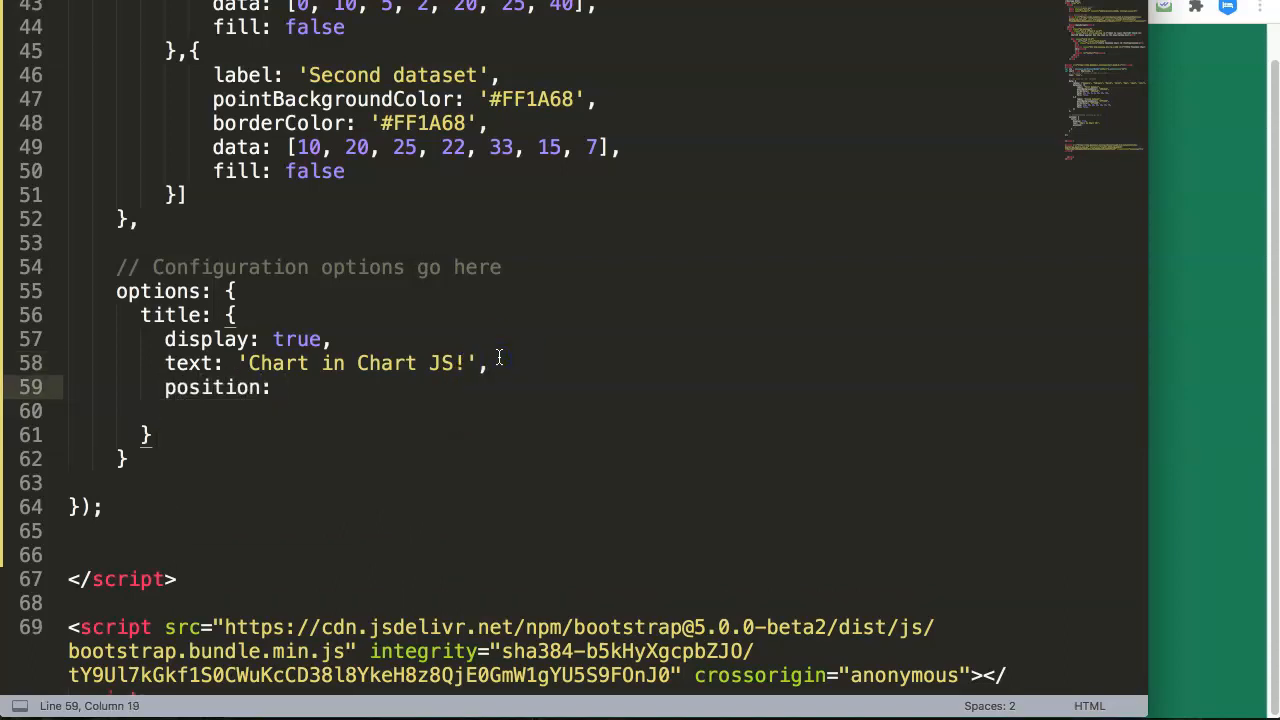
text('')
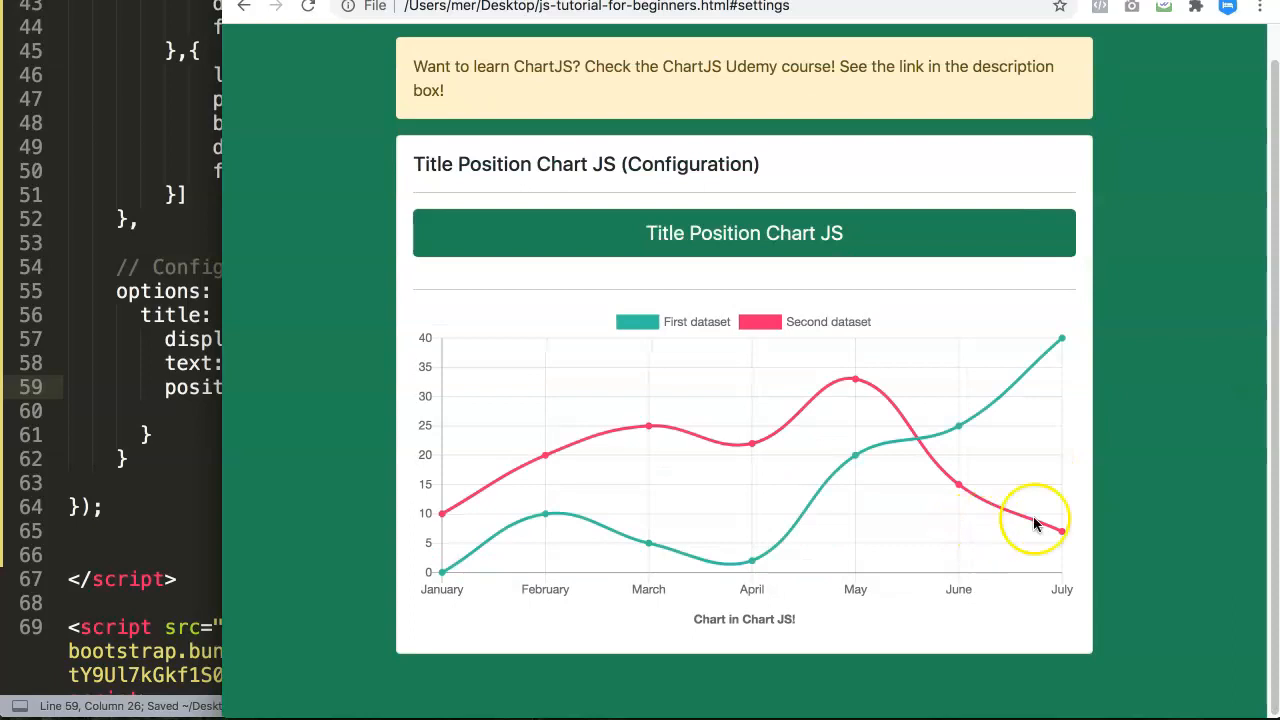
mouse_move(810, 556)
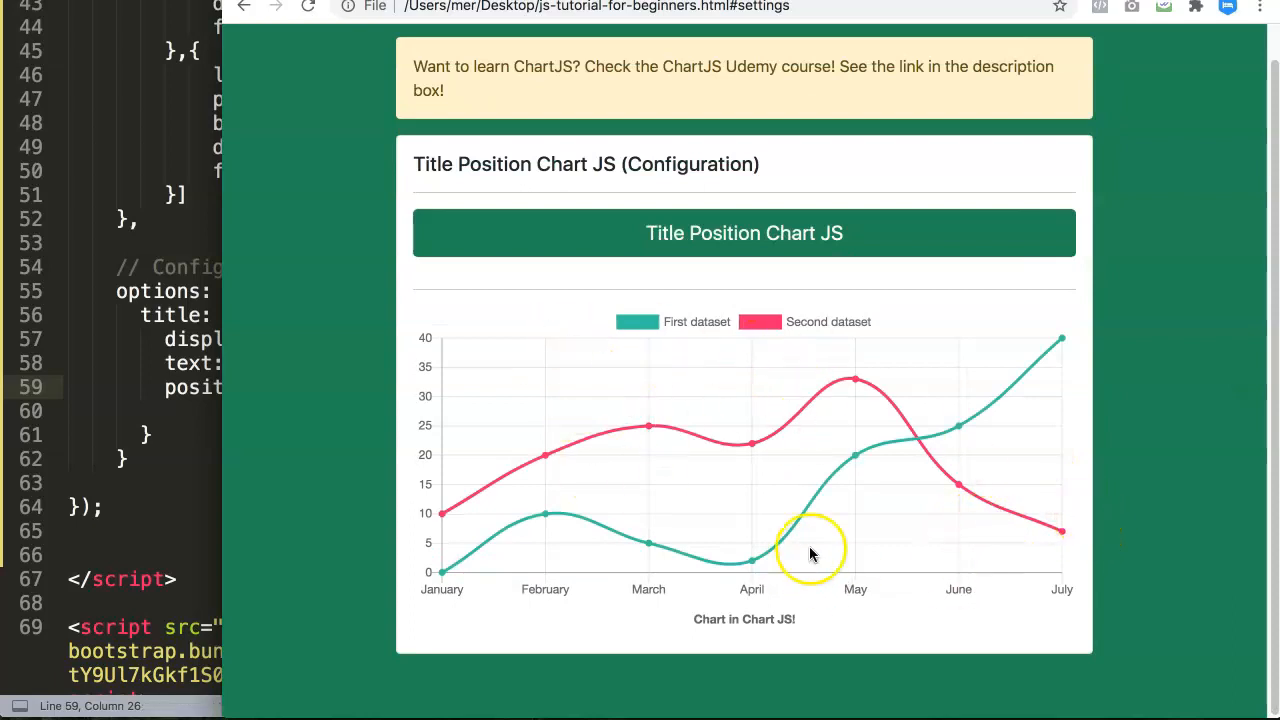
mouse_move(600, 448)
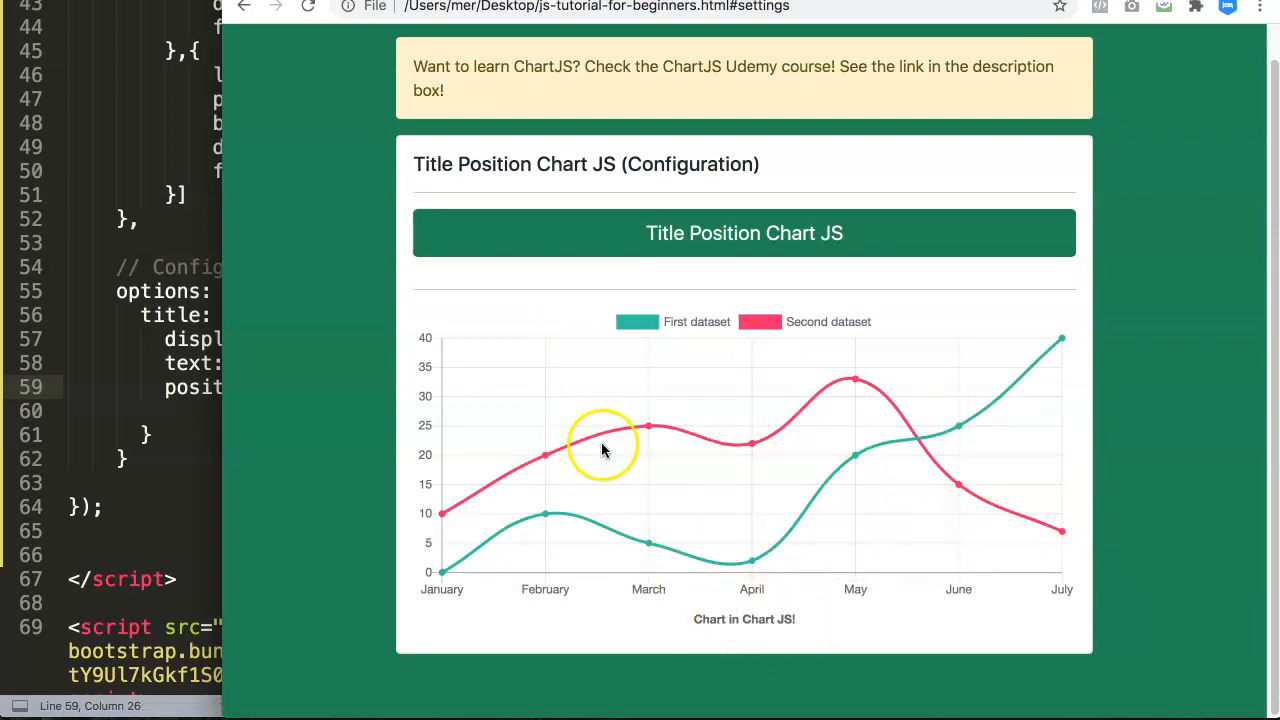
mouse_move(656, 548)
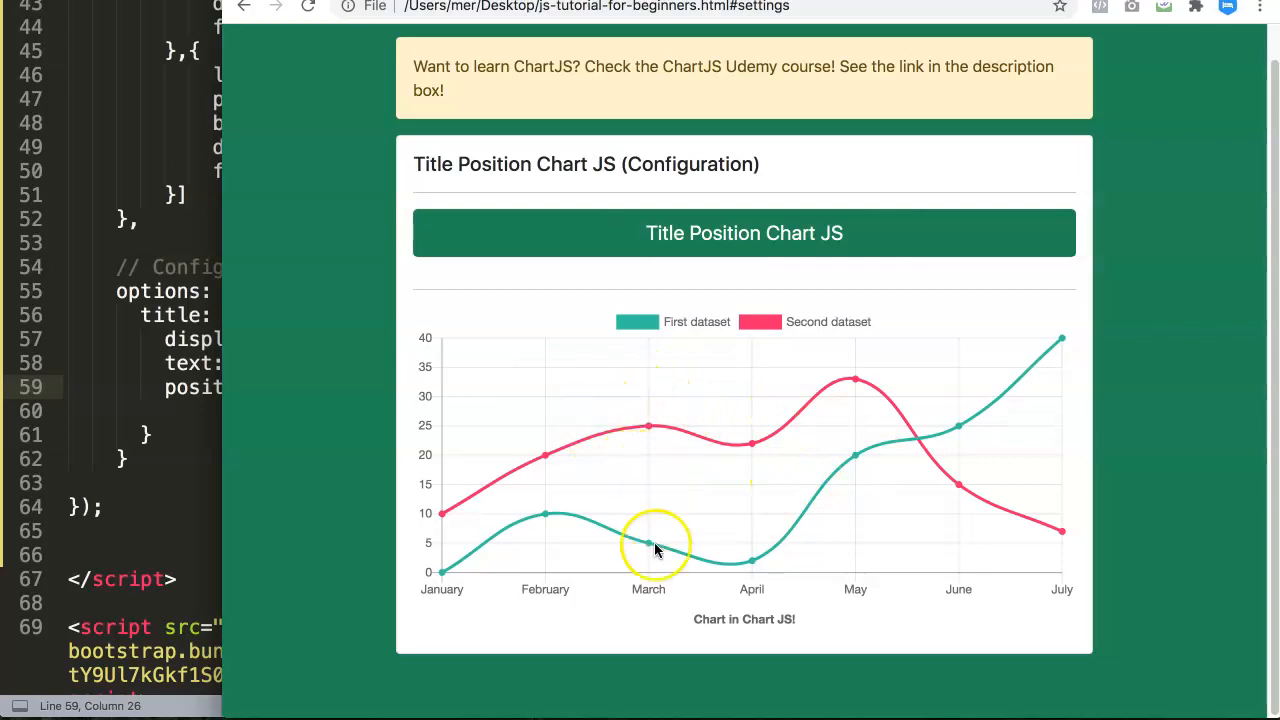
mouse_move(748, 620)
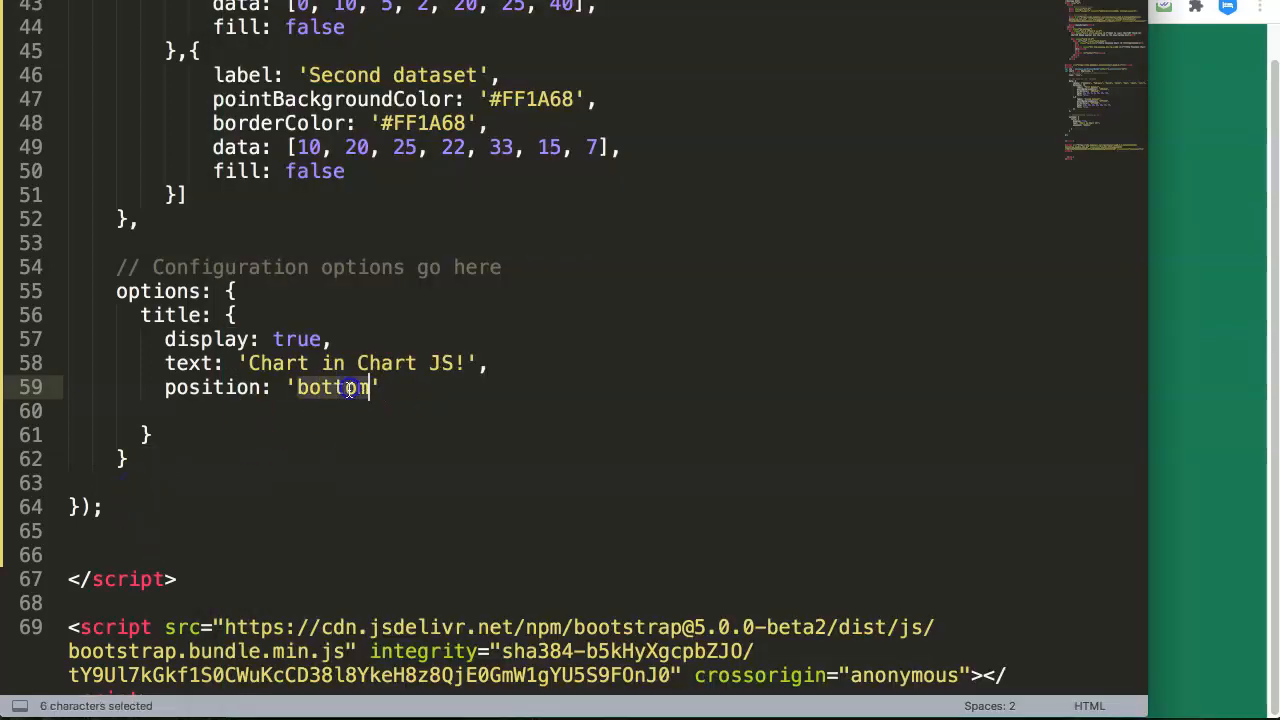
Step: Replace the title position value with 'left'
text(left)
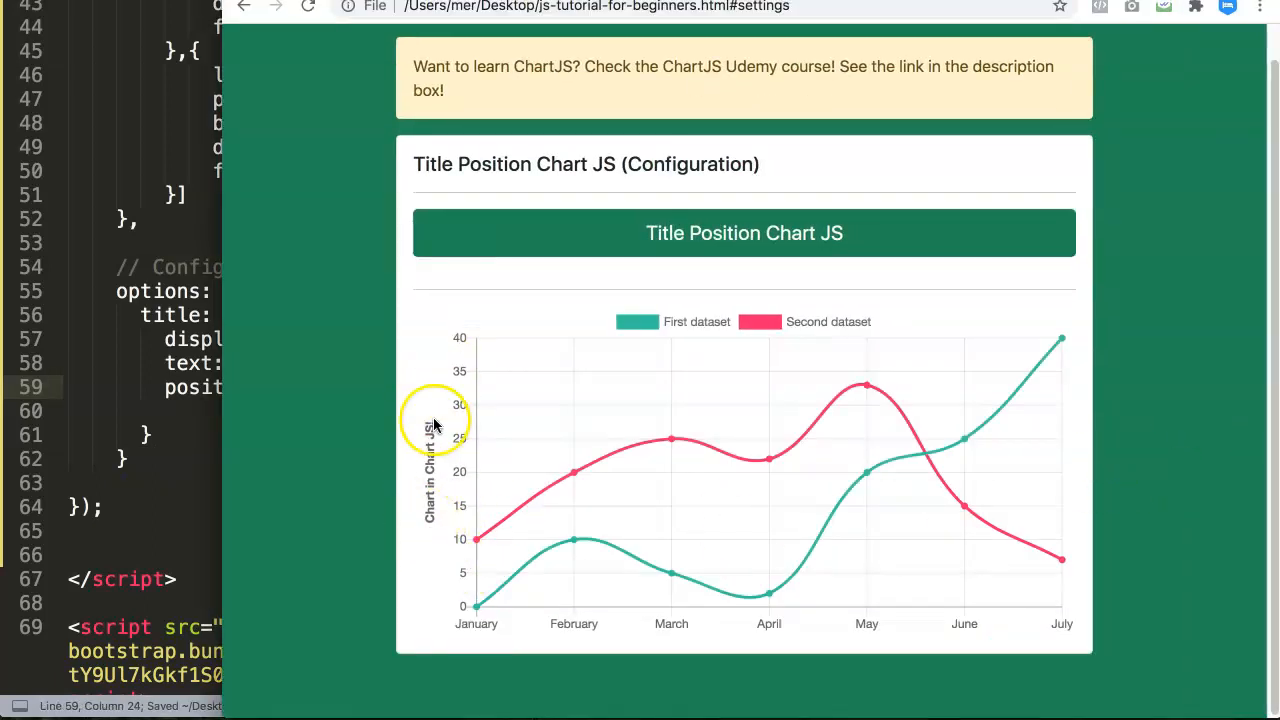
mouse_move(404, 468)
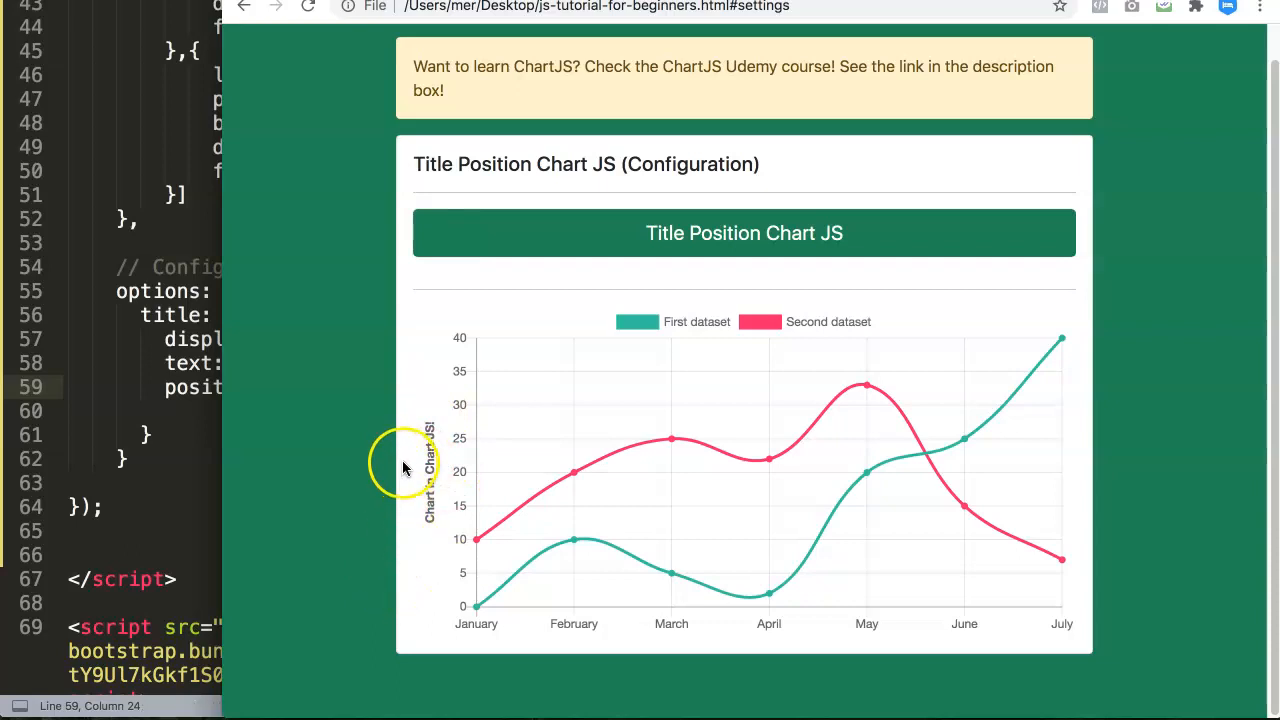
mouse_move(446, 512)
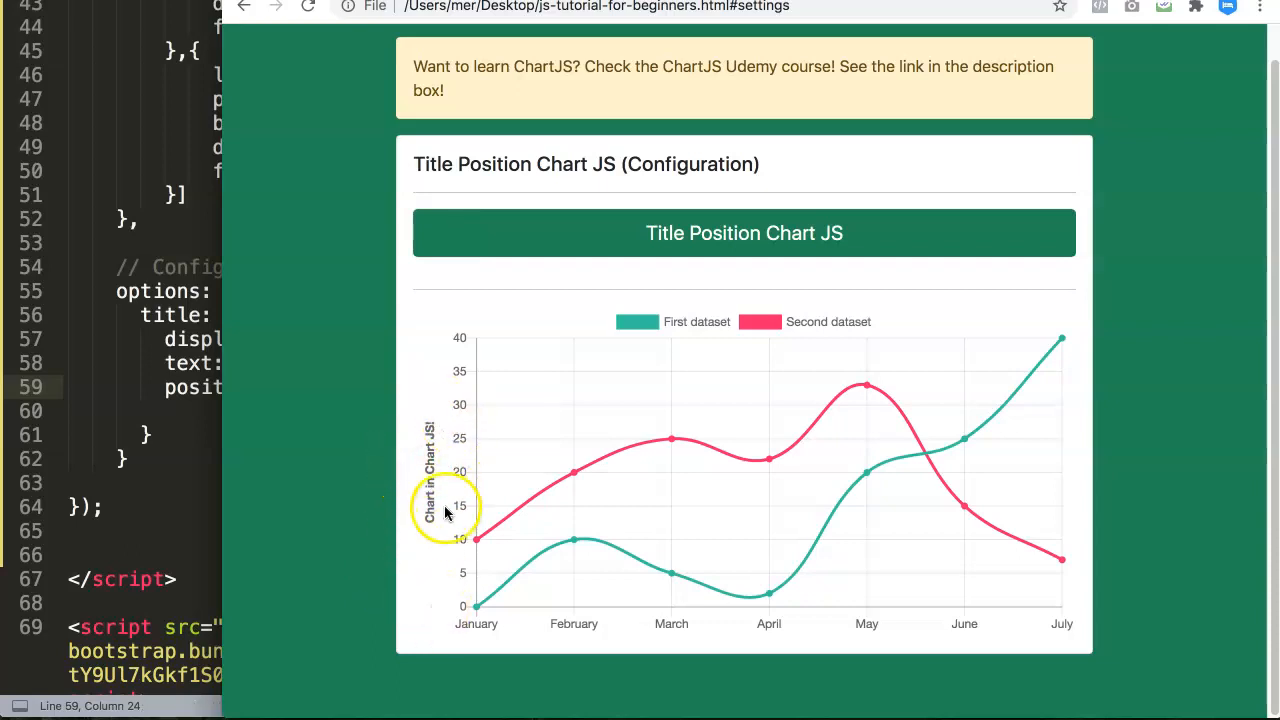
mouse_move(444, 392)
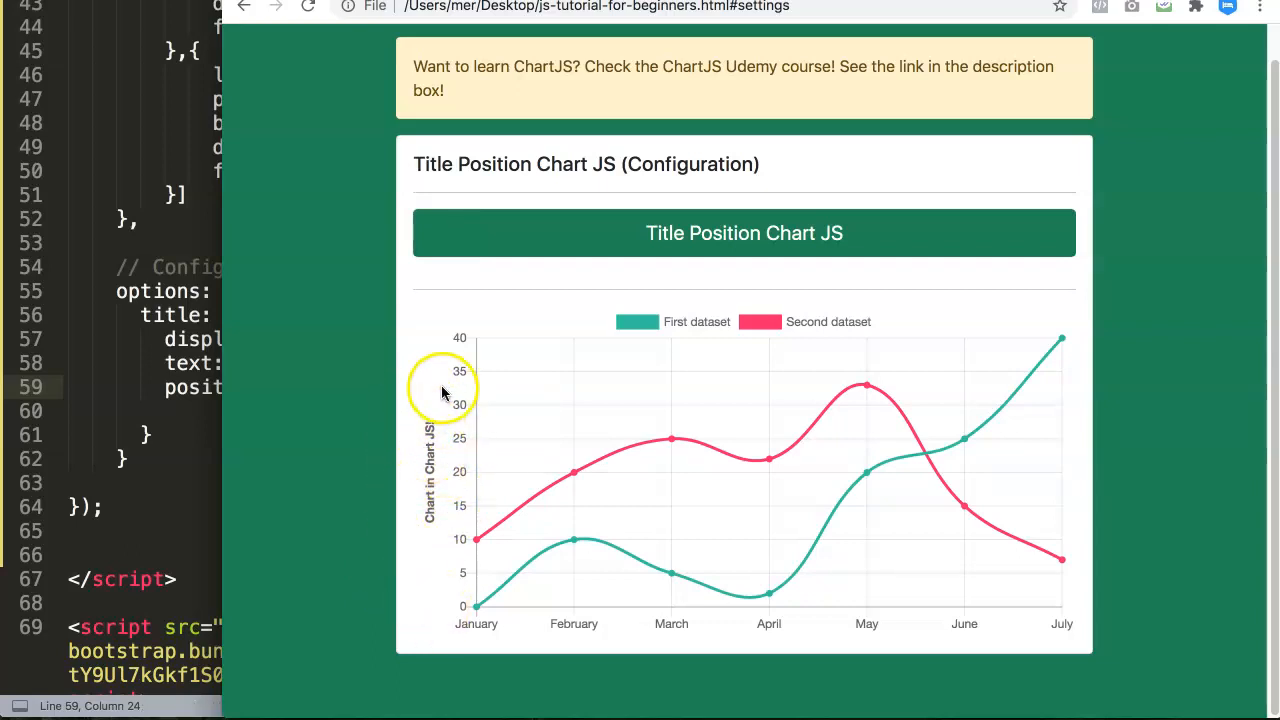
mouse_move(470, 450)
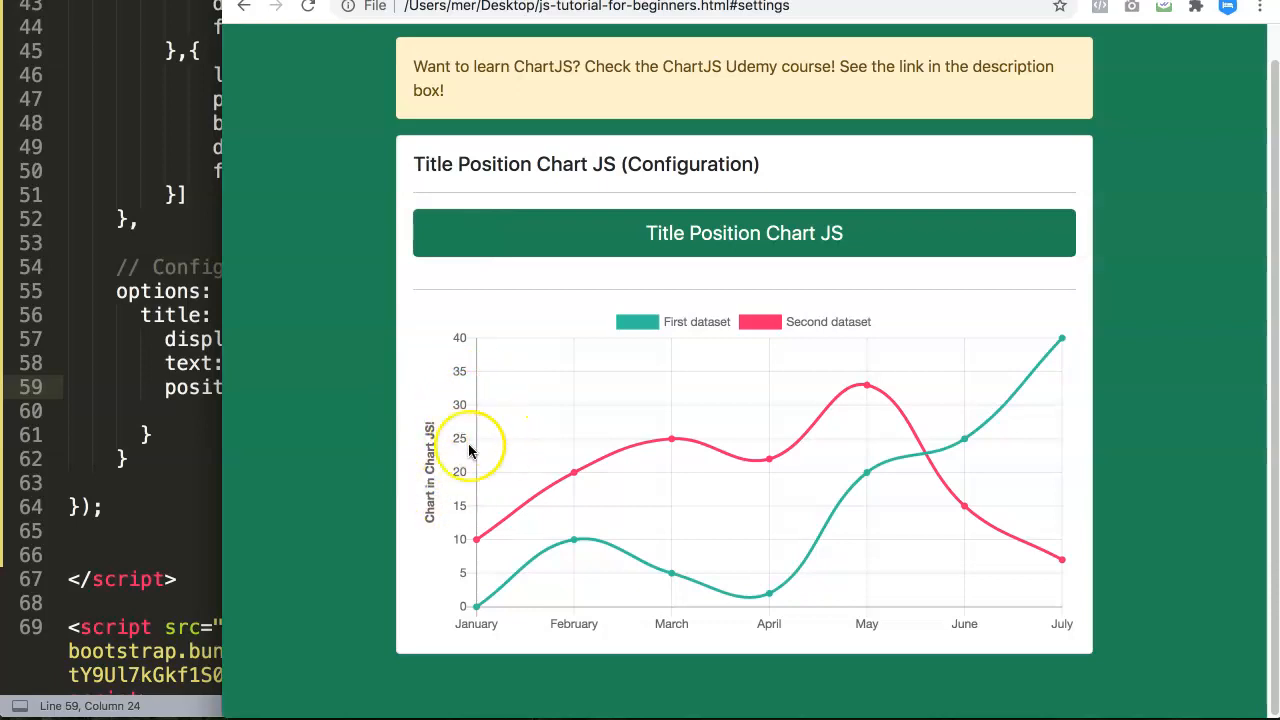
mouse_move(456, 540)
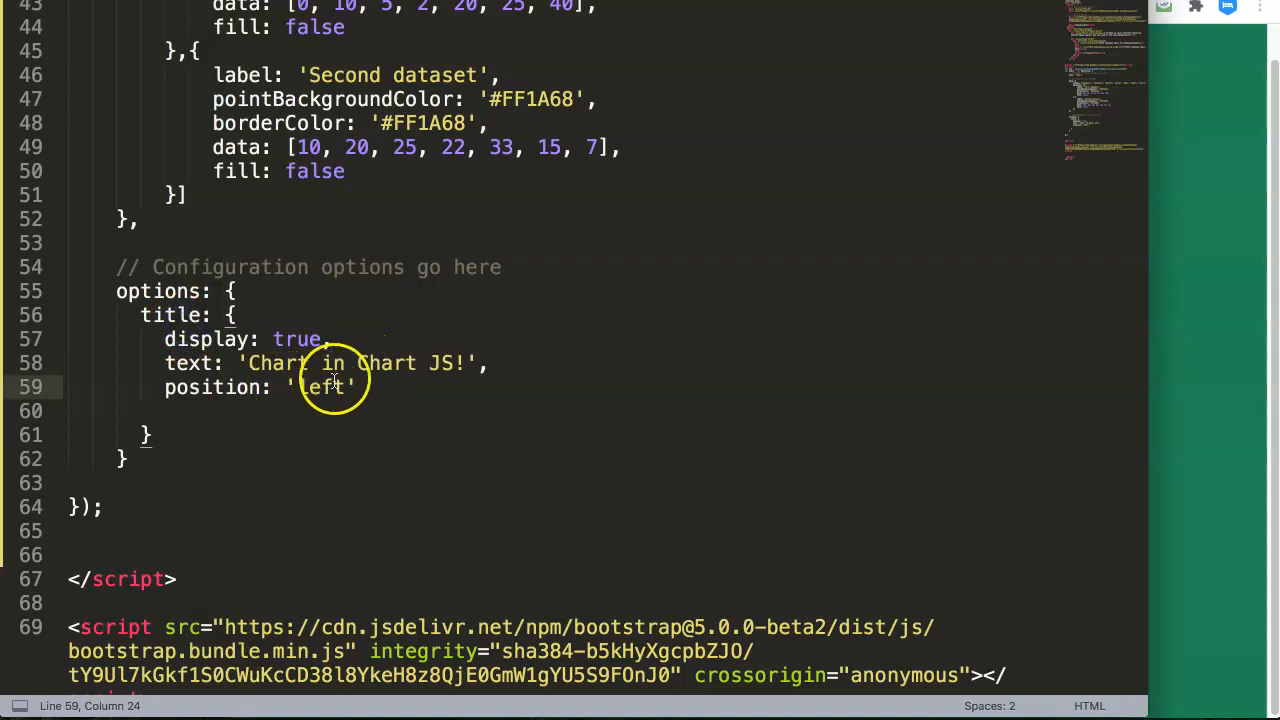
Step: Replace the title position value with 'right'
text(right)
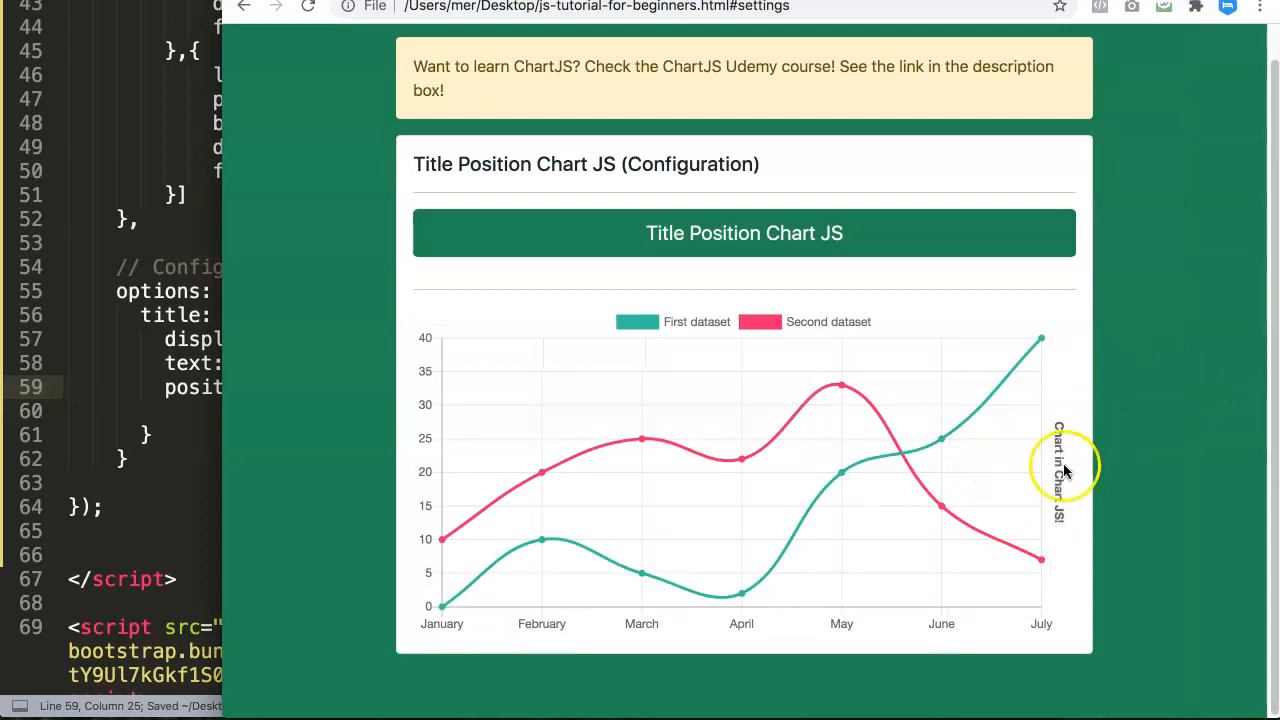
mouse_move(490, 404)
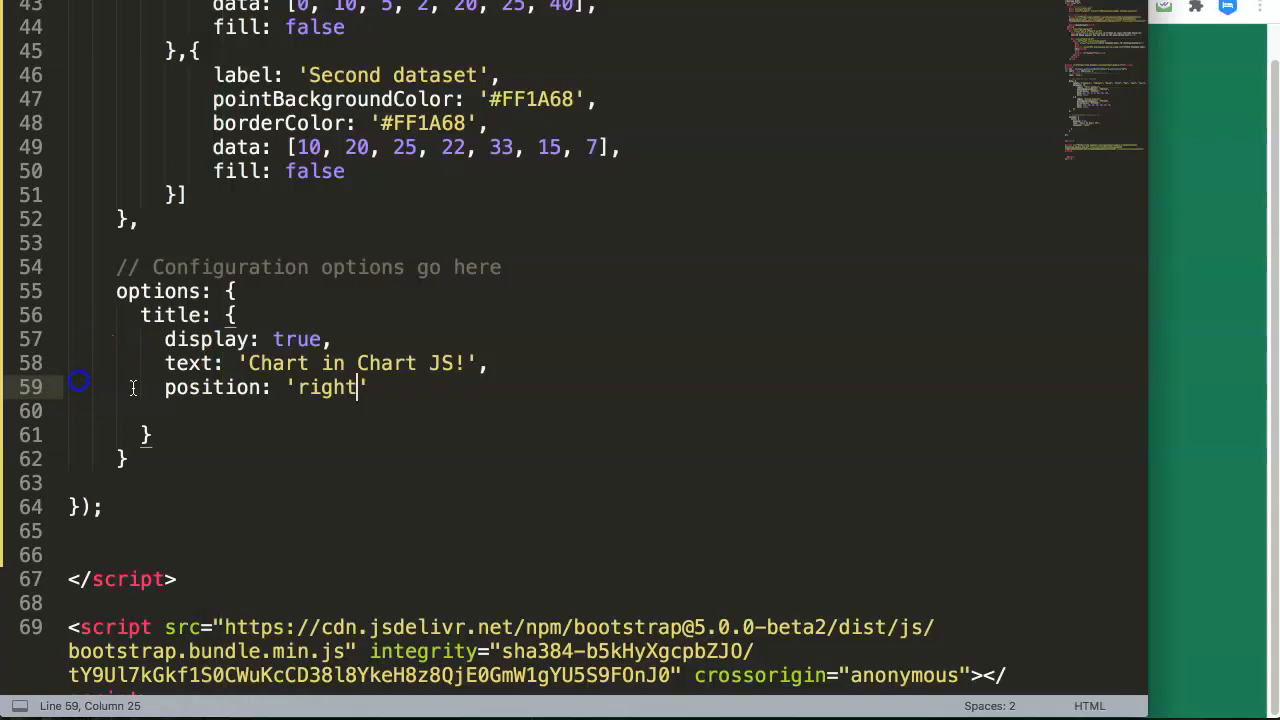
Step: Replace the title position value with 'top'
text(top)
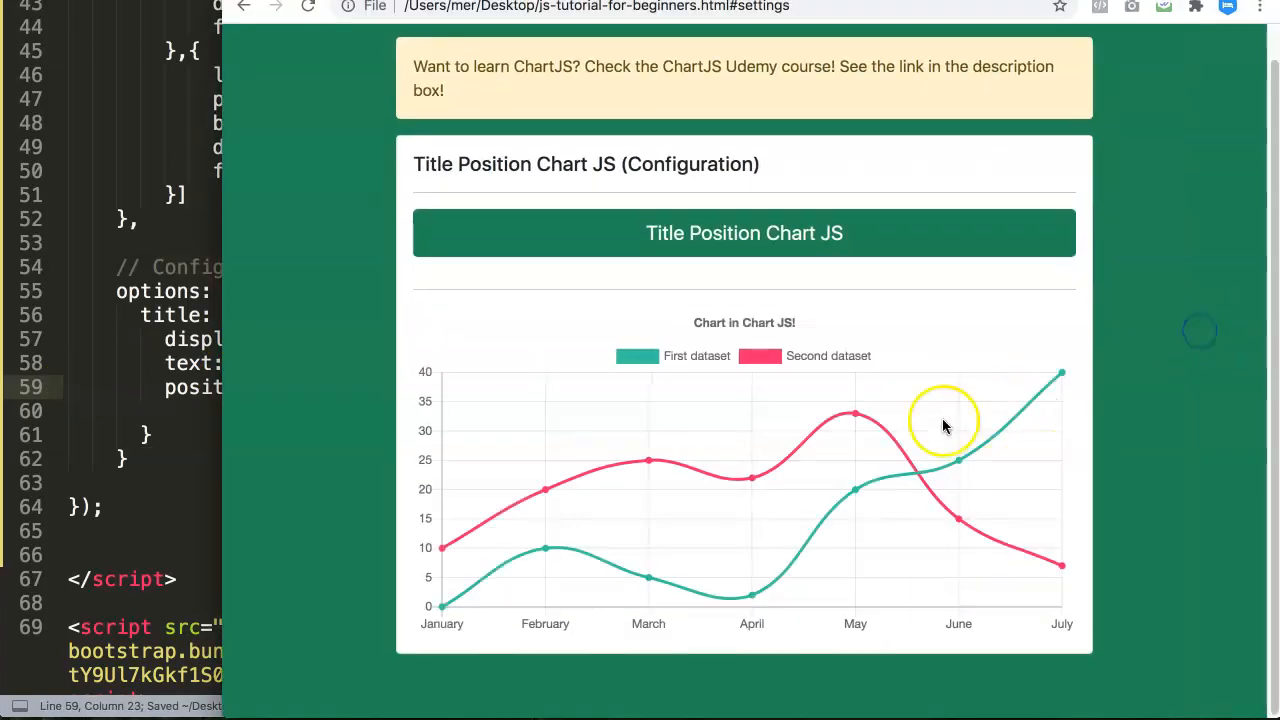
mouse_move(356, 388)
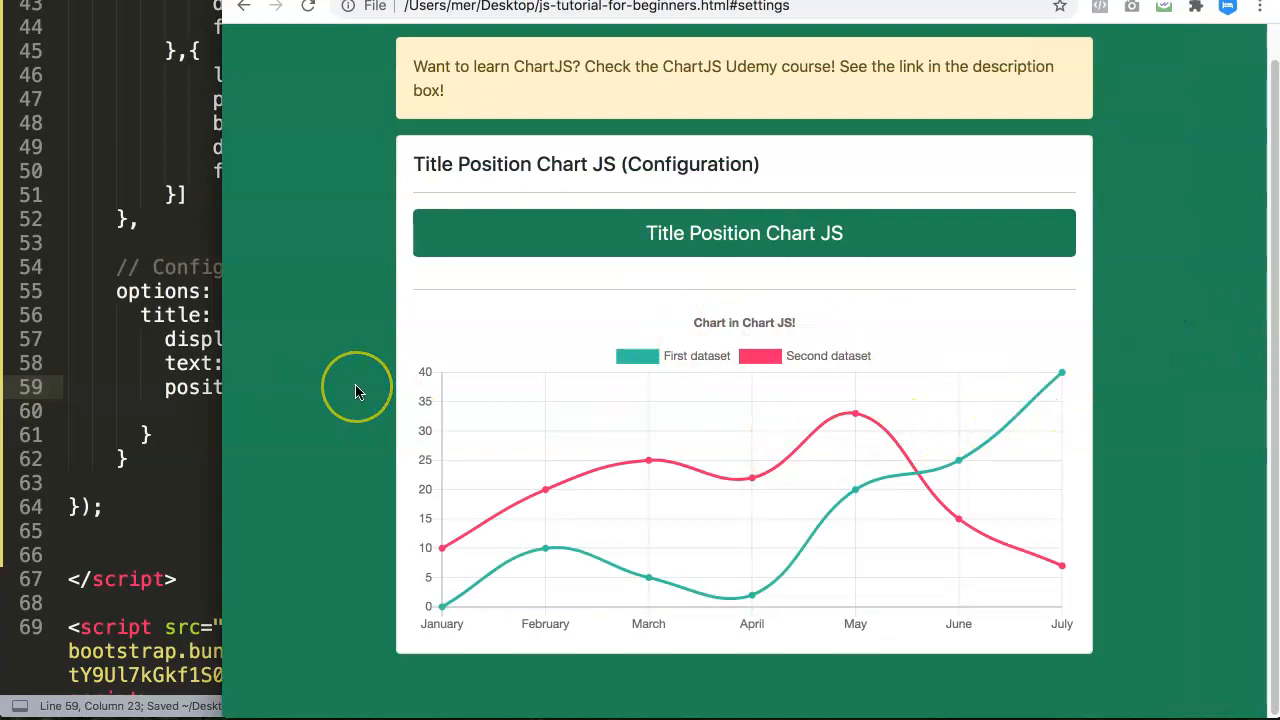
mouse_move(356, 388)
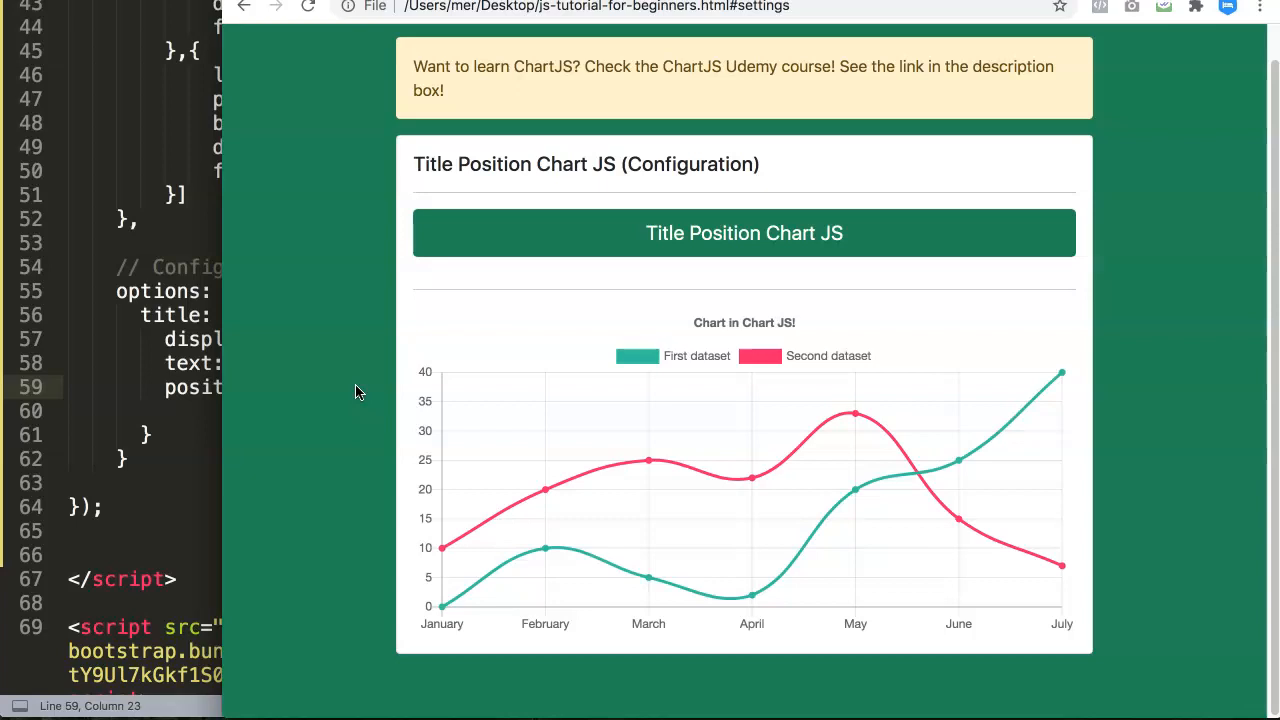
mouse_move(398, 336)
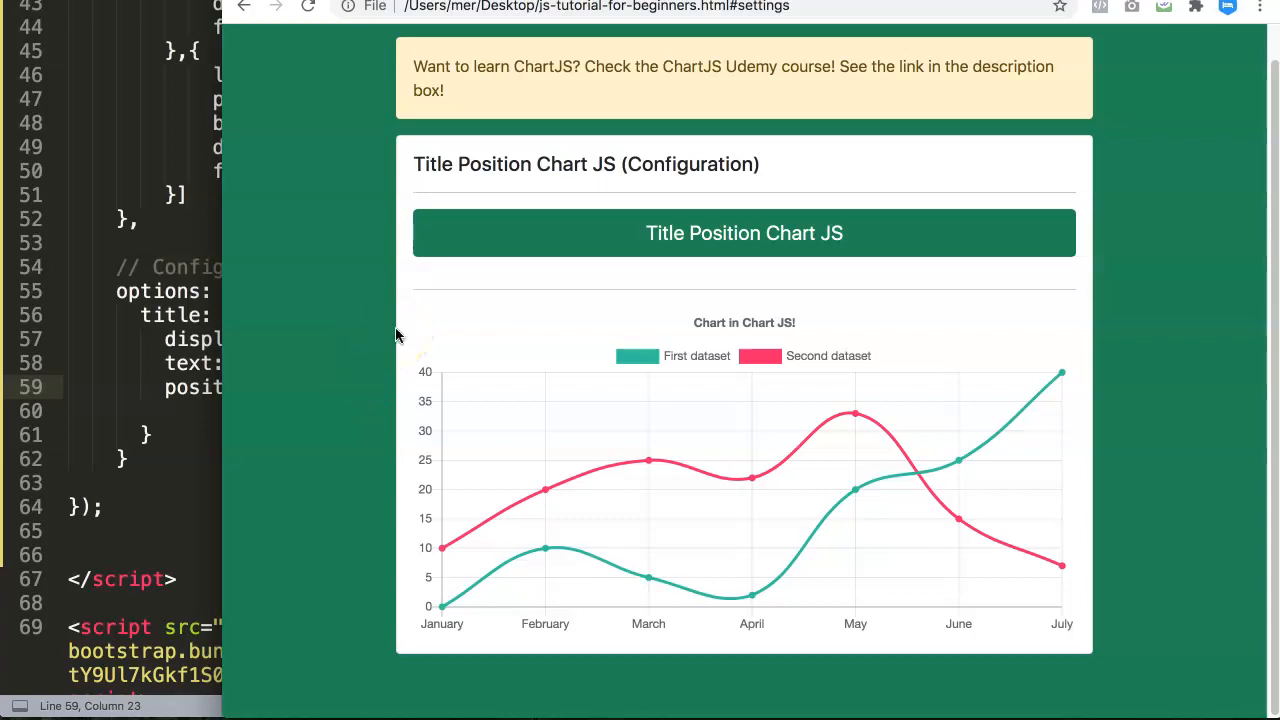
mouse_move(600, 296)
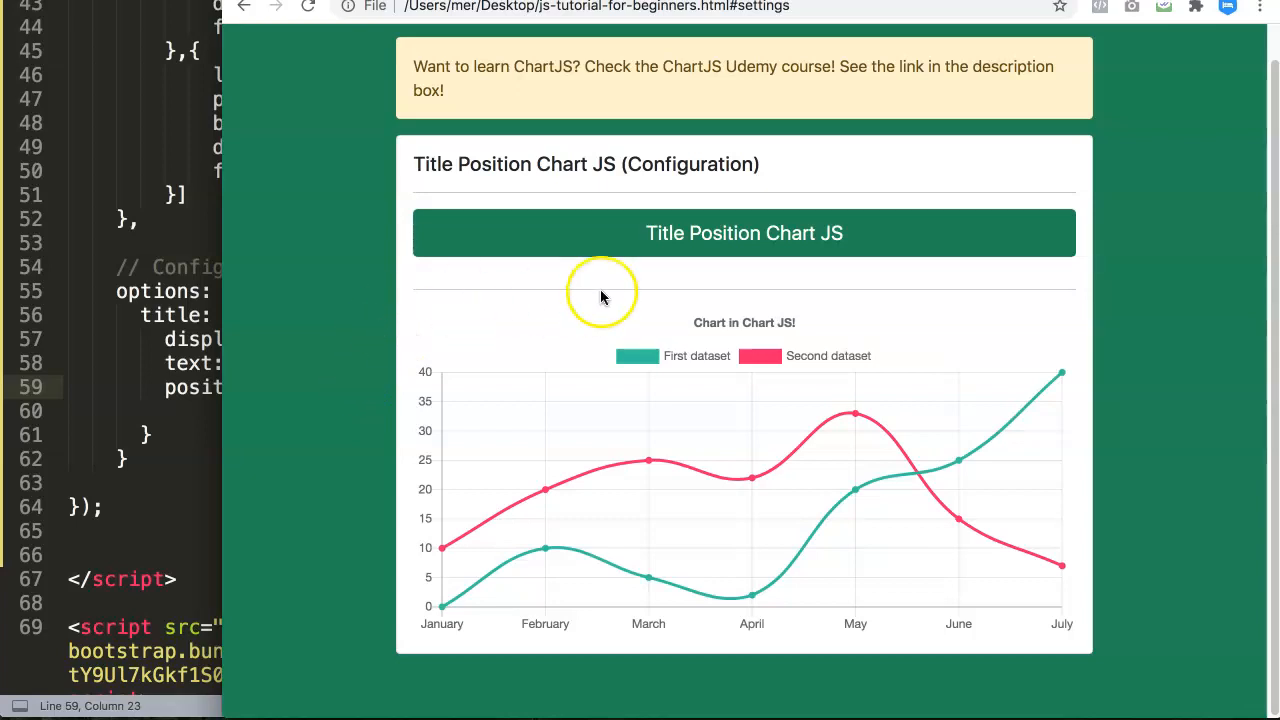
mouse_move(600, 268)
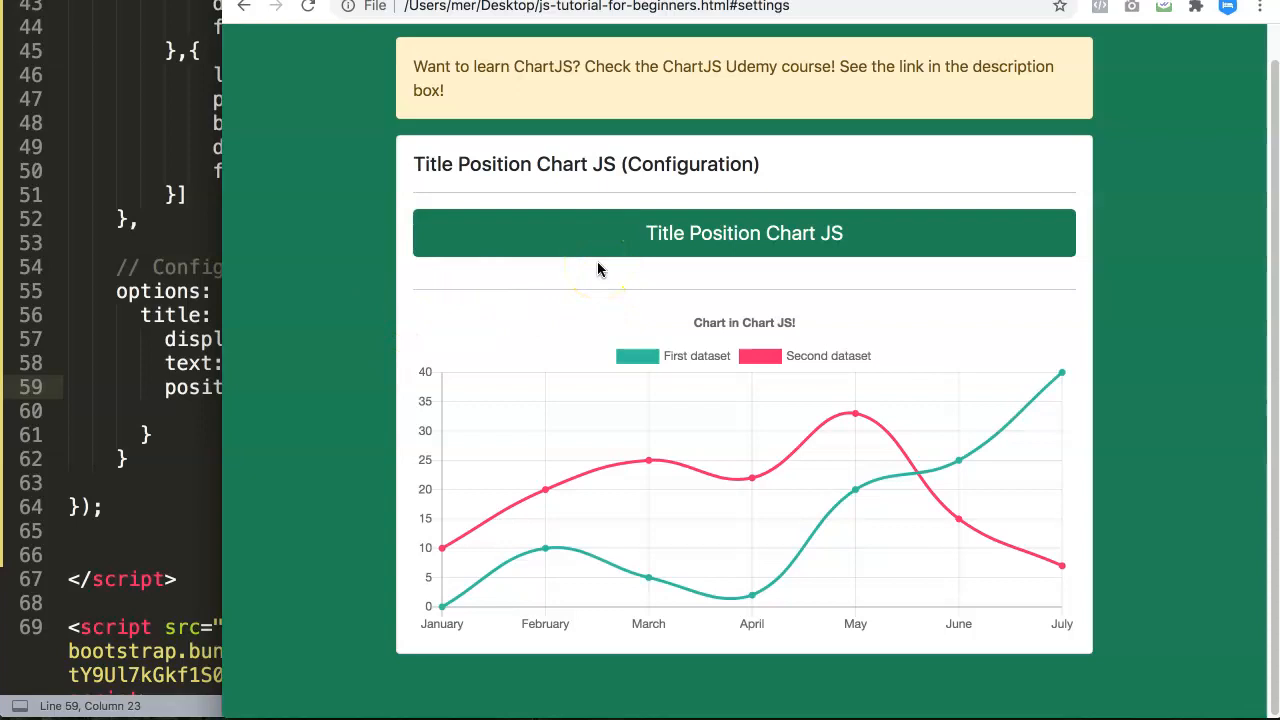